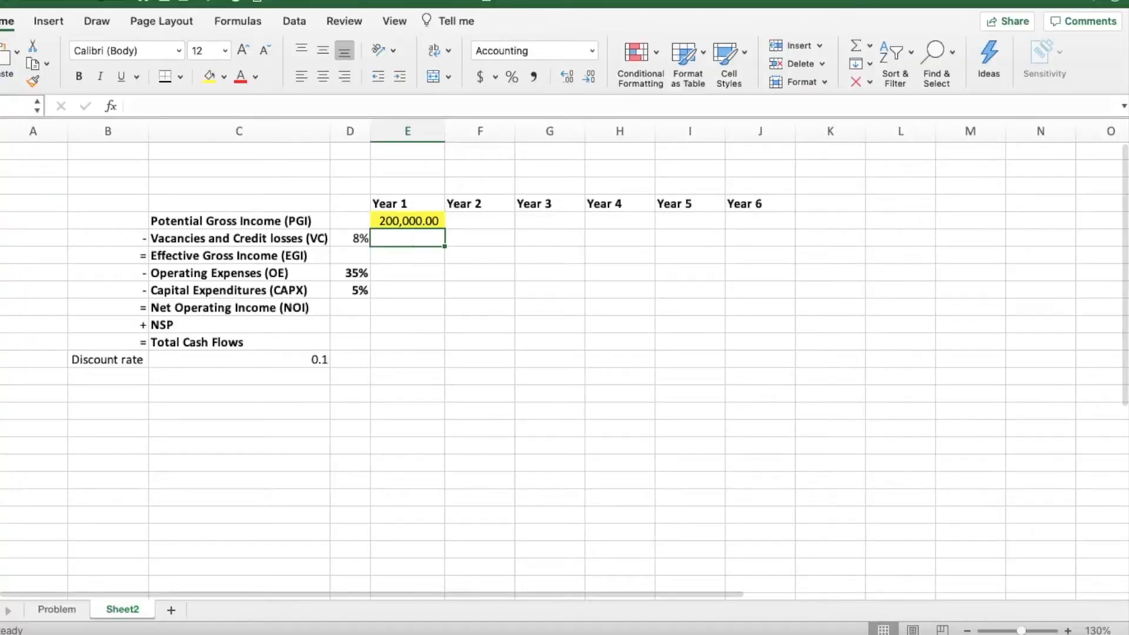
# - Bring the Problem sheet with the Unlevered Pro-Forma Example into view
pyautogui.click(179, 578)
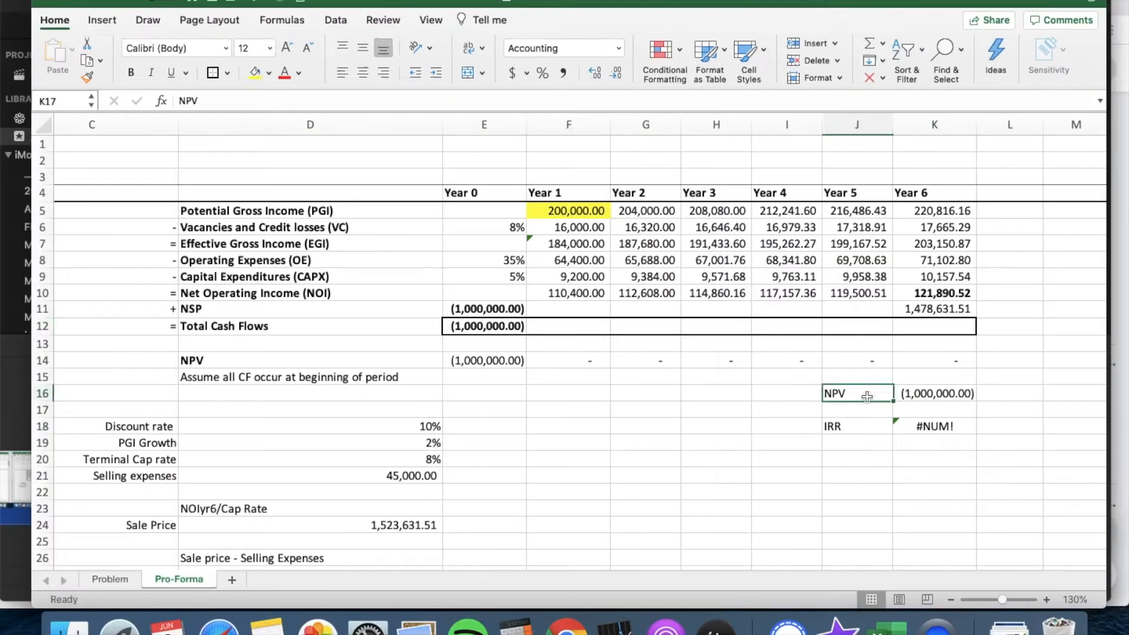
pyautogui.write('CPT N')
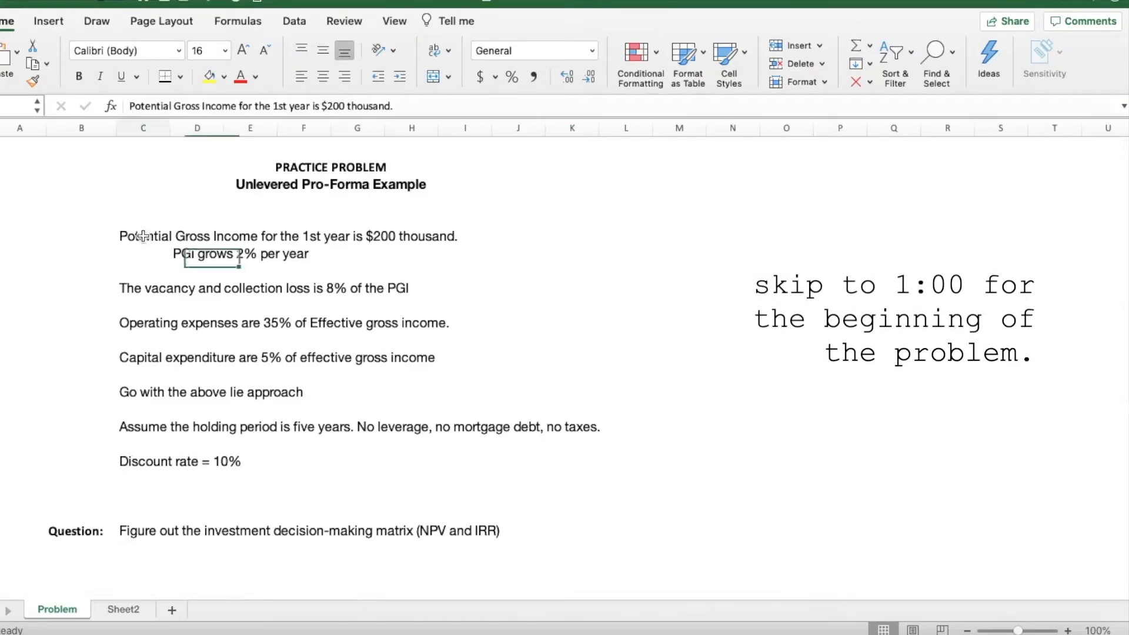
pyautogui.click(144, 237)
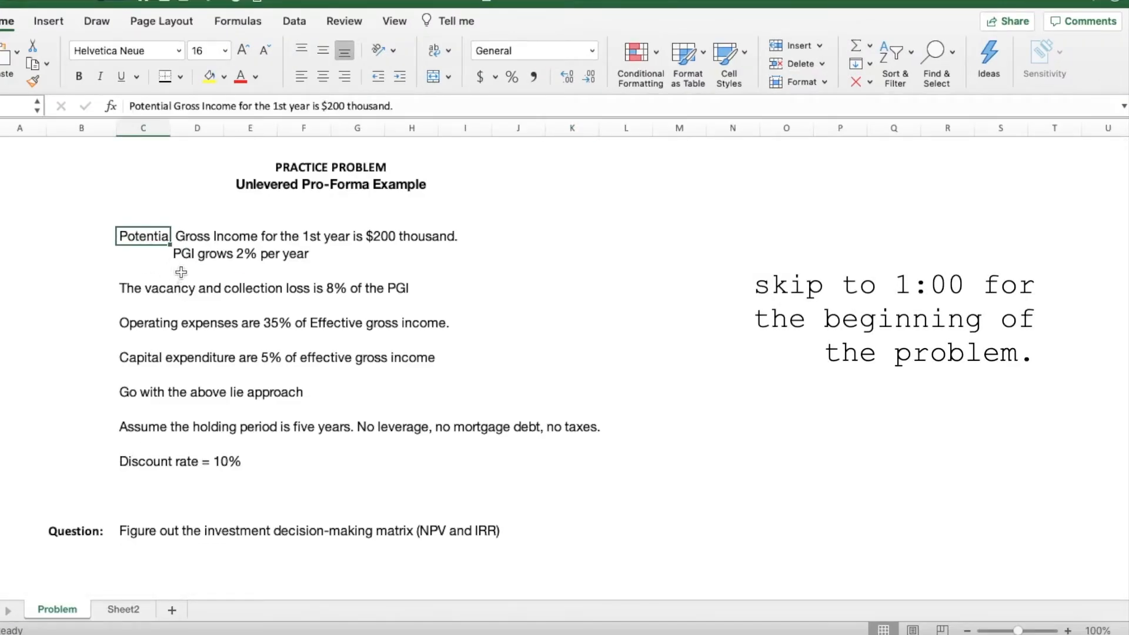
pyautogui.click(196, 254)
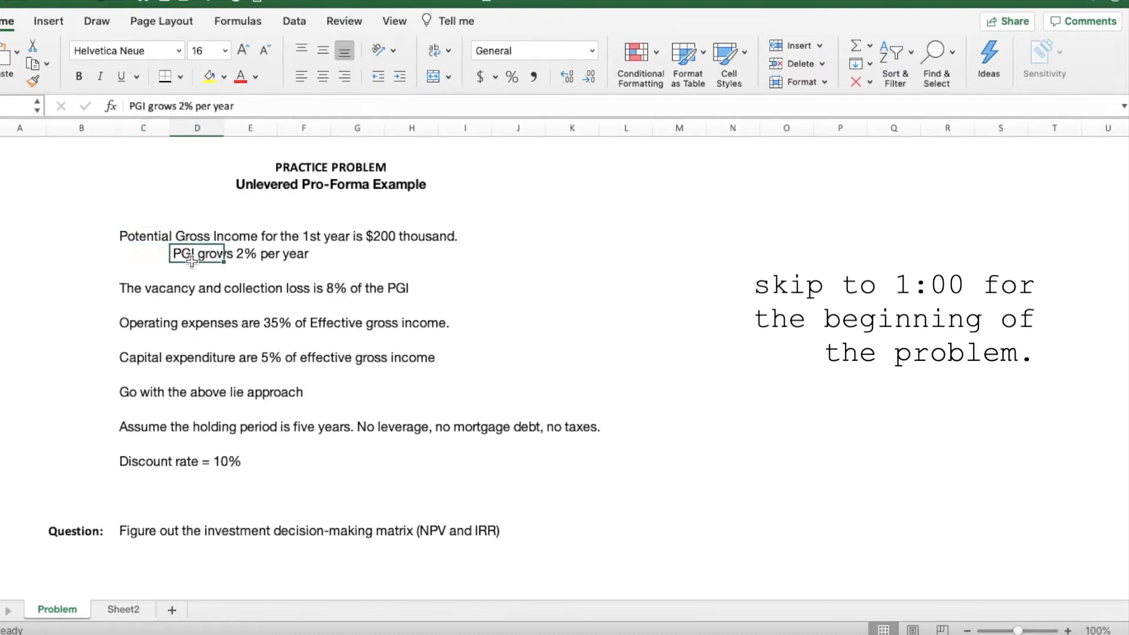
pyautogui.moveTo(130, 288)
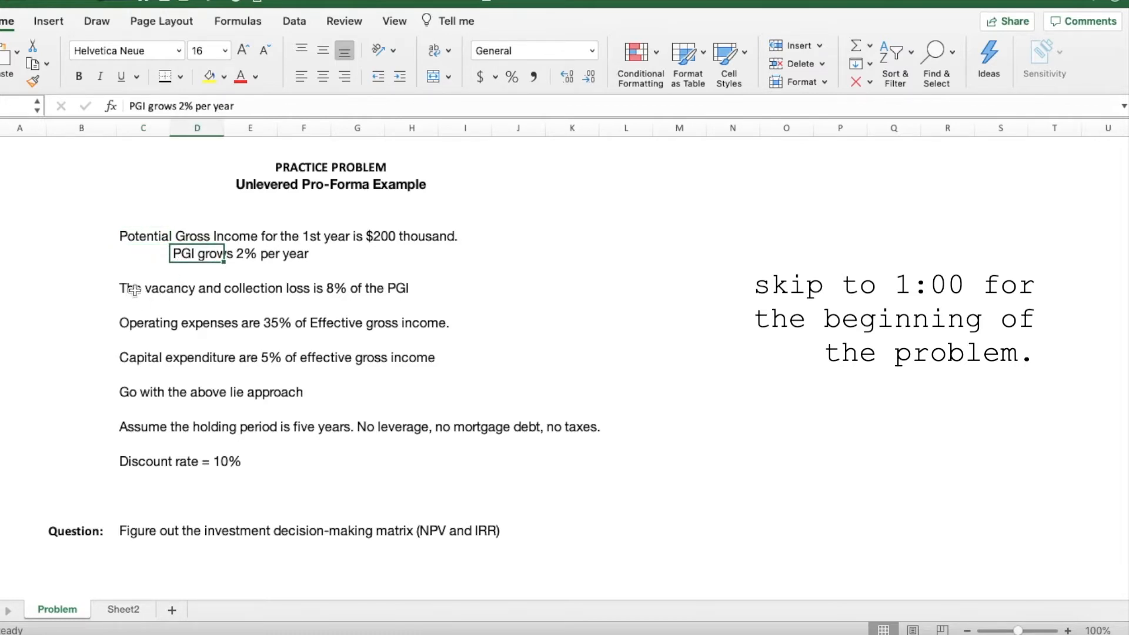
pyautogui.click(143, 236)
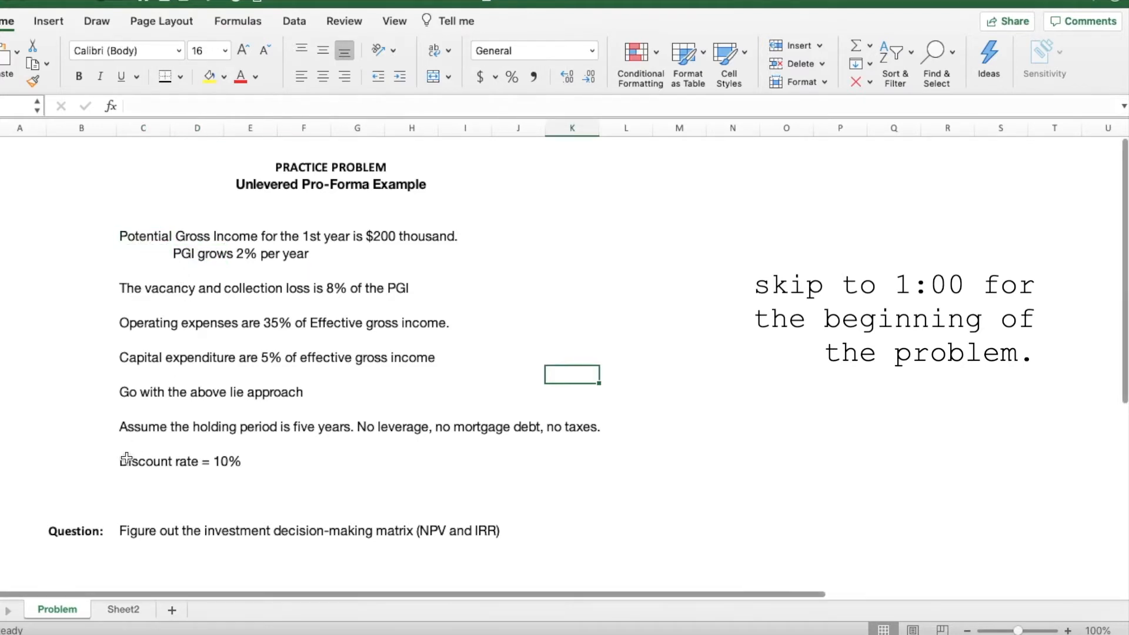
pyautogui.click(144, 236)
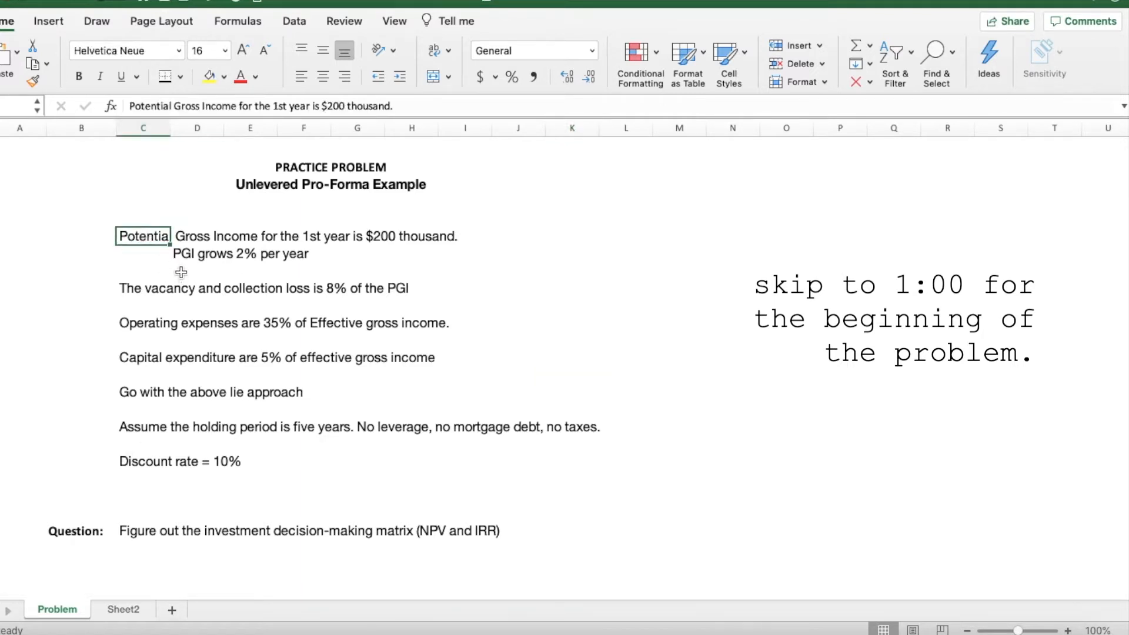
pyautogui.click(196, 254)
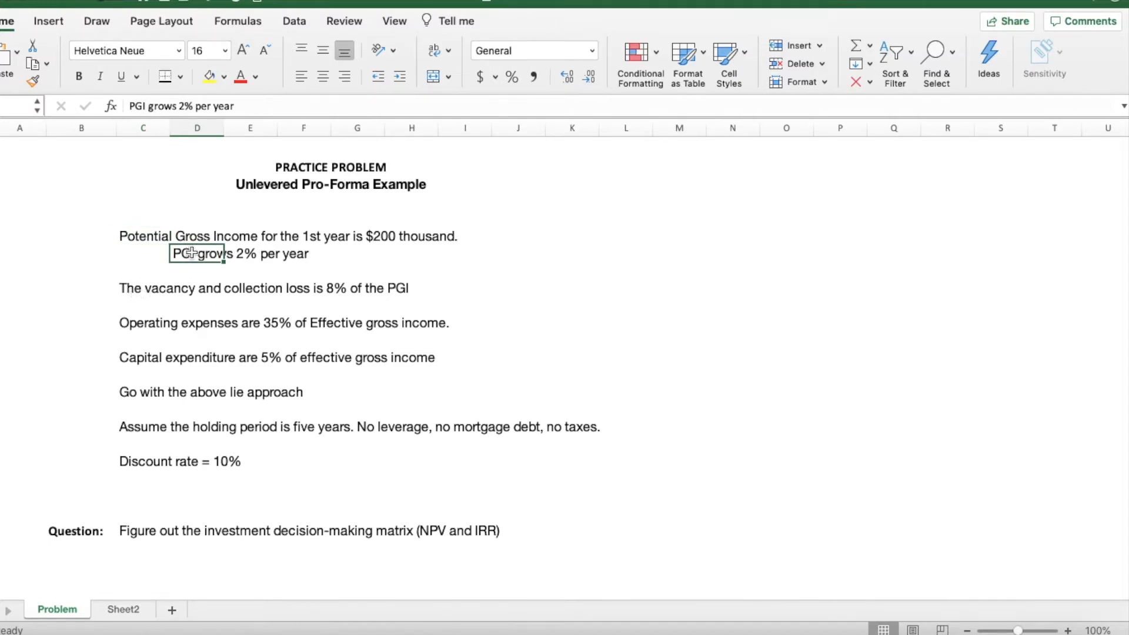
pyautogui.click(142, 235)
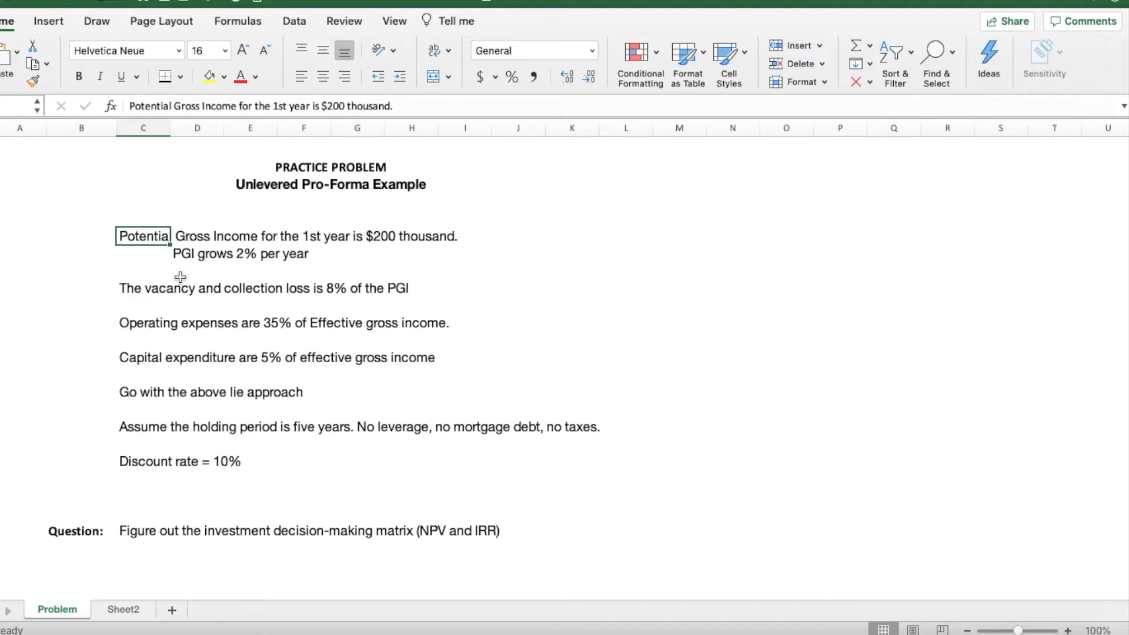
pyautogui.click(571, 374)
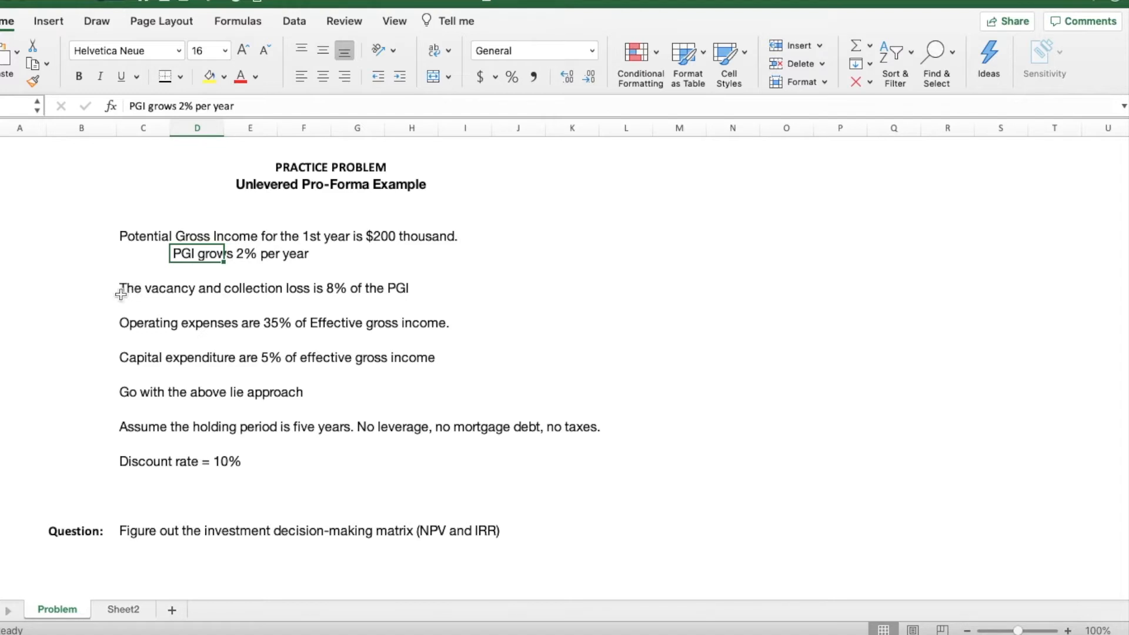
pyautogui.click(142, 288)
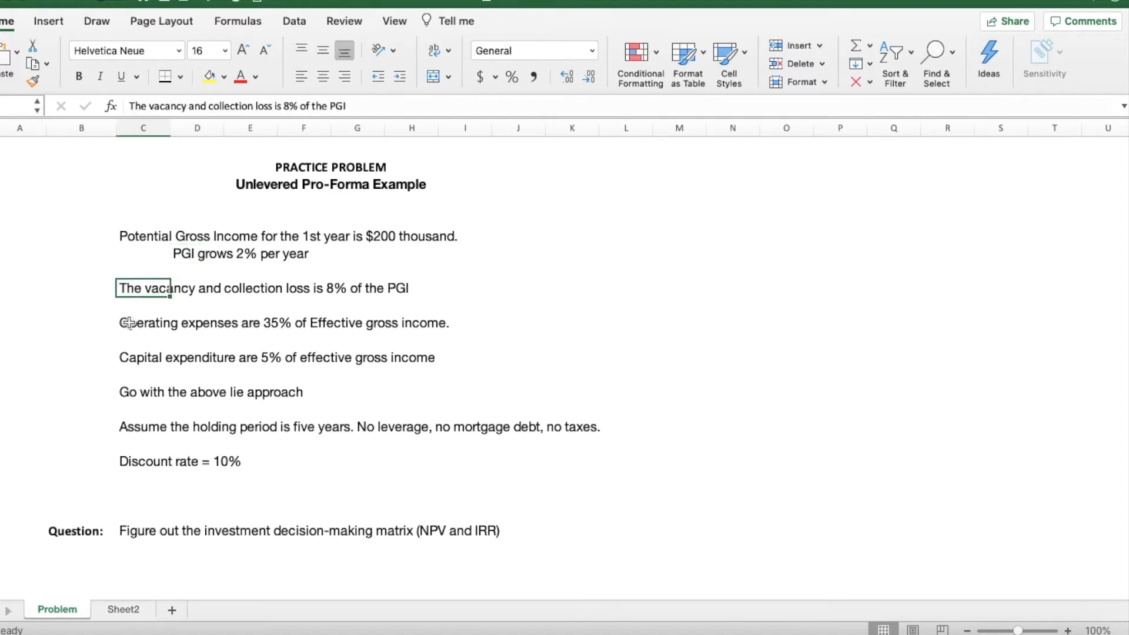
pyautogui.click(136, 323)
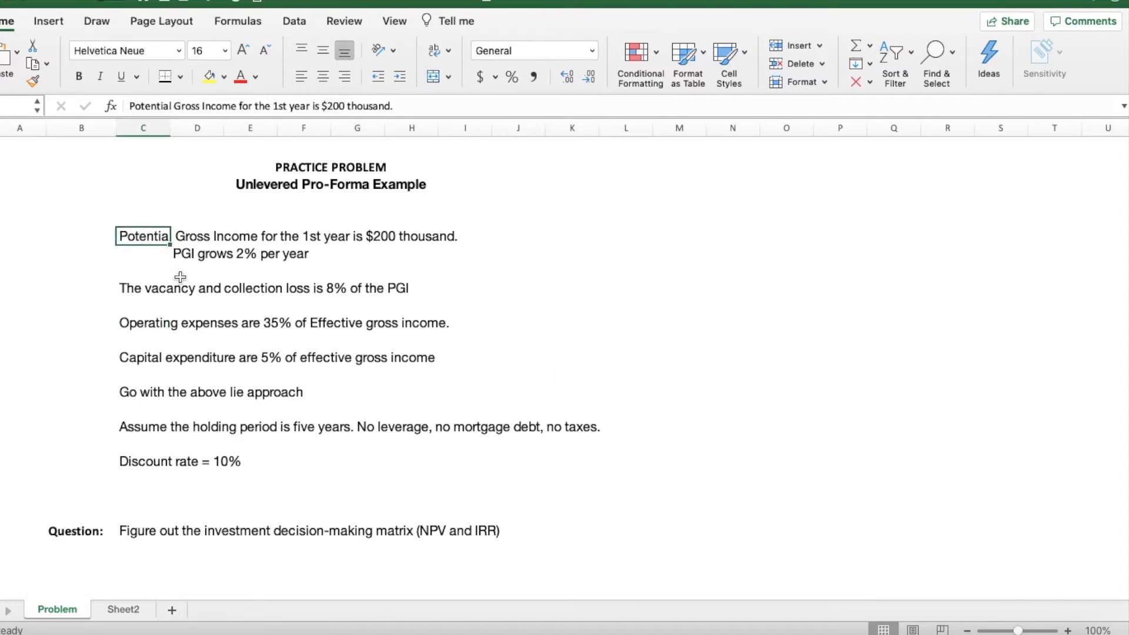
pyautogui.moveTo(181, 273)
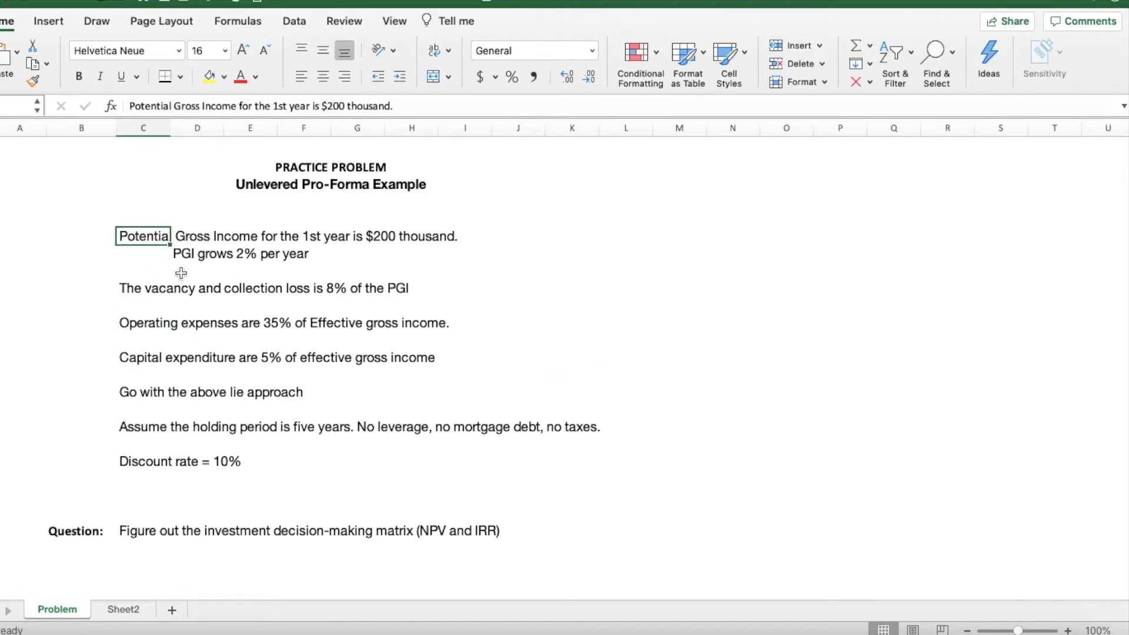
pyautogui.click(196, 254)
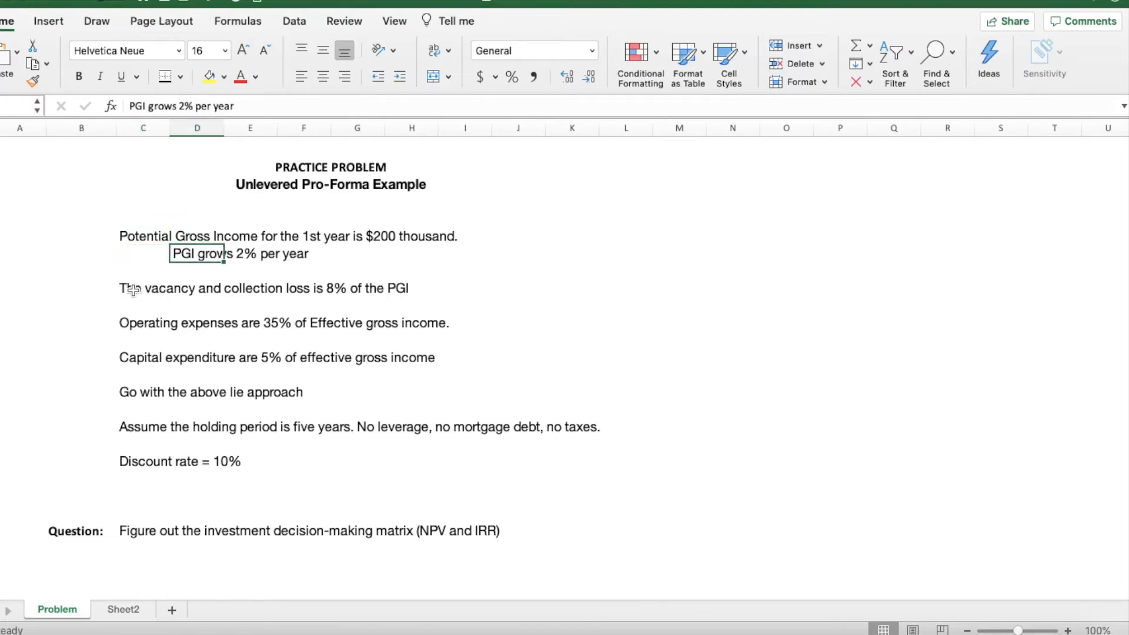
pyautogui.moveTo(99, 300)
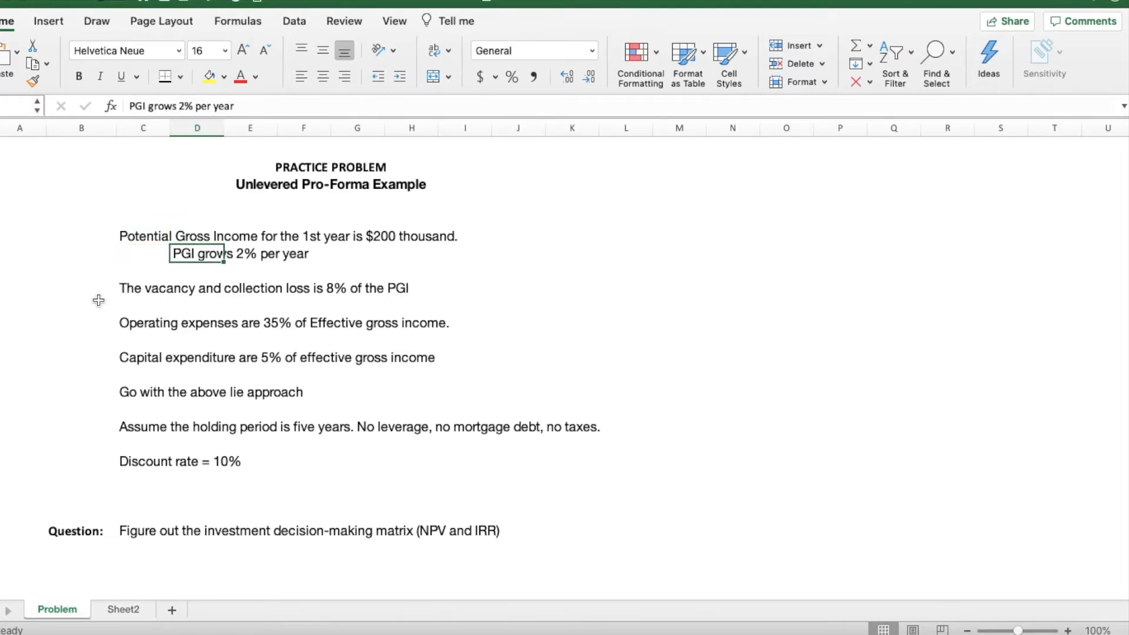
pyautogui.click(143, 288)
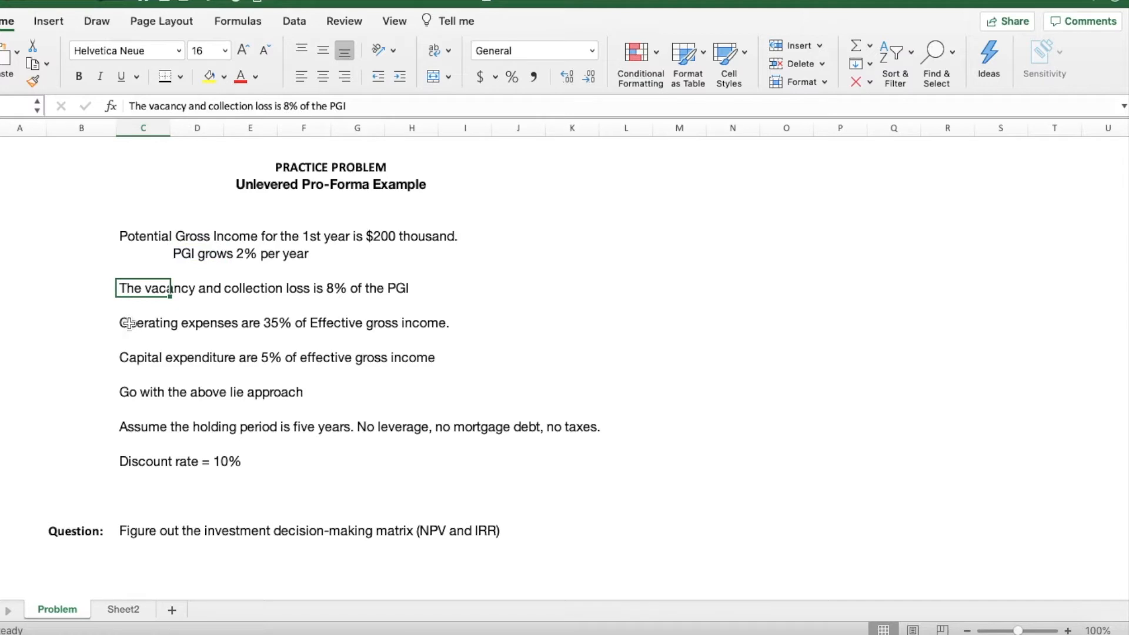
pyautogui.click(142, 323)
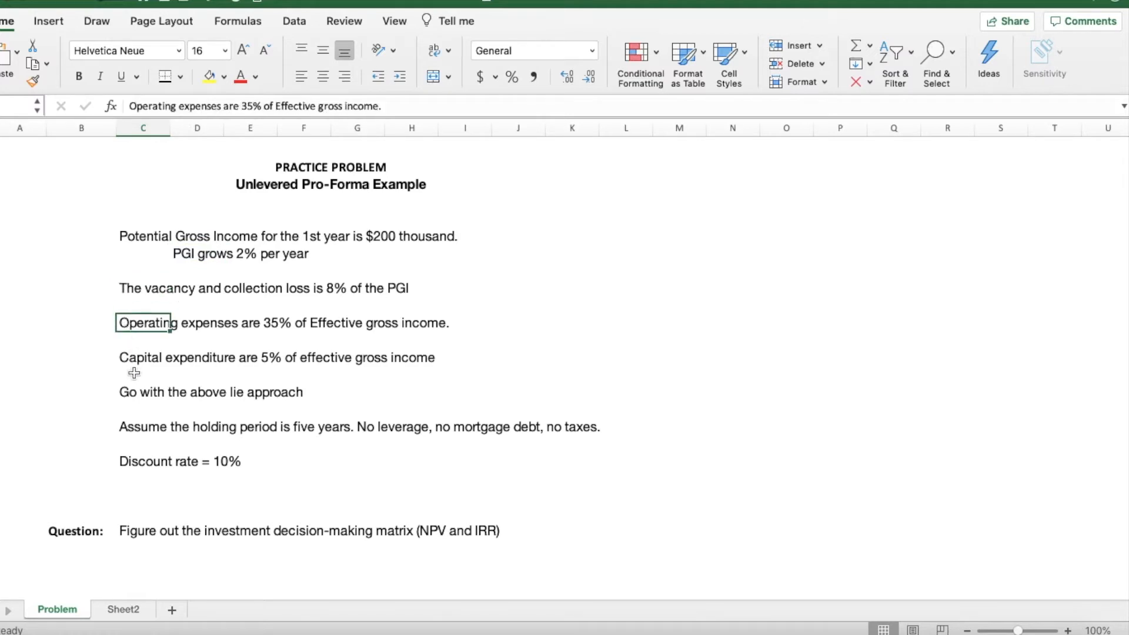
pyautogui.moveTo(129, 357)
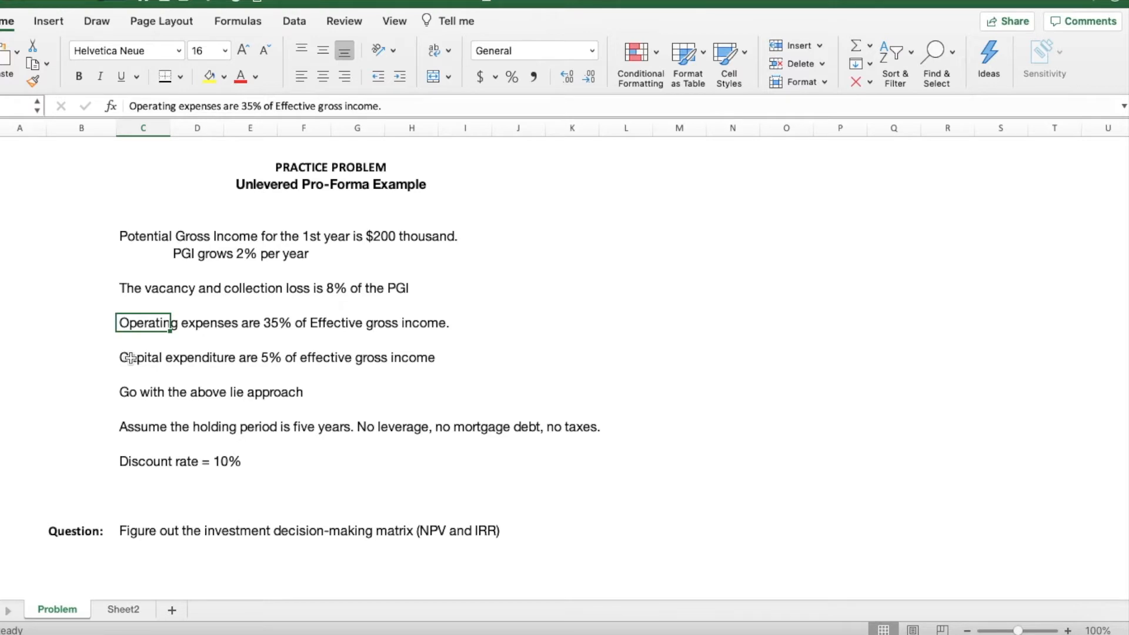
pyautogui.click(144, 358)
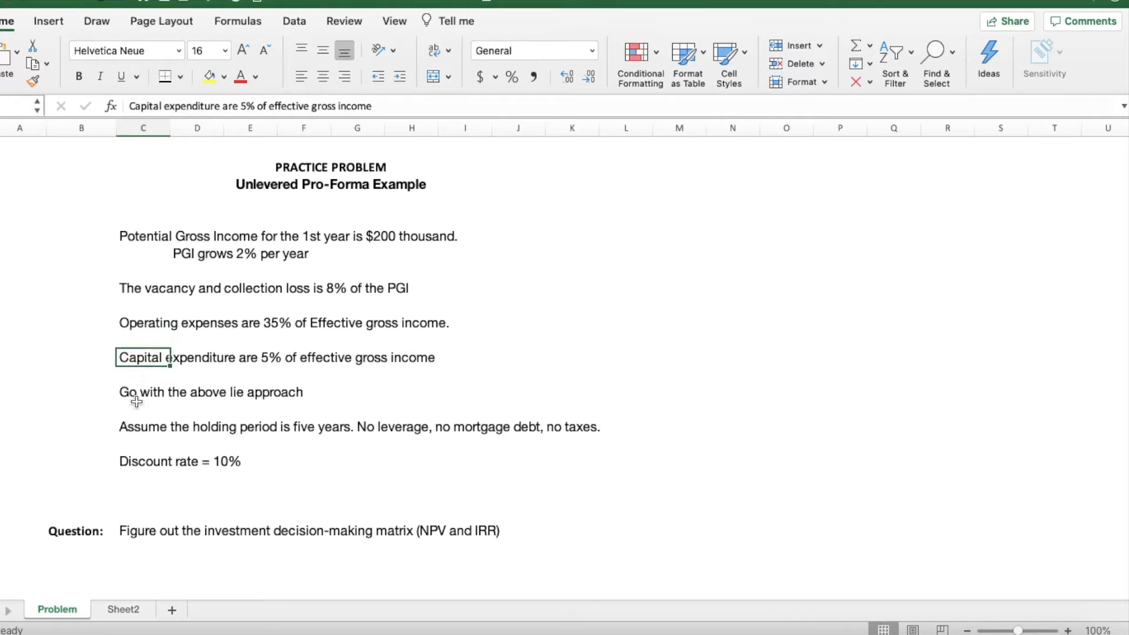
pyautogui.click(136, 392)
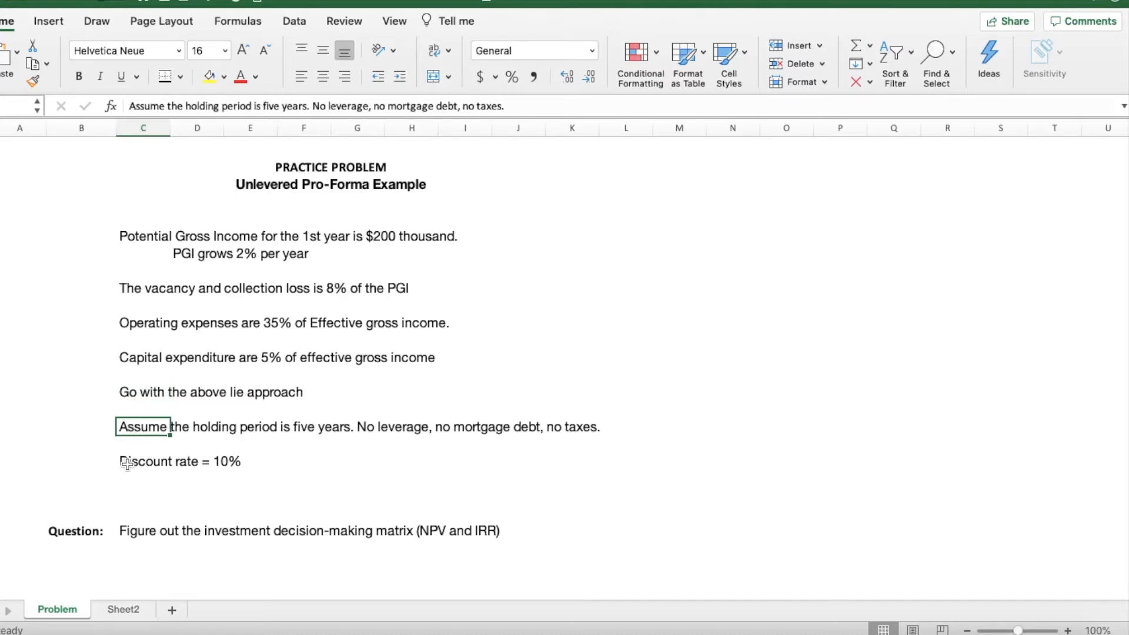
pyautogui.click(144, 461)
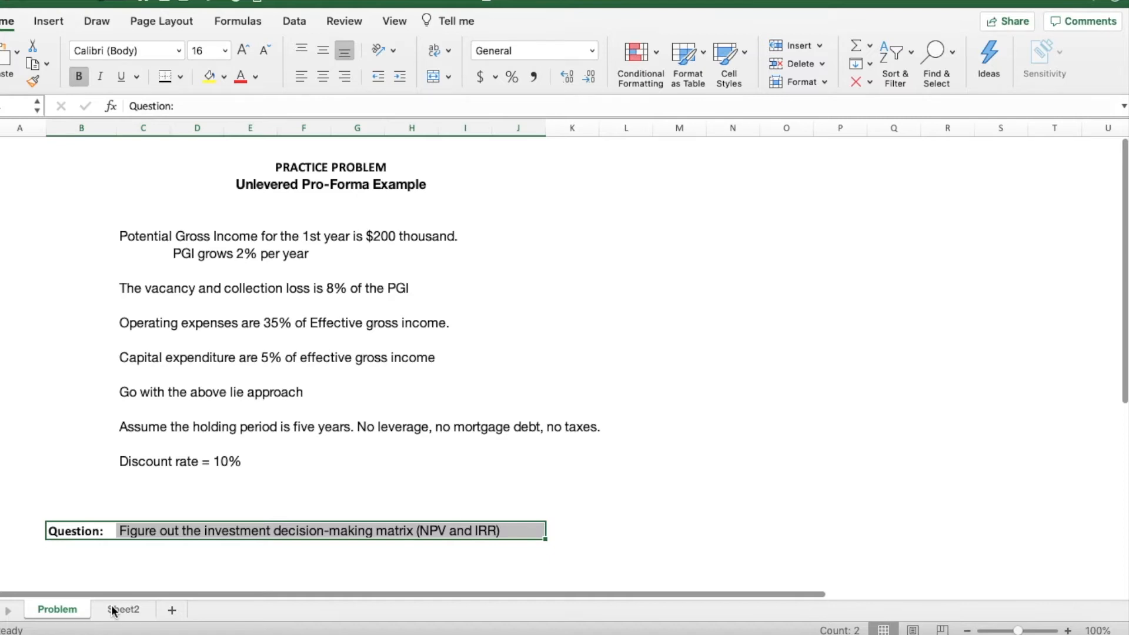
pyautogui.click(121, 609)
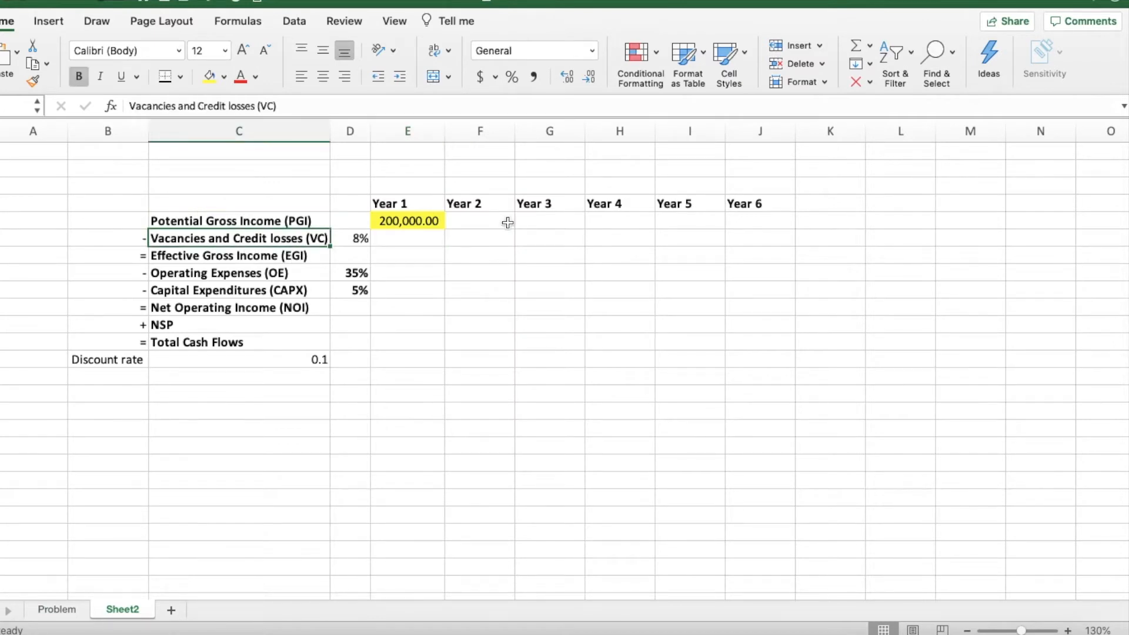
pyautogui.click(239, 271)
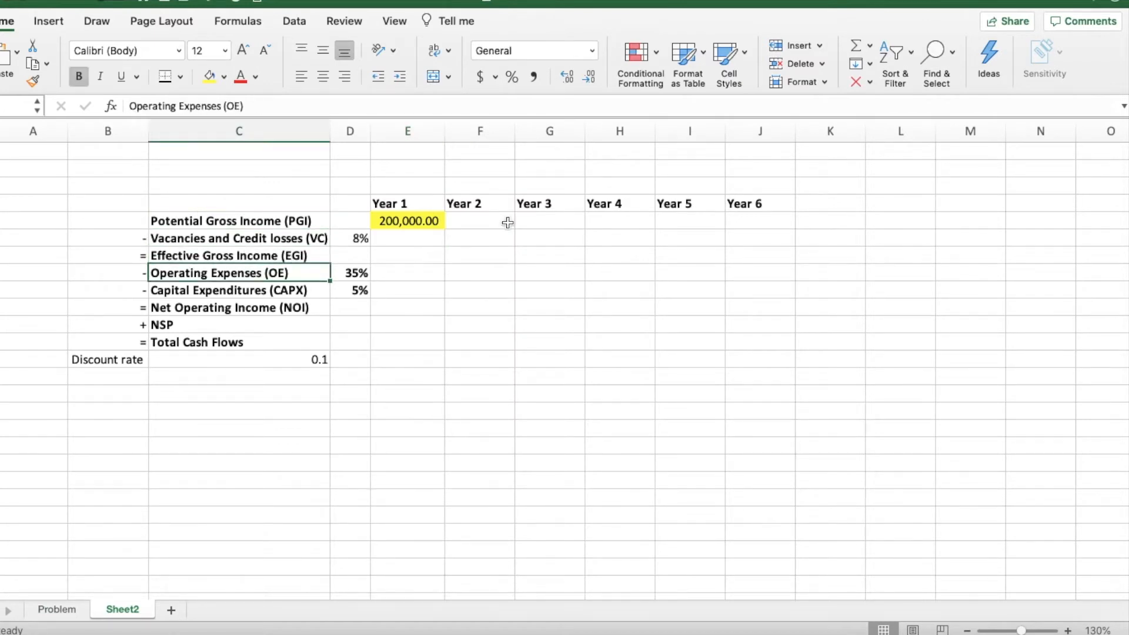
pyautogui.click(197, 342)
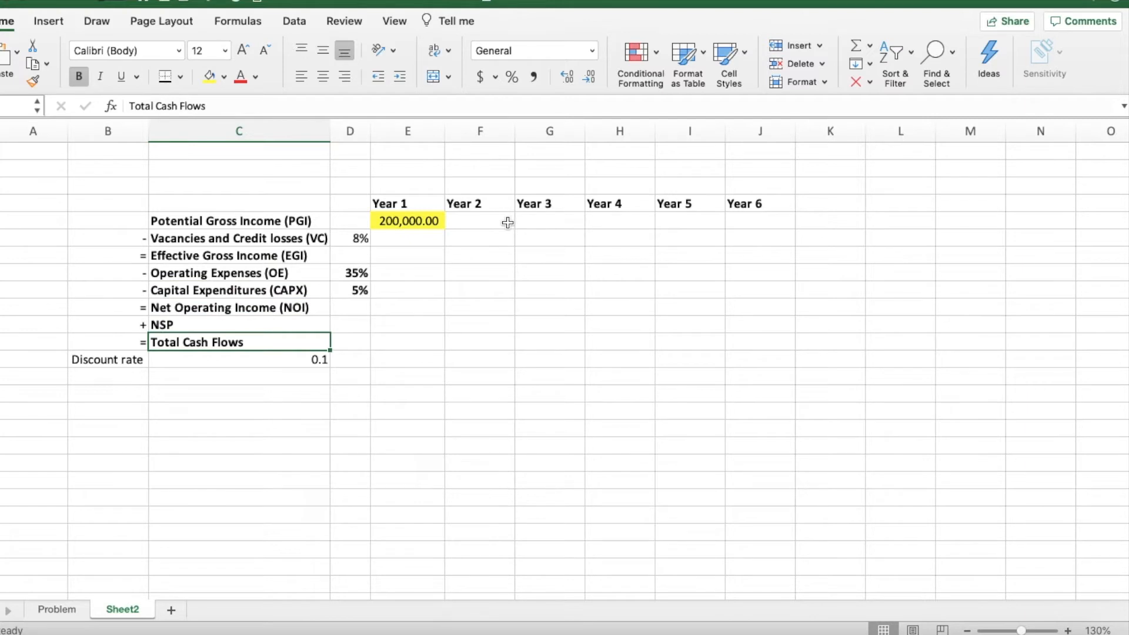
pyautogui.click(239, 220)
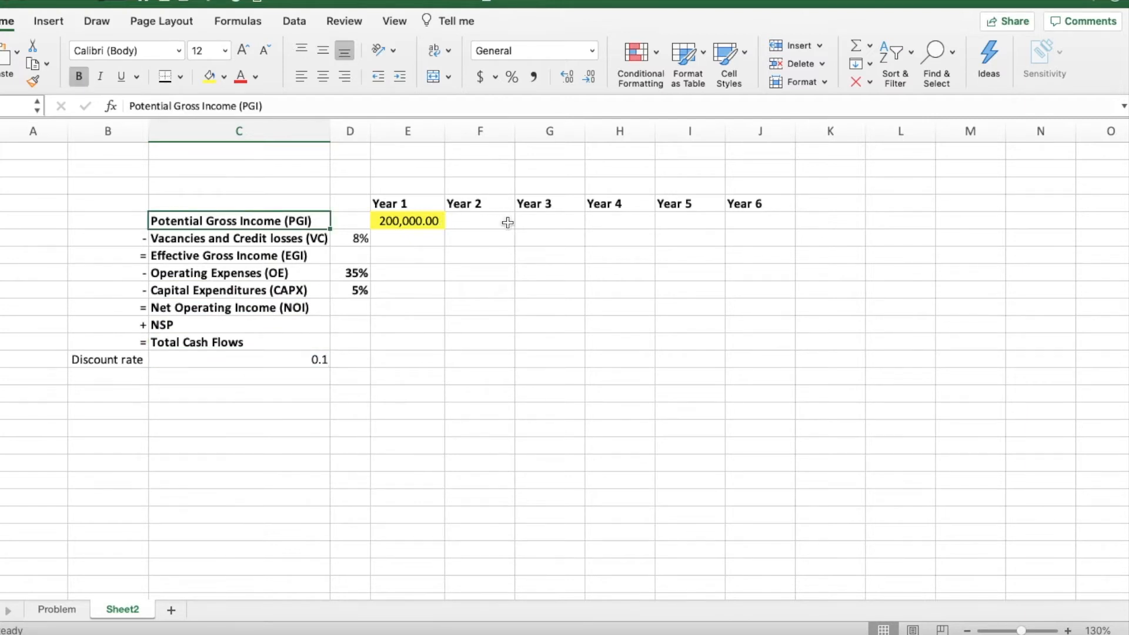
pyautogui.click(239, 239)
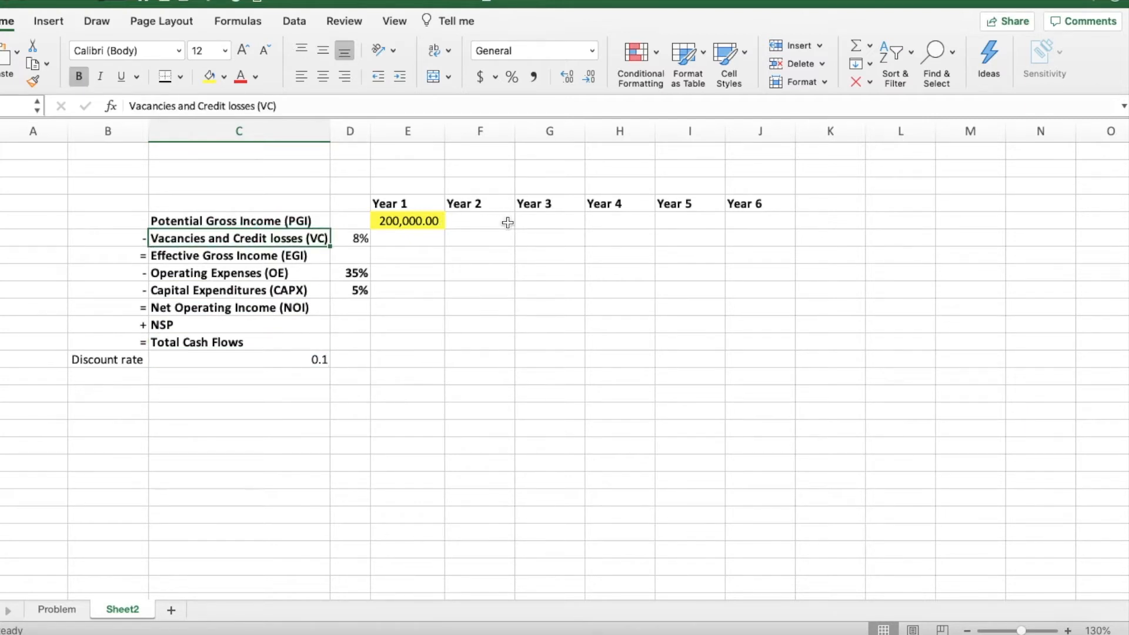
pyautogui.click(220, 272)
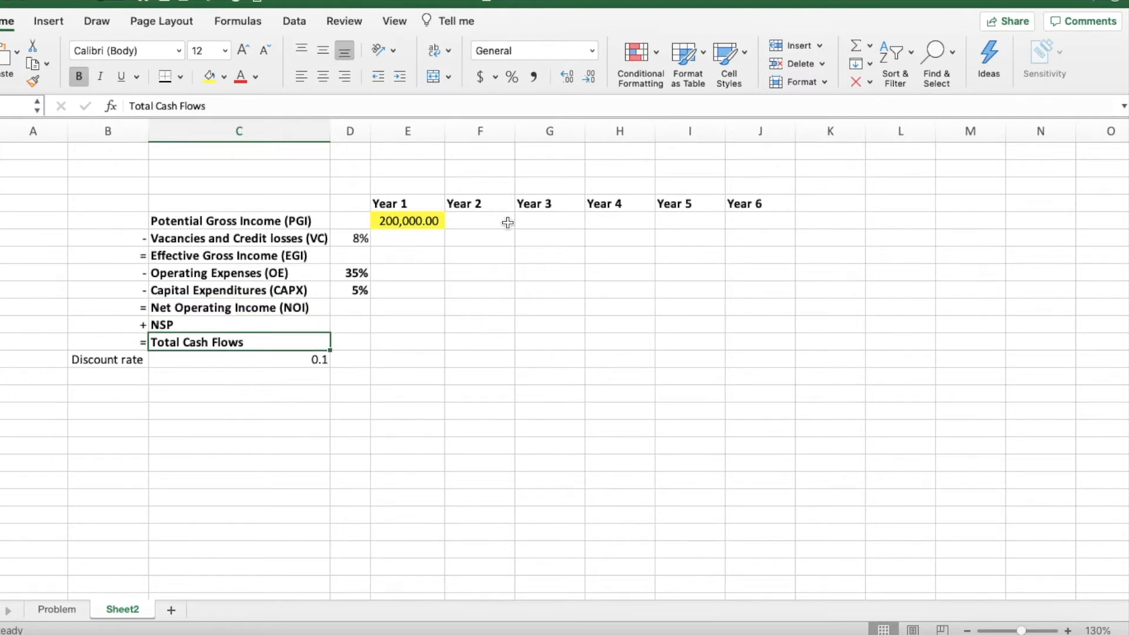
pyautogui.click(238, 359)
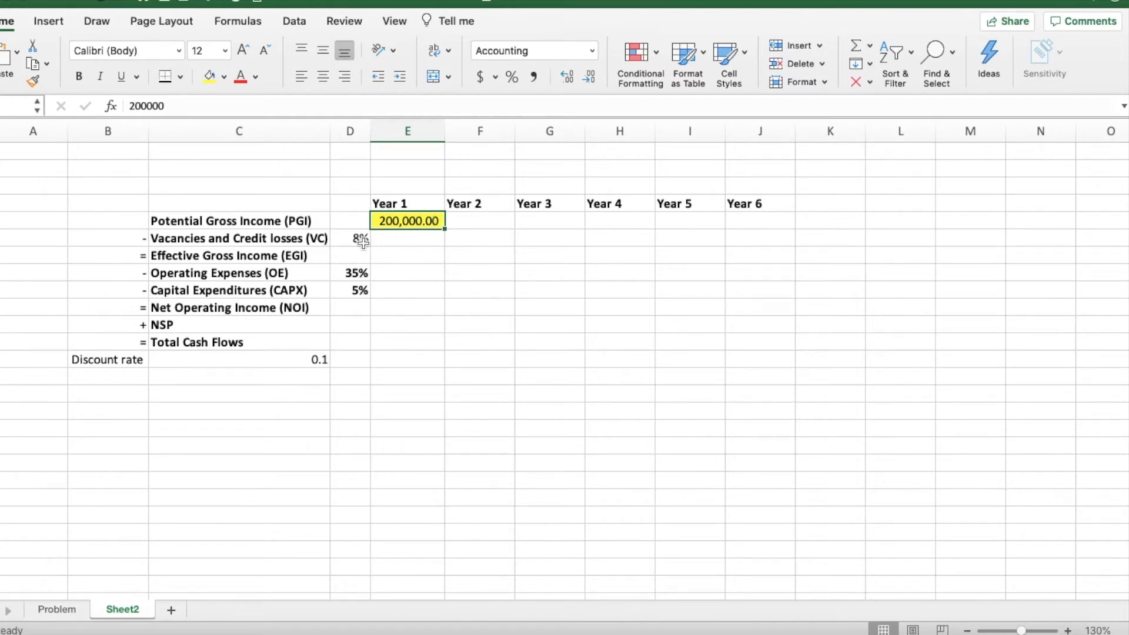
# - After checking the Problem sheet, enter Year 1 vacancies =E5*D6 and EGI =E5-E6 (16,000 and 184,000)
pyautogui.click(56, 609)
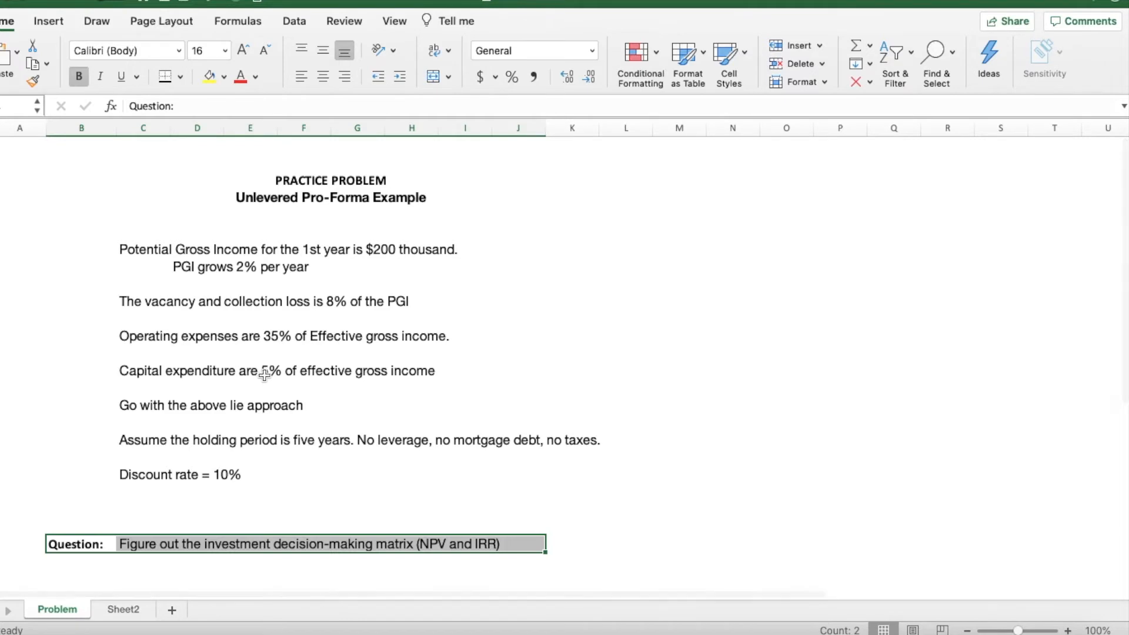
pyautogui.click(122, 609)
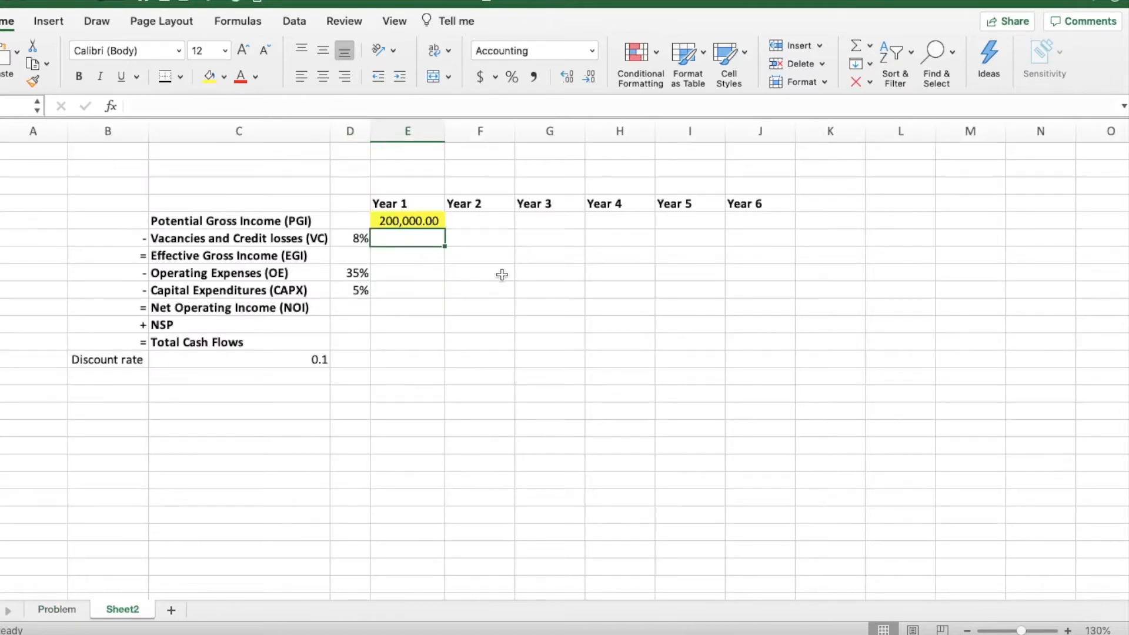
pyautogui.write('=E5*D6')
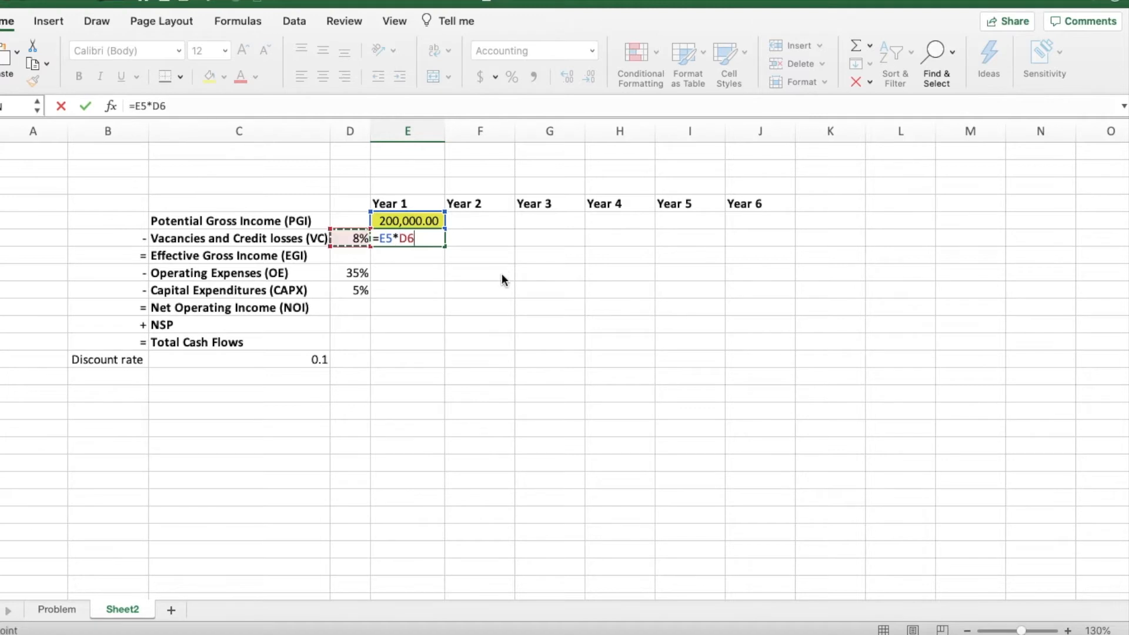
pyautogui.press('enter')
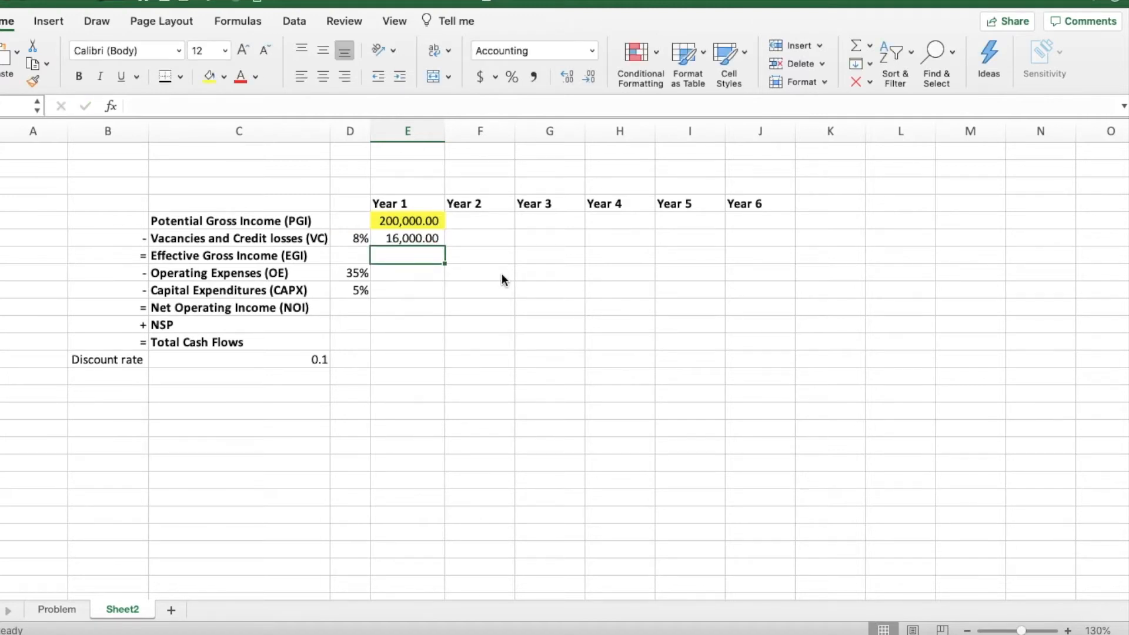
pyautogui.write('=E5-')
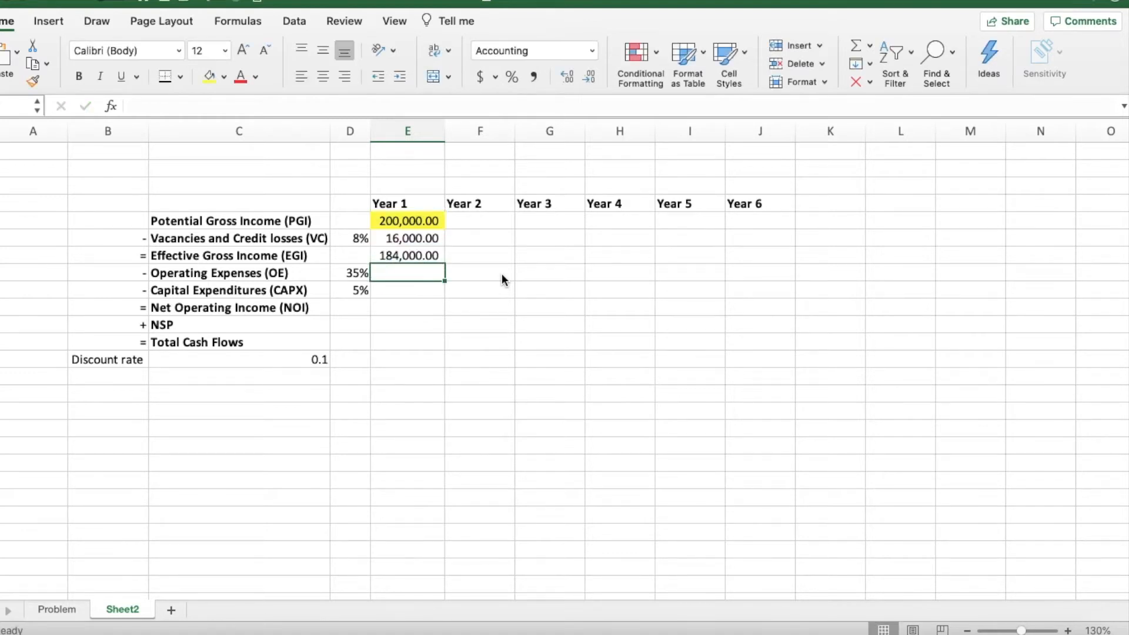
# - Enter Year 1 operating expenses =E7*D8, capex =E7*D9 and NOI =E7-E8-E9 giving 110,400
pyautogui.write('=')
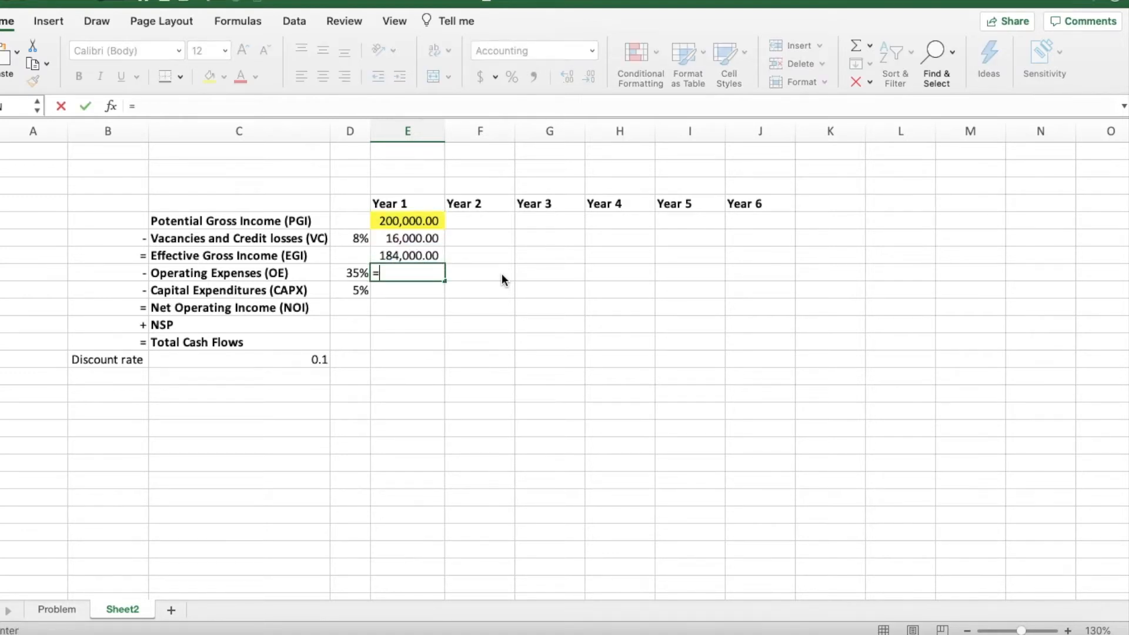
pyautogui.click(409, 255)
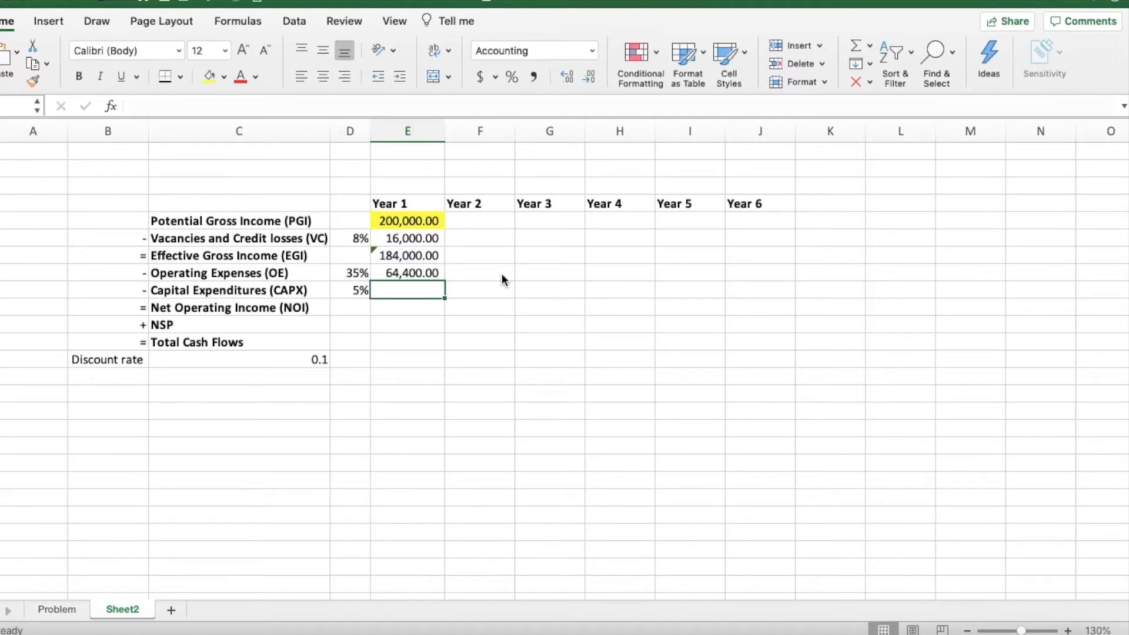
pyautogui.write('=E7')
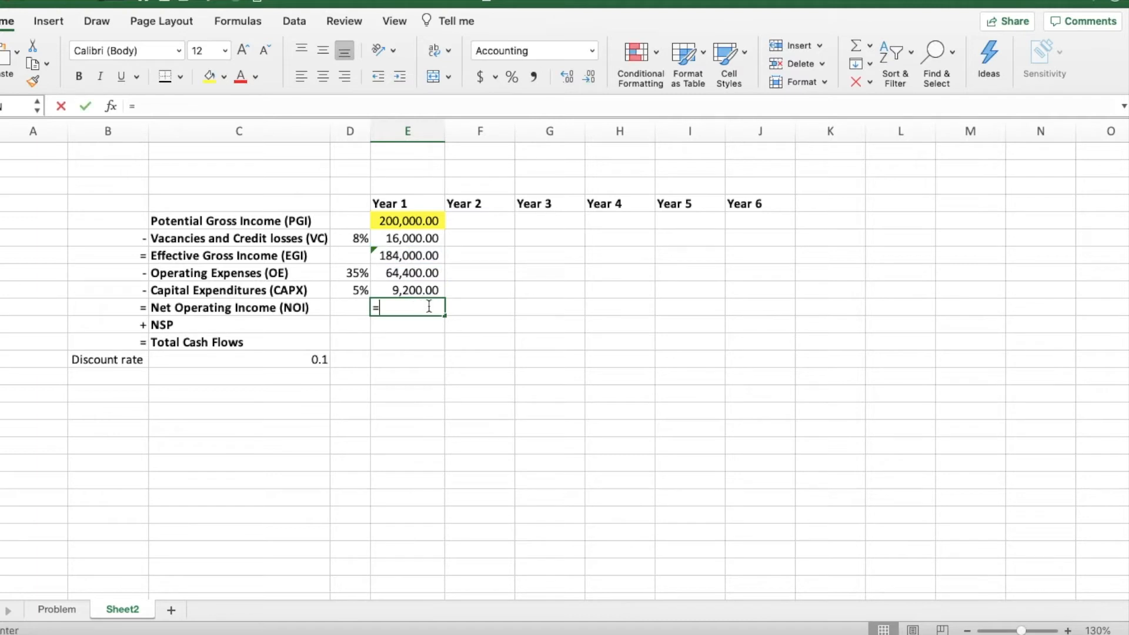
pyautogui.click(408, 255)
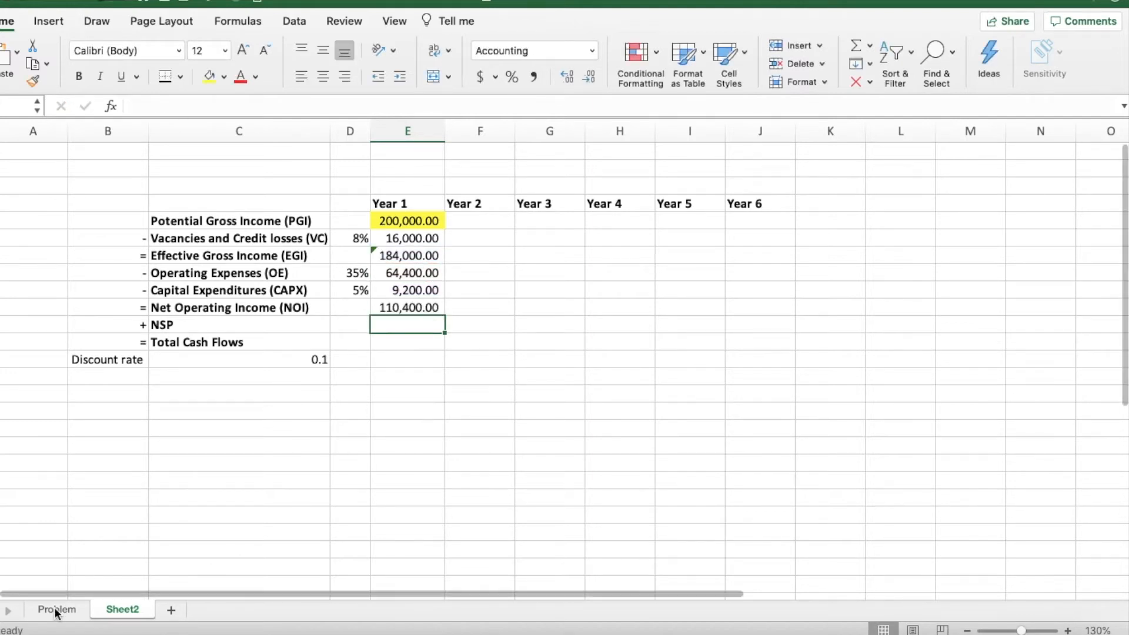
pyautogui.moveTo(56, 614)
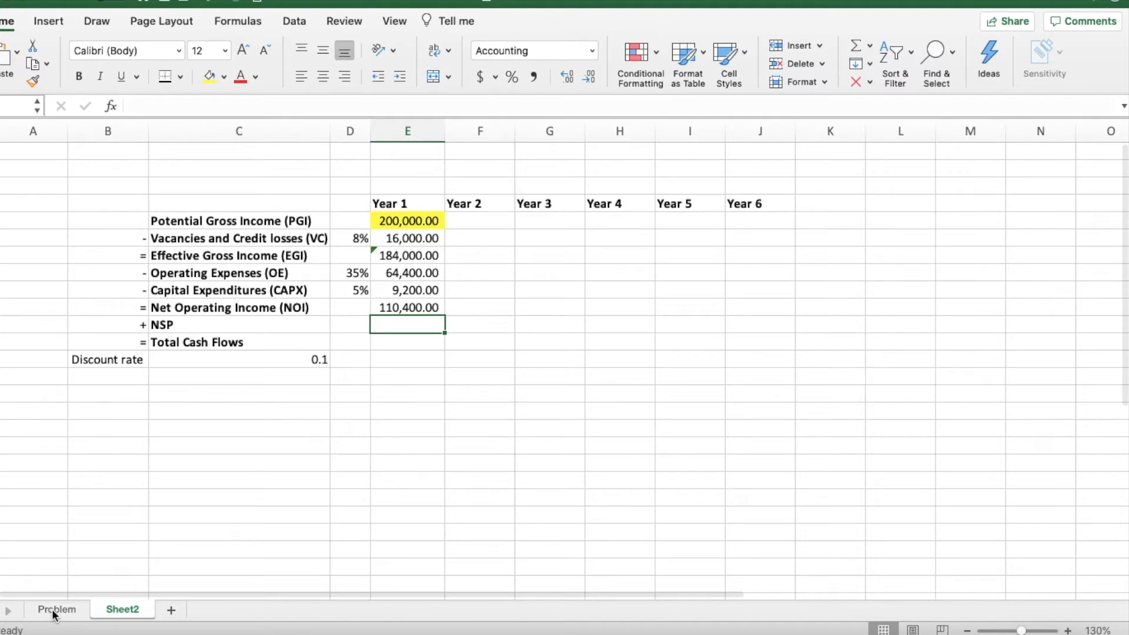
# - Add a PGI Growth 2% assumption below the discount rate and start the Year 2 income formula
pyautogui.click(56, 609)
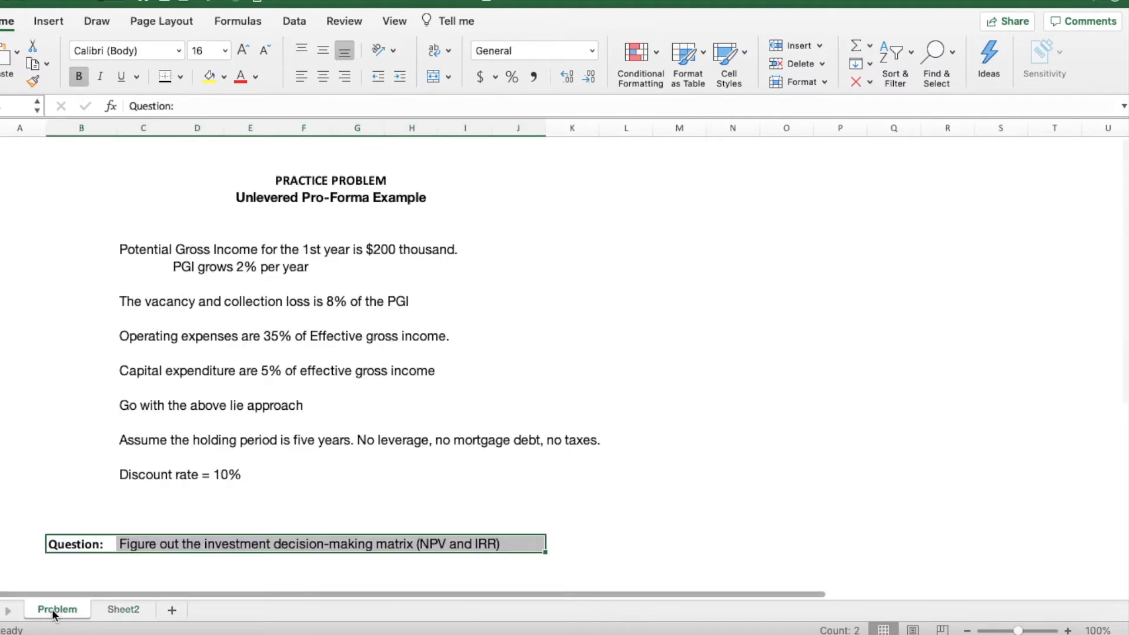
pyautogui.click(146, 608)
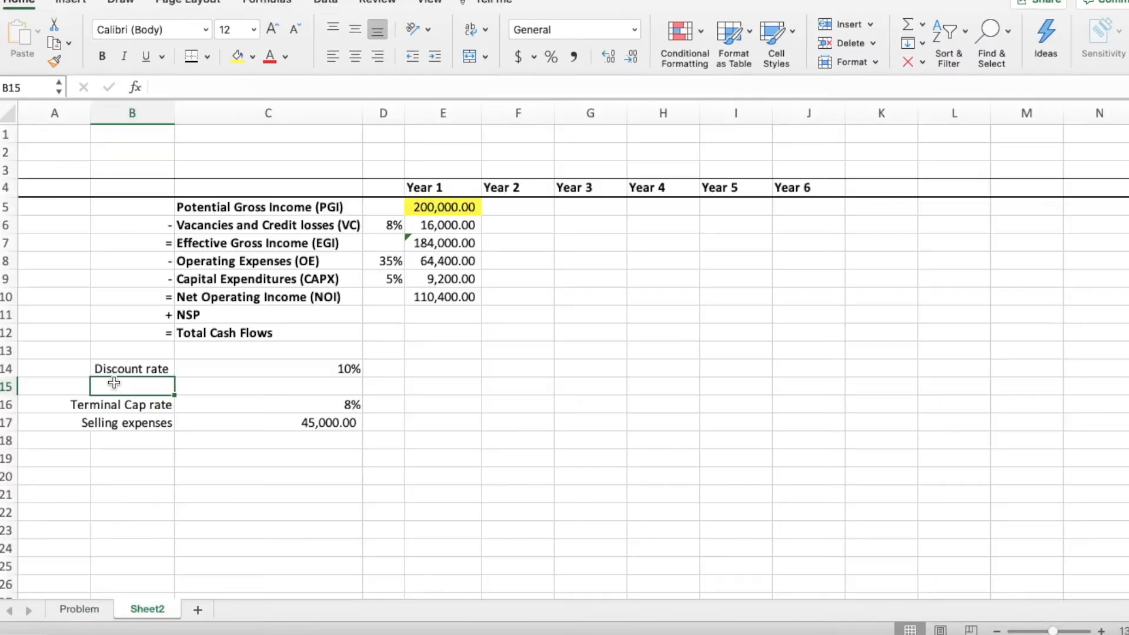
pyautogui.write('PGI Growth')
pyautogui.click(268, 386)
pyautogui.write('2')
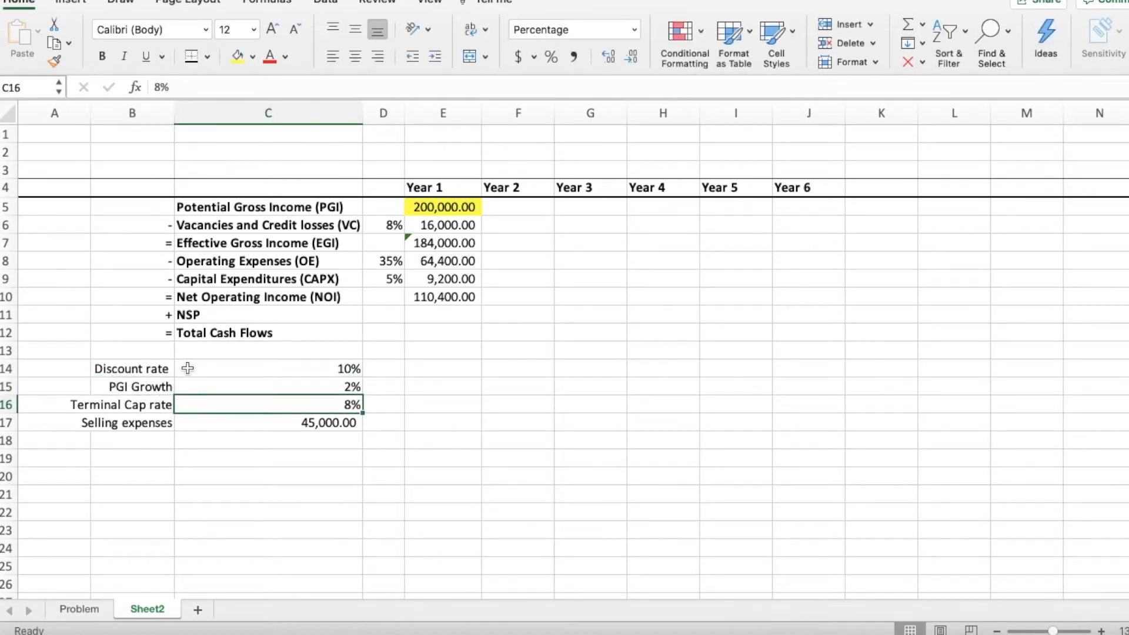
pyautogui.write('=E5')
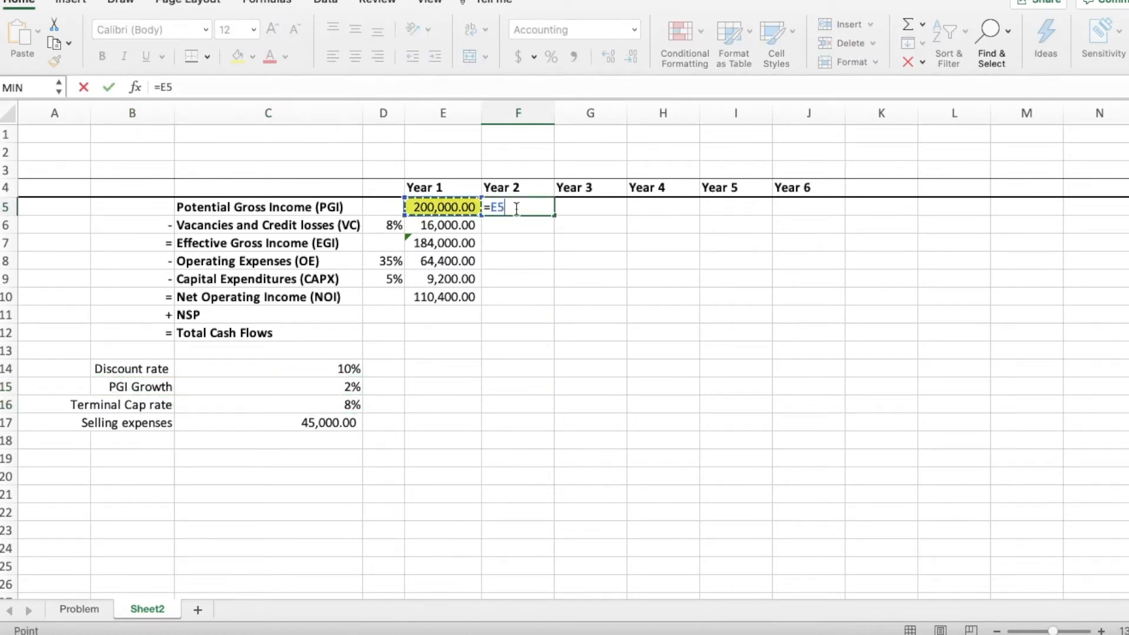
# - Grow Year 2 PGI by $C$15, fill the Year 2 formulas down and correct NOI to =F7-F8-F9
pyautogui.write('*')
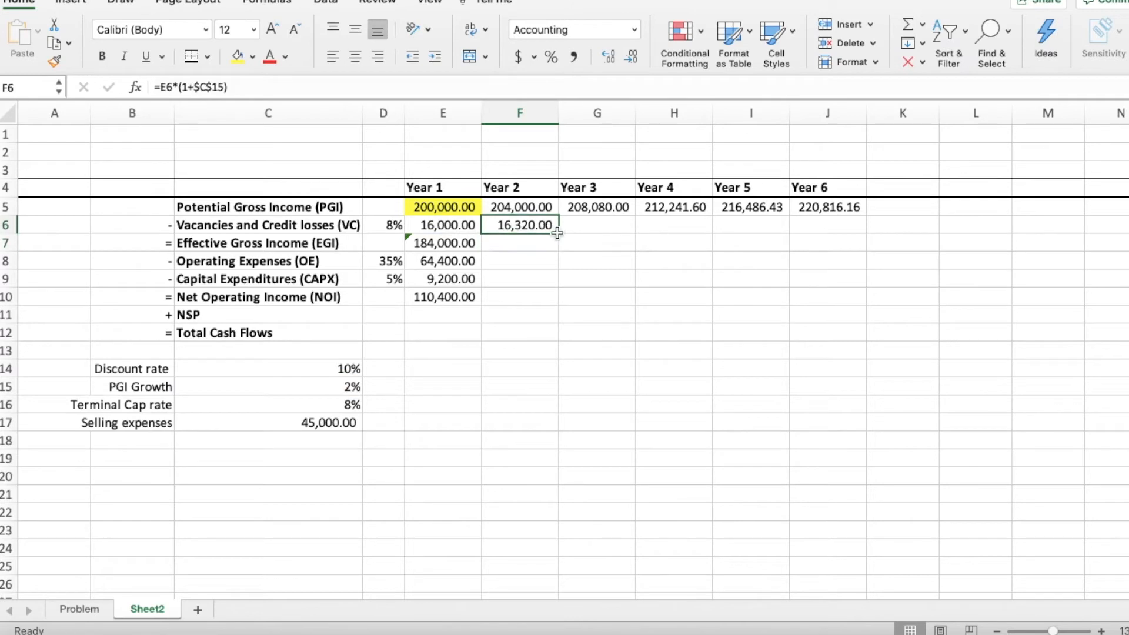
pyautogui.moveTo(557, 230); pyautogui.dragTo(558, 284)
pyautogui.write('=F7-F8')
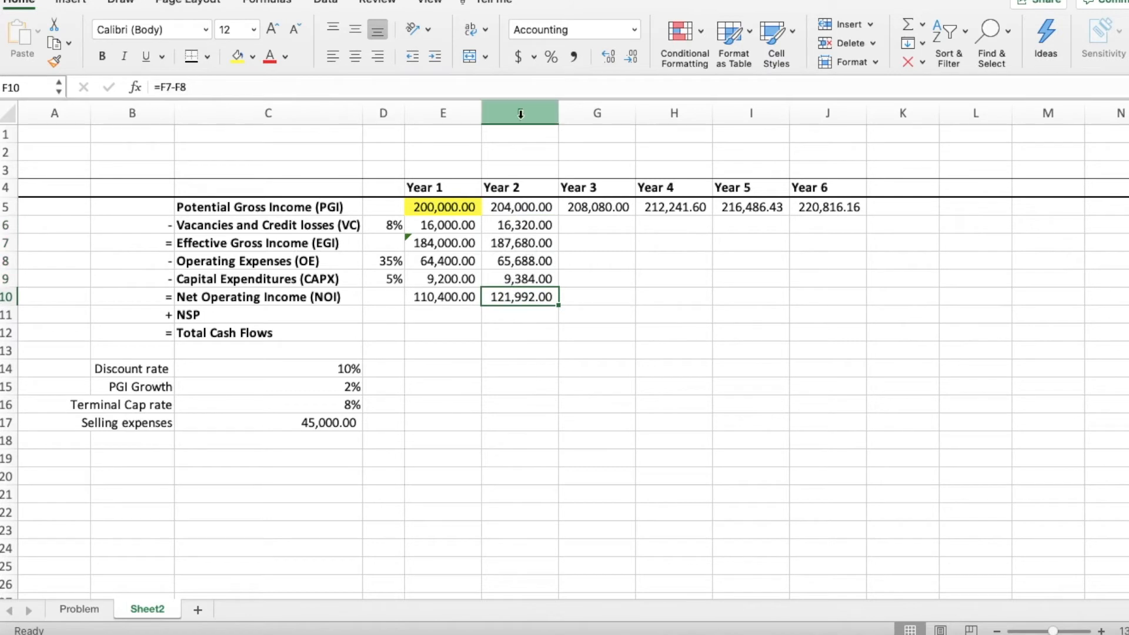
pyautogui.write('-')
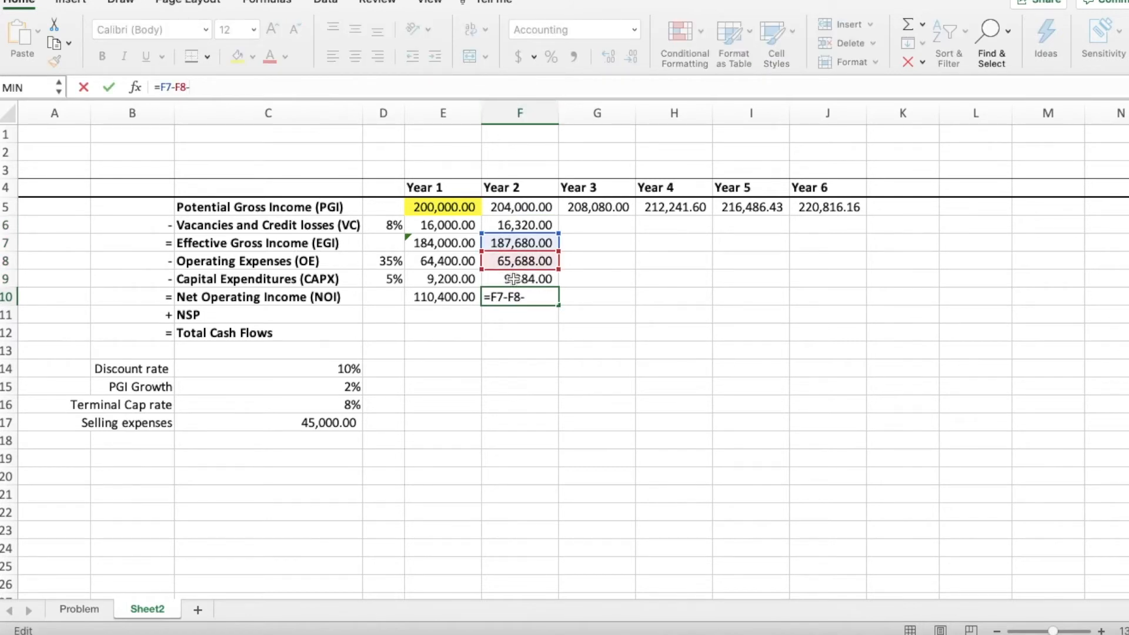
pyautogui.press('enter')
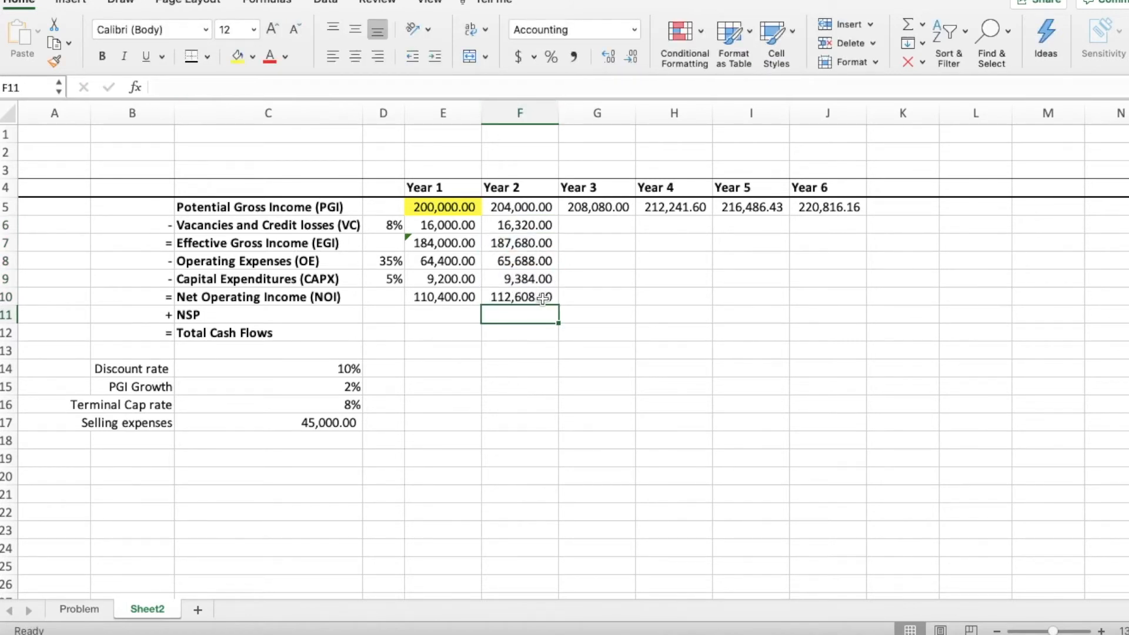
# - Extend the projections across Years 2–6 so Year 6 NOI reaches 121,890.52
pyautogui.click(520, 297)
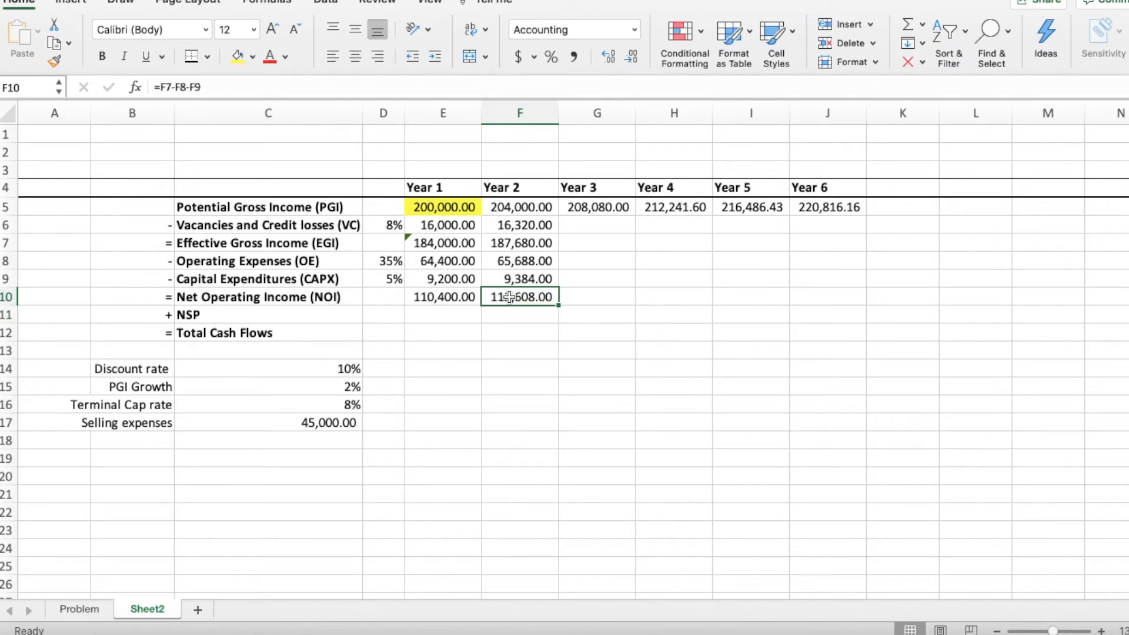
pyautogui.write('=E10*')
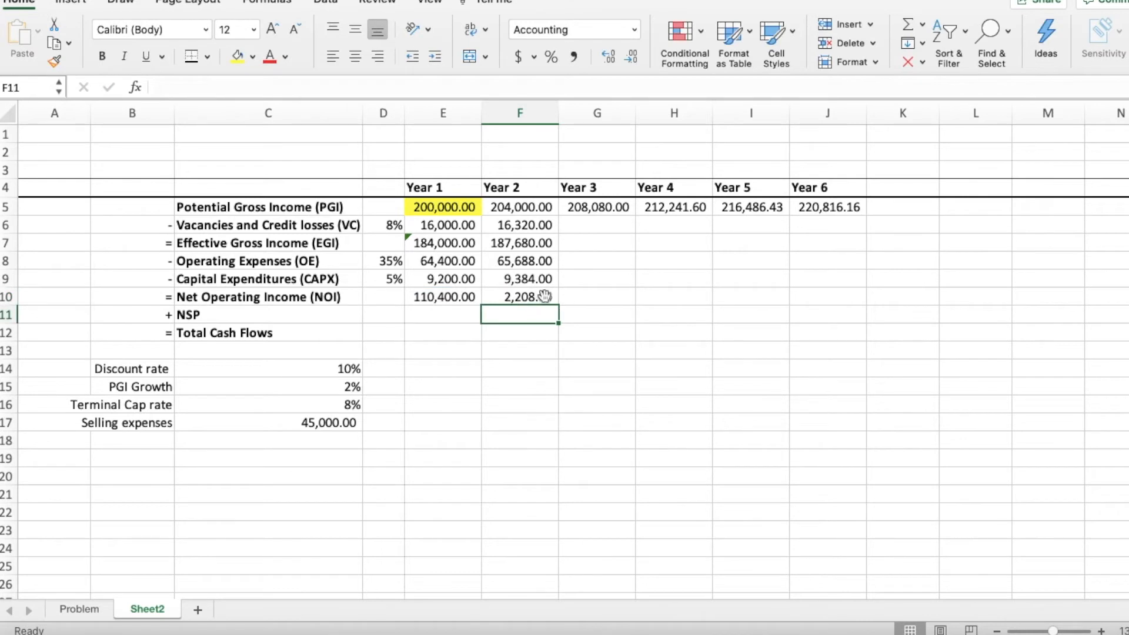
pyautogui.write('=E10*(C15')
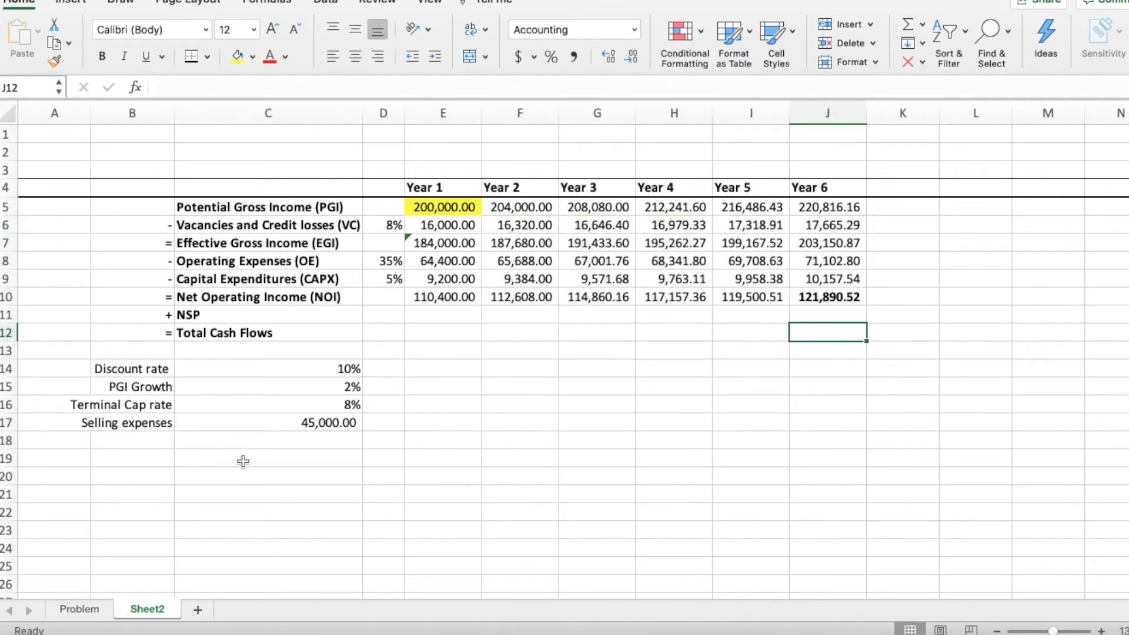
# - Note 'NOIyr6/Cap Rate' and compute a Sale Price of 1,523,631.51
pyautogui.write('Sale Price')
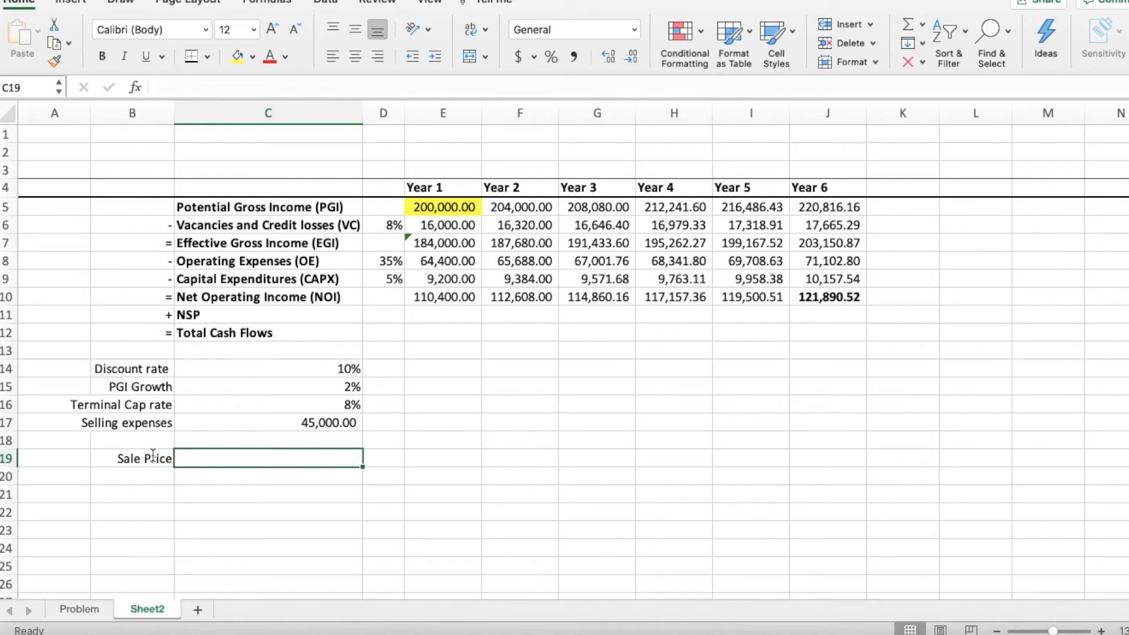
pyautogui.write('NOI')
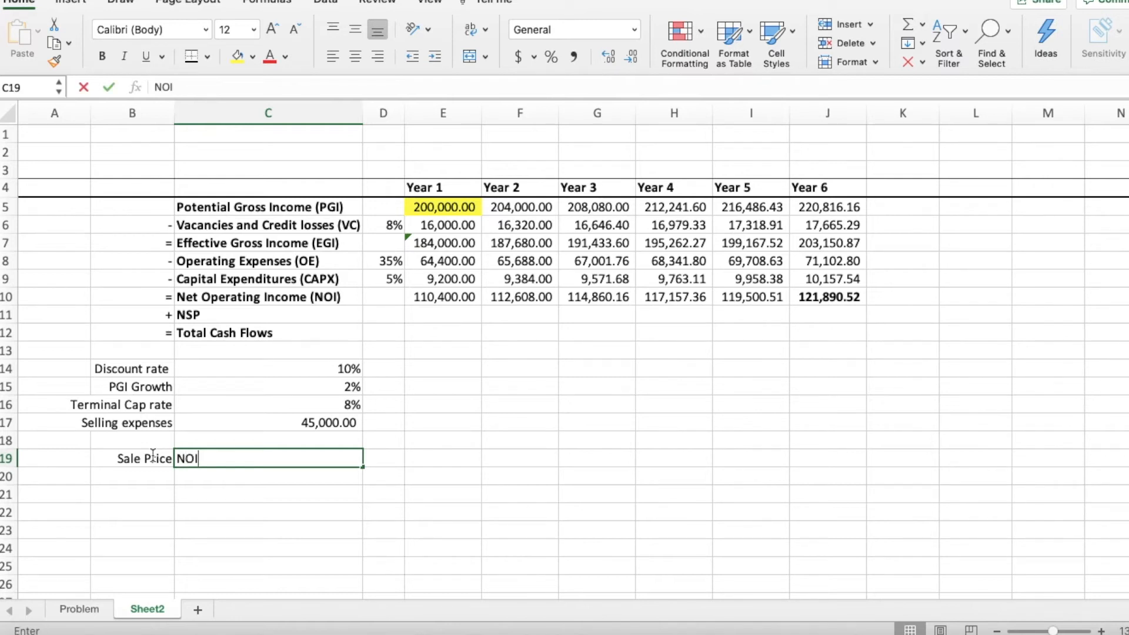
pyautogui.write('/')
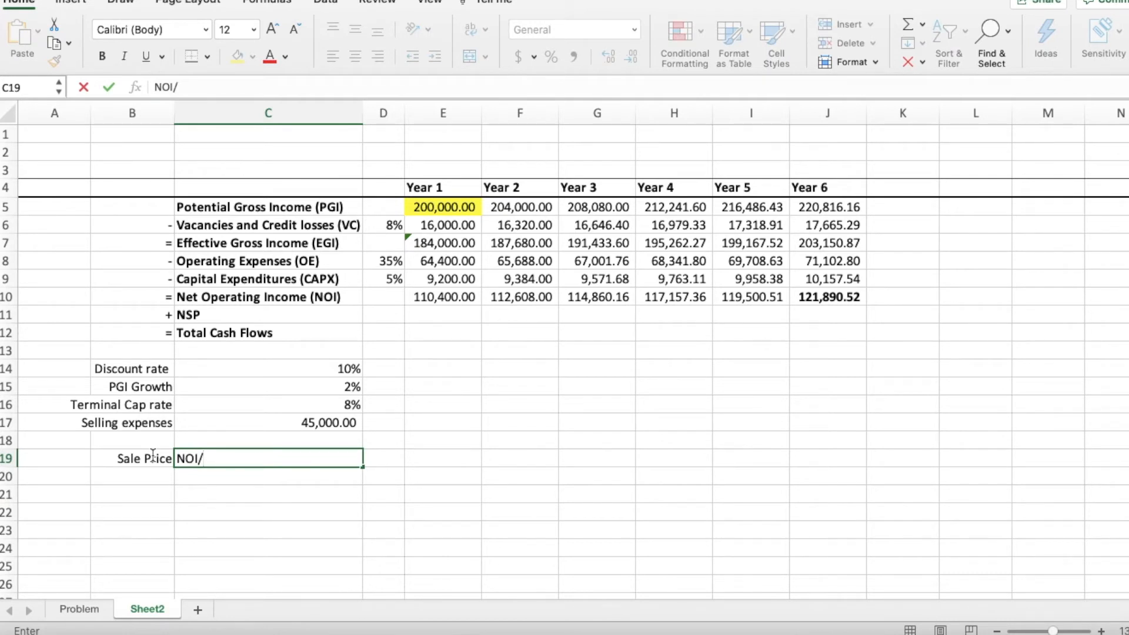
pyautogui.write('yr')
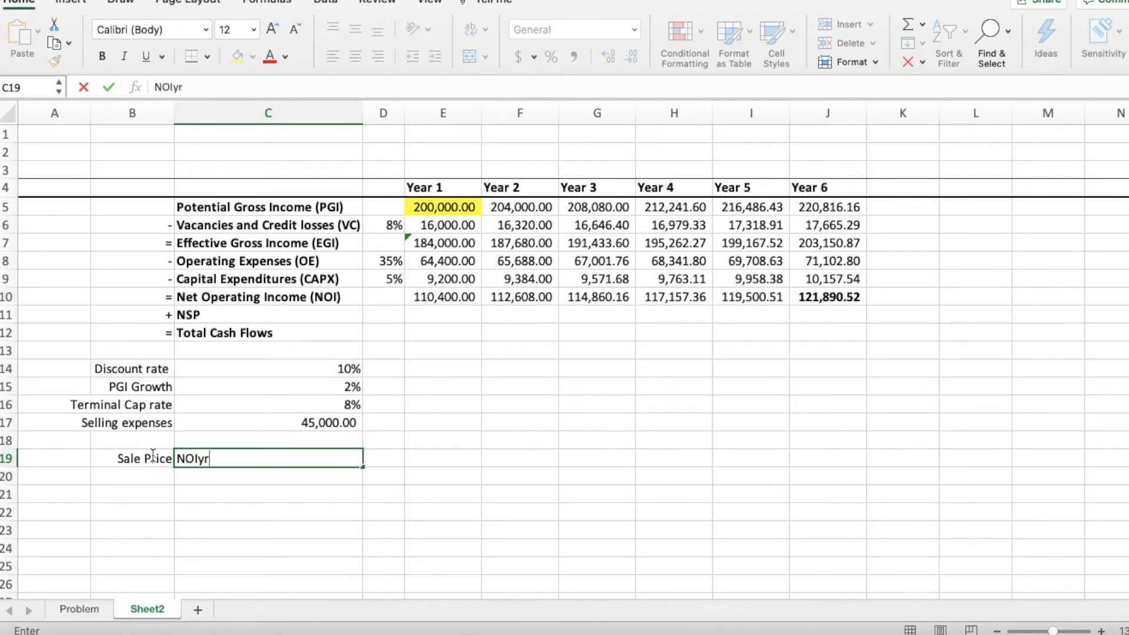
pyautogui.write('6/')
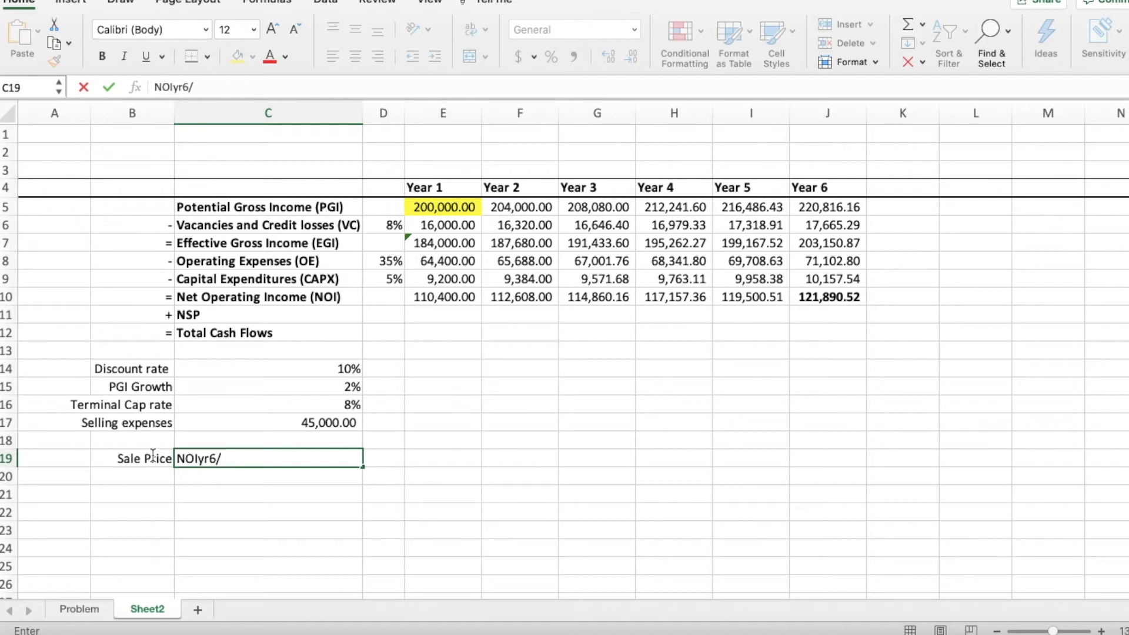
pyautogui.write('Cap Rate')
pyautogui.click(131, 512)
pyautogui.write('NSP')
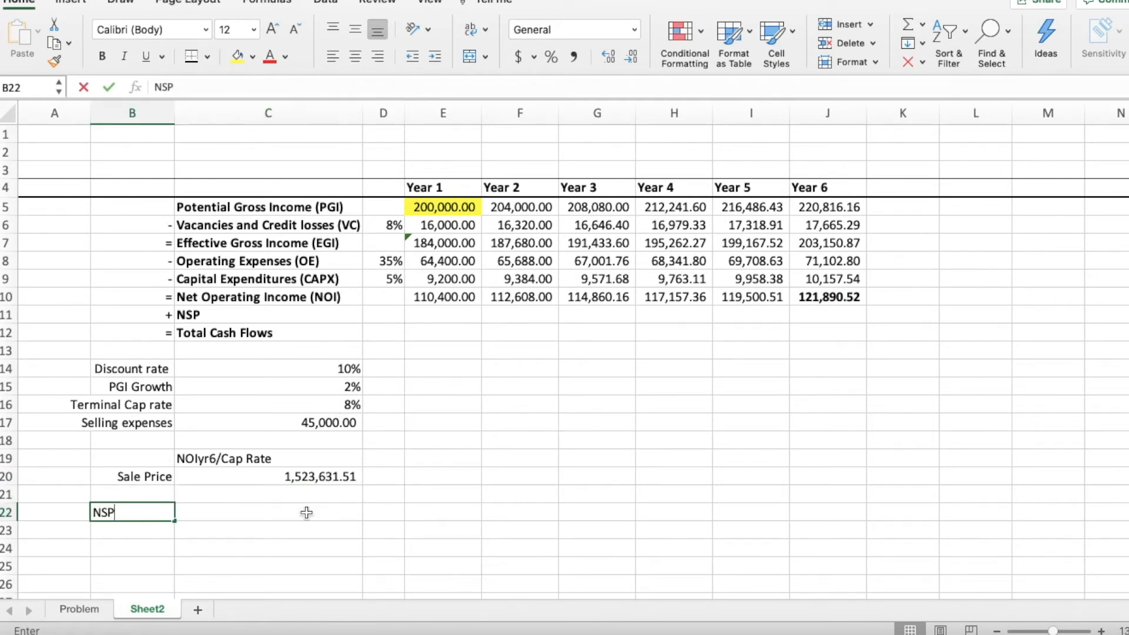
# - Define NSP as 'Sale price - Selling Expenses' below the sale price
pyautogui.write('Sale p')
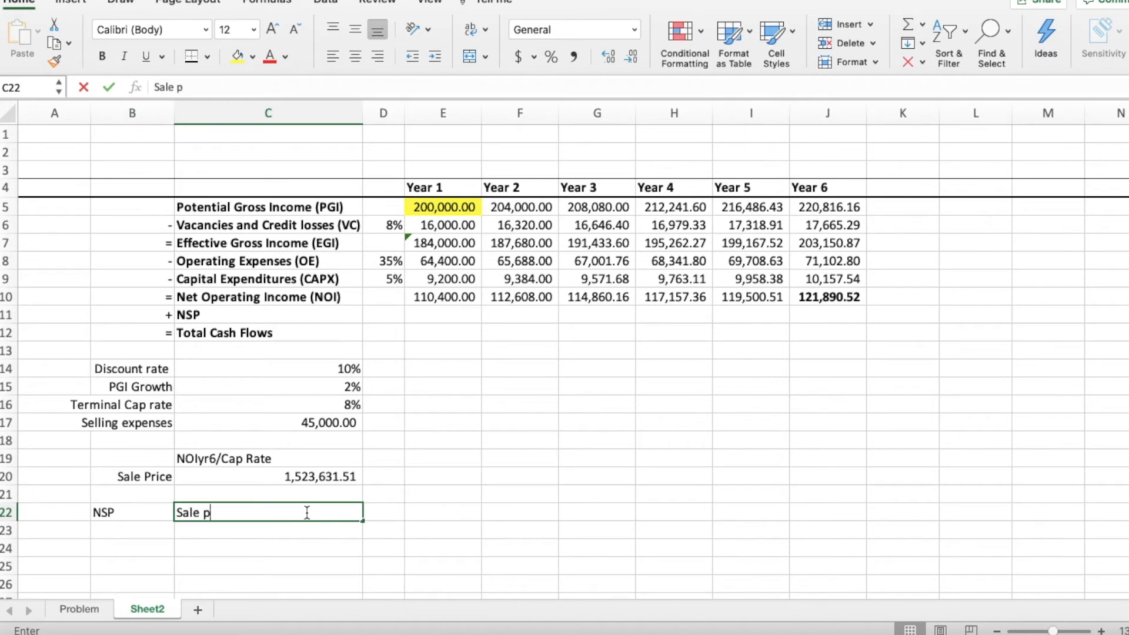
pyautogui.write('rice - Selling Expenses')
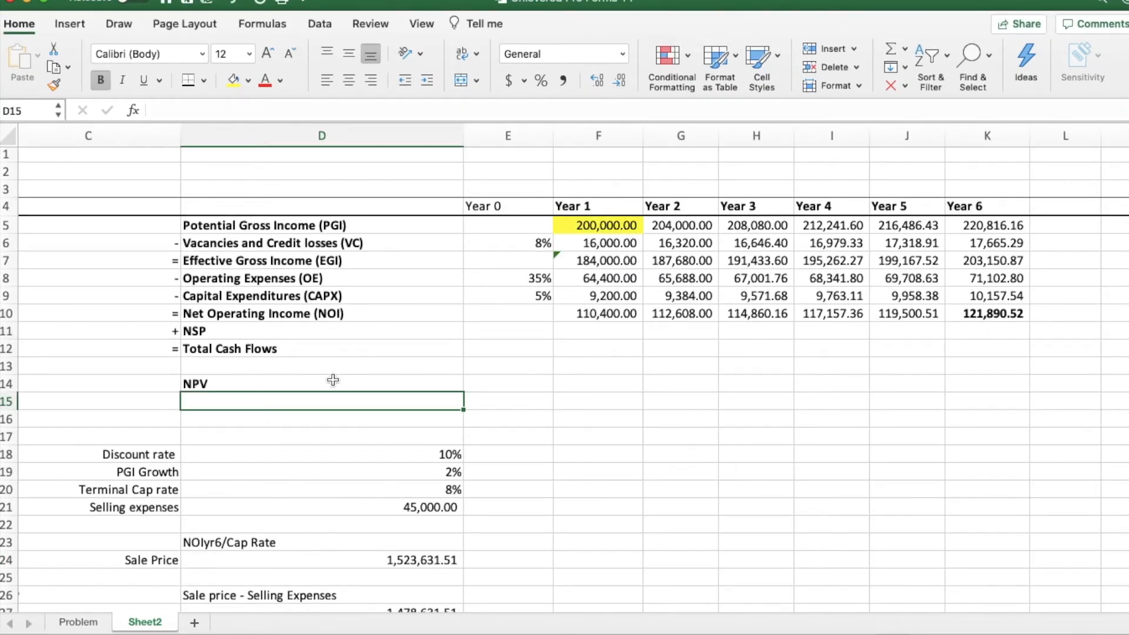
# - Add the assumption note that cash flows occur at the beginning of the period
pyautogui.write('Assume all CF occur at')
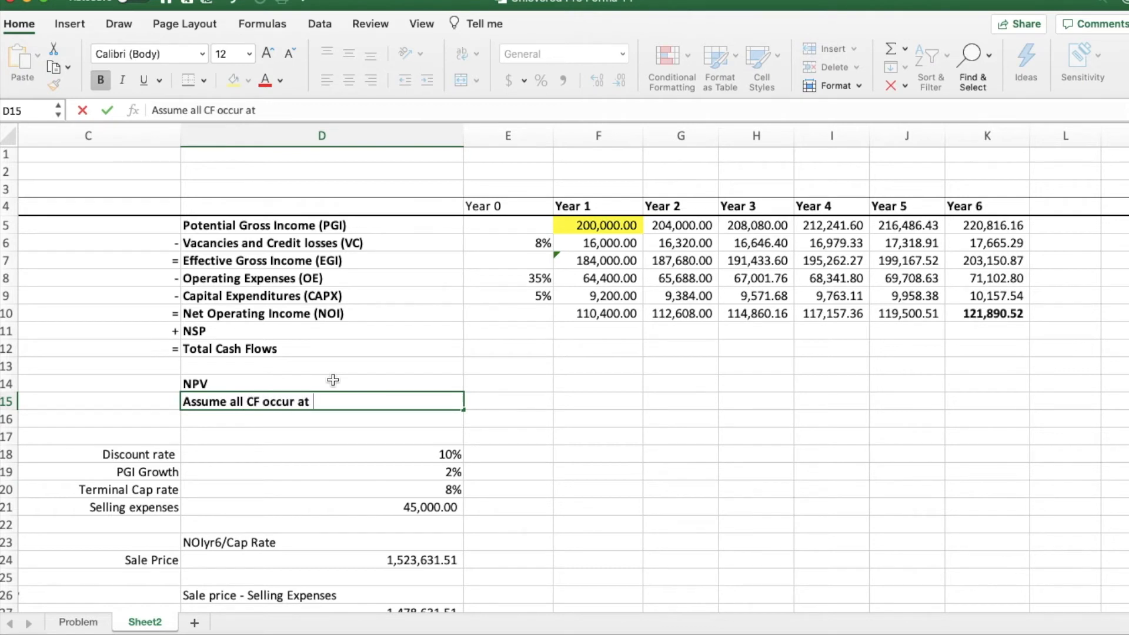
pyautogui.write('beginning of period')
pyautogui.click(987, 331)
pyautogui.write('=')
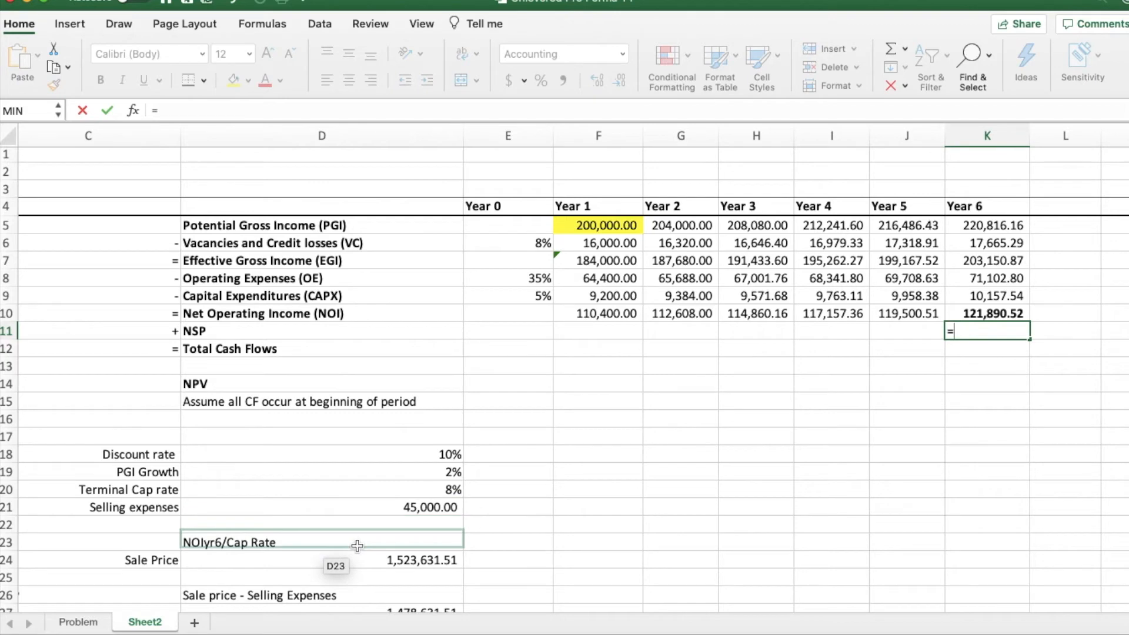
pyautogui.scroll(-3)
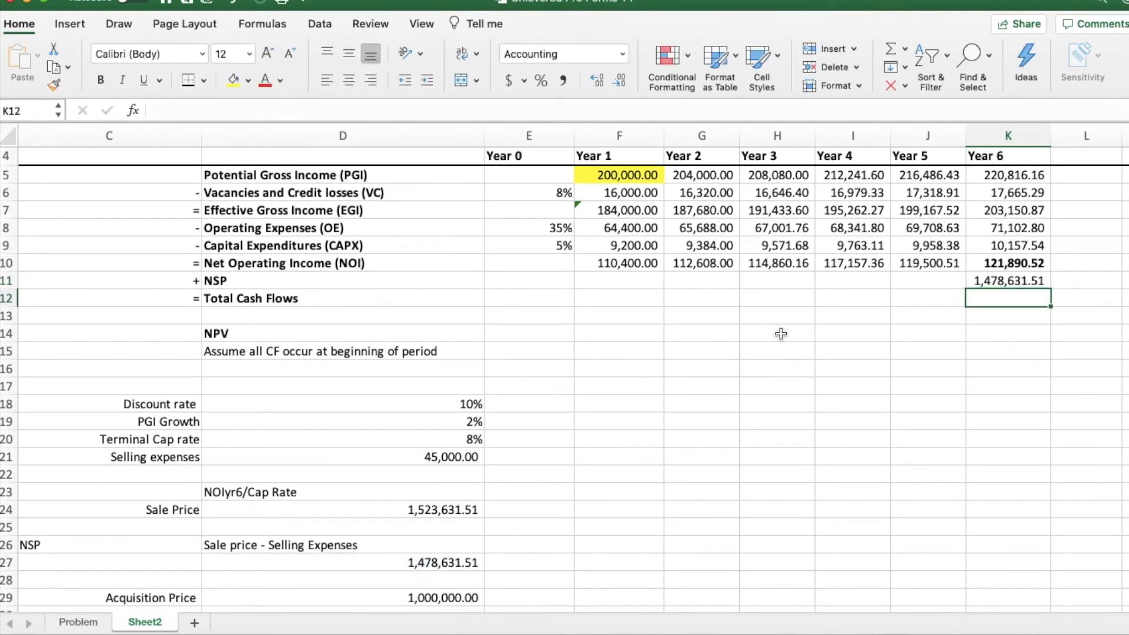
# - Enter the -1,000,000 Year 0 purchase outflow and set the Year 0 total cash flow to =E11
pyautogui.click(528, 281)
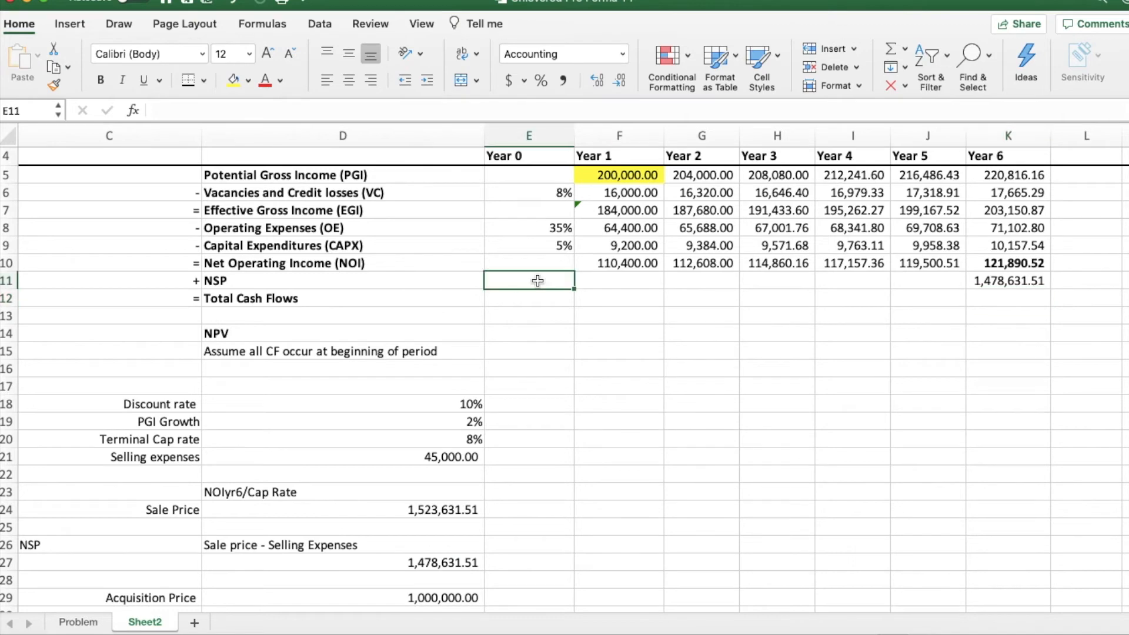
pyautogui.write('-')
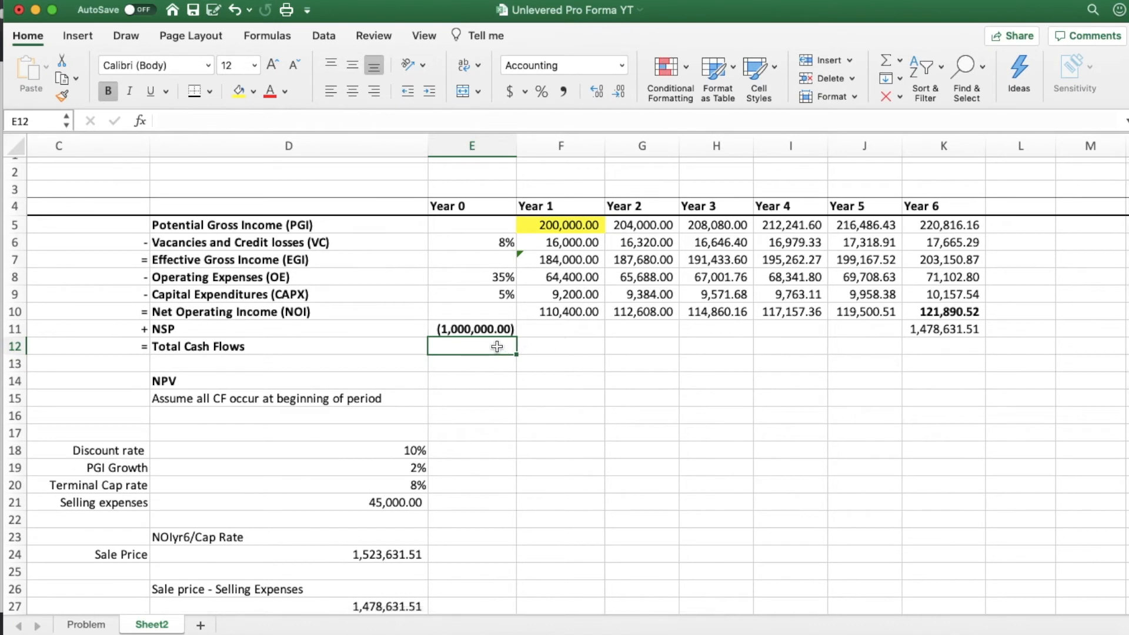
pyautogui.write('=E11')
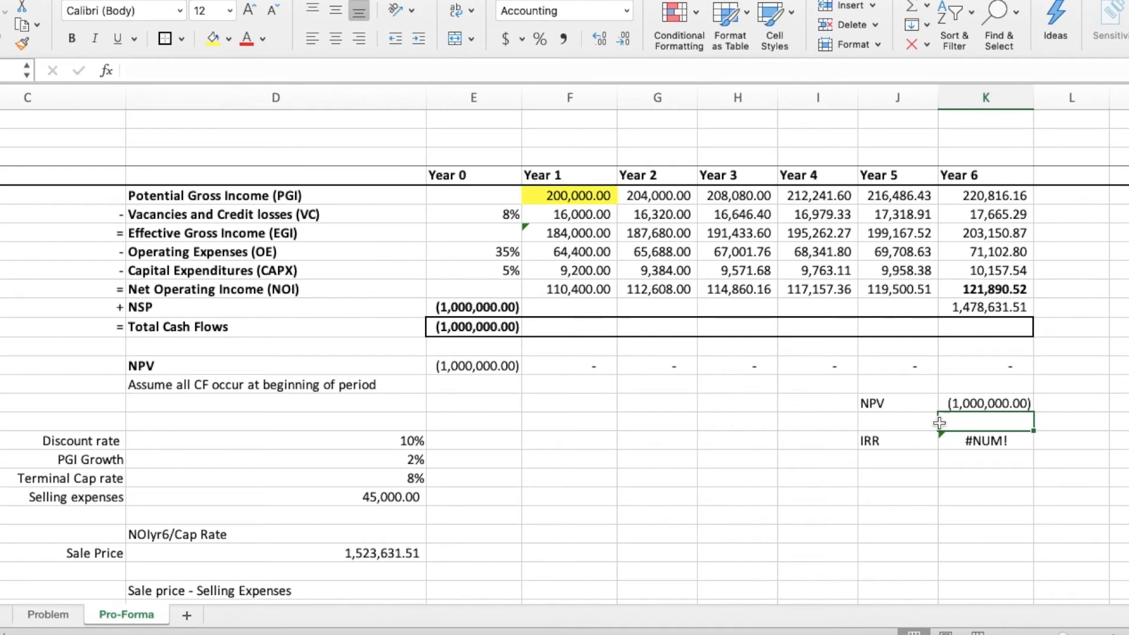
pyautogui.click(896, 403)
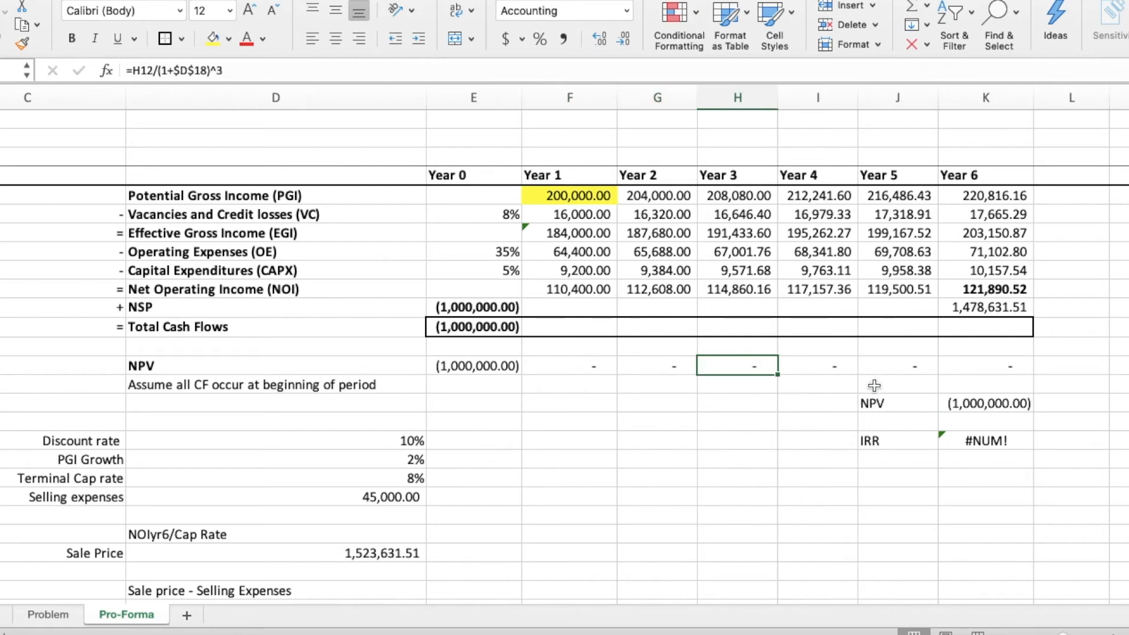
pyautogui.click(986, 403)
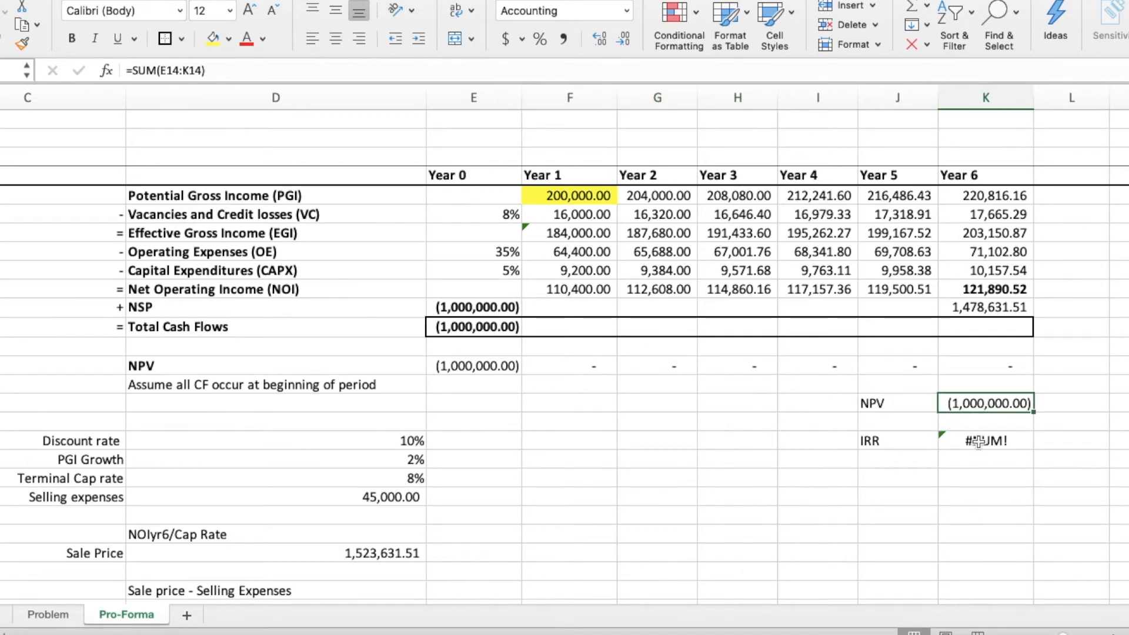
# - Total Year 1 cash flow as =SUM(F10:F11) and fill across to Year 6, giving NPV 337,397.67 and IRR 16.74%
pyautogui.click(570, 326)
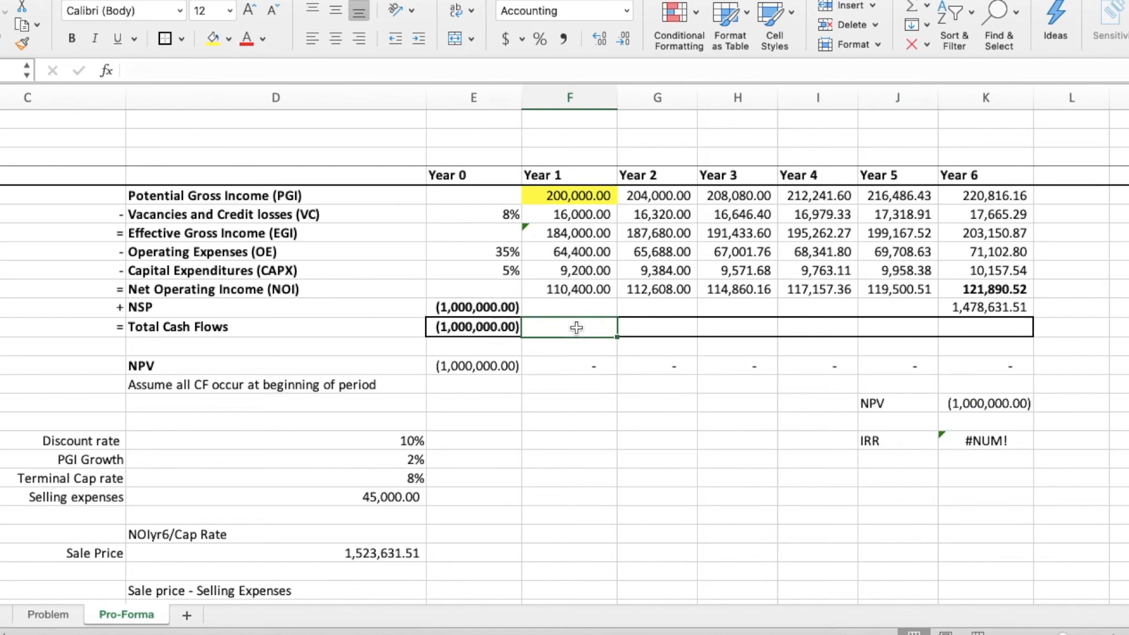
pyautogui.write('=su')
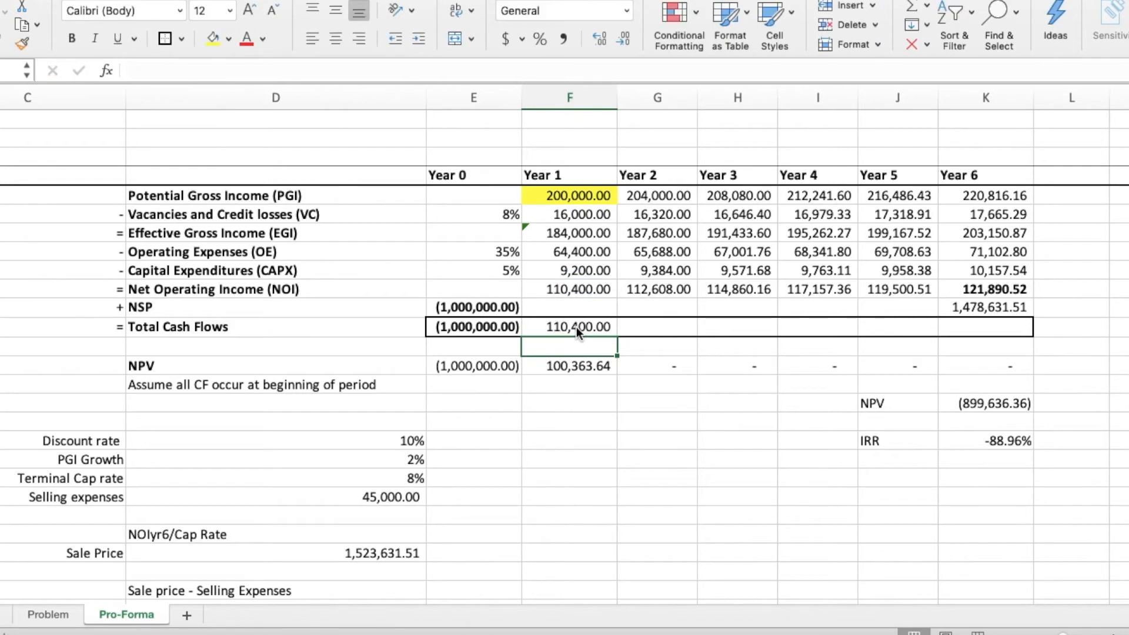
pyautogui.click(570, 326)
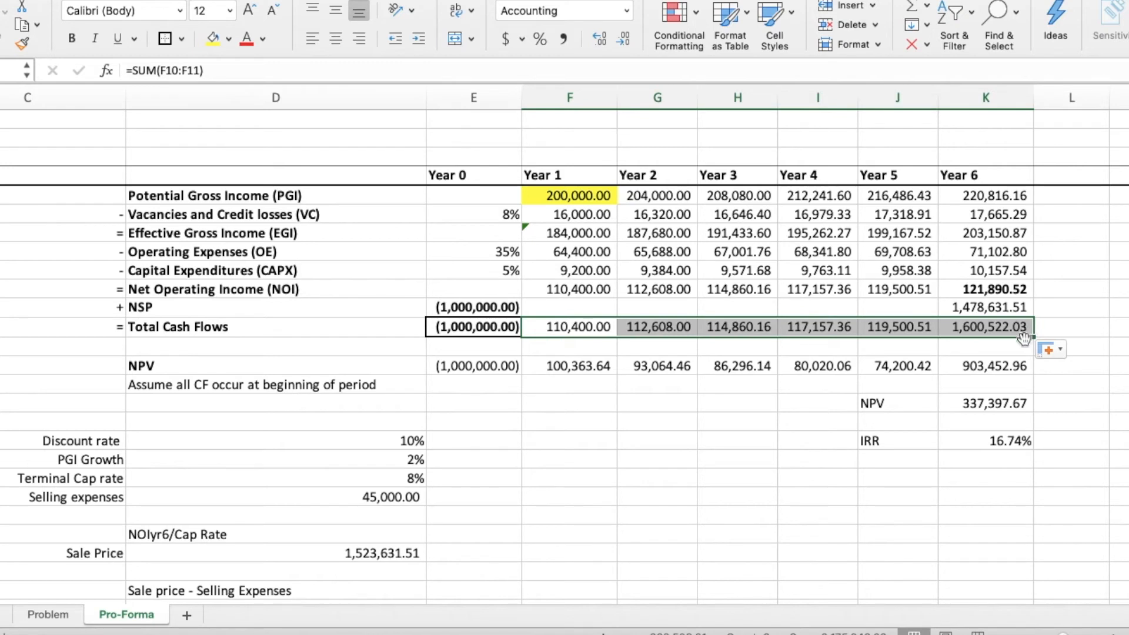
pyautogui.moveTo(752, 387)
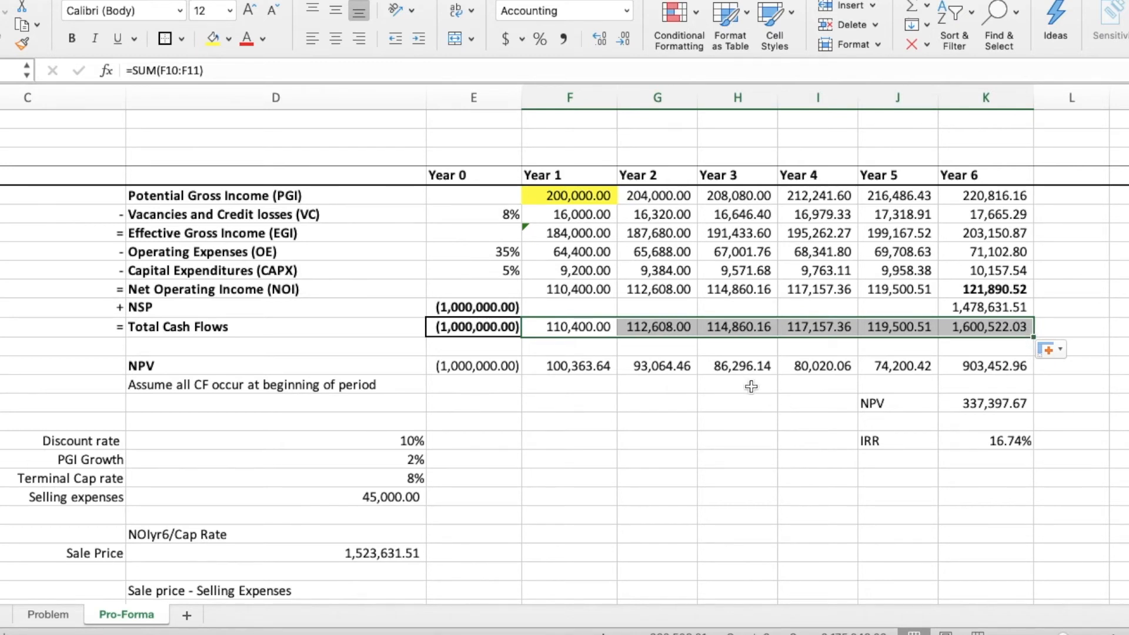
pyautogui.moveTo(509, 366)
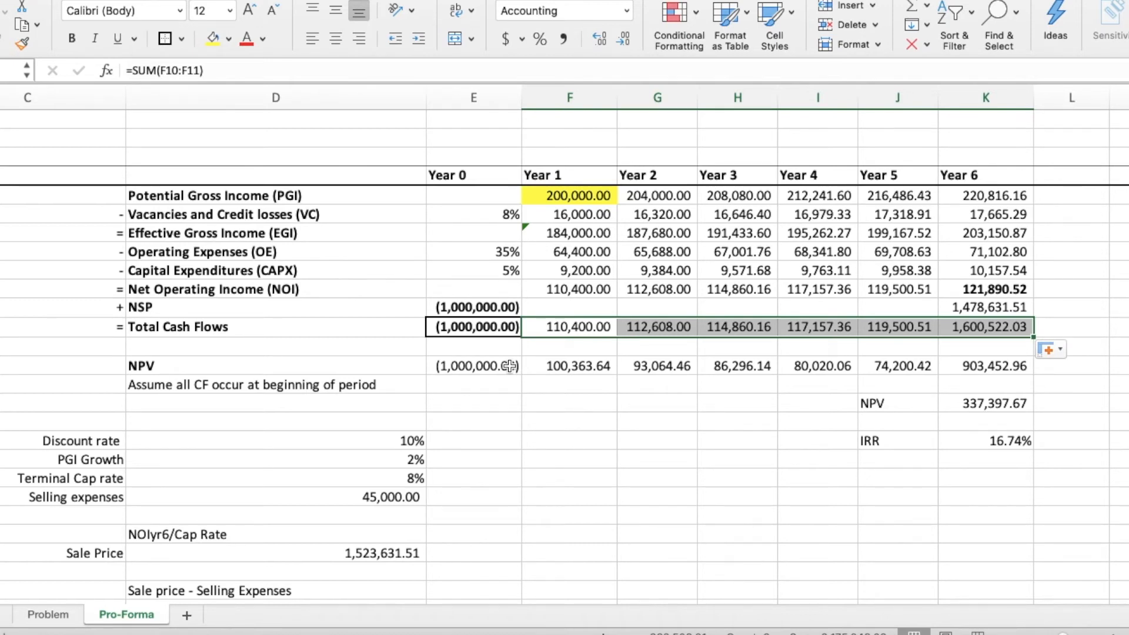
pyautogui.moveTo(571, 387)
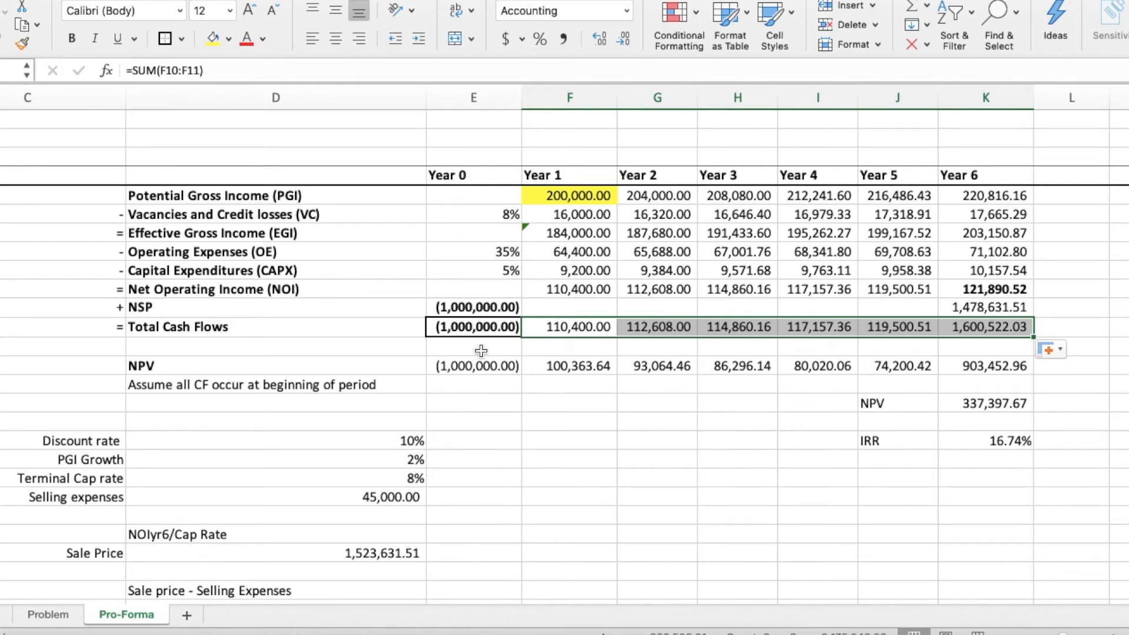
# - Insert blank rows between Total Cash Flows and the NPV section
pyautogui.click(473, 348)
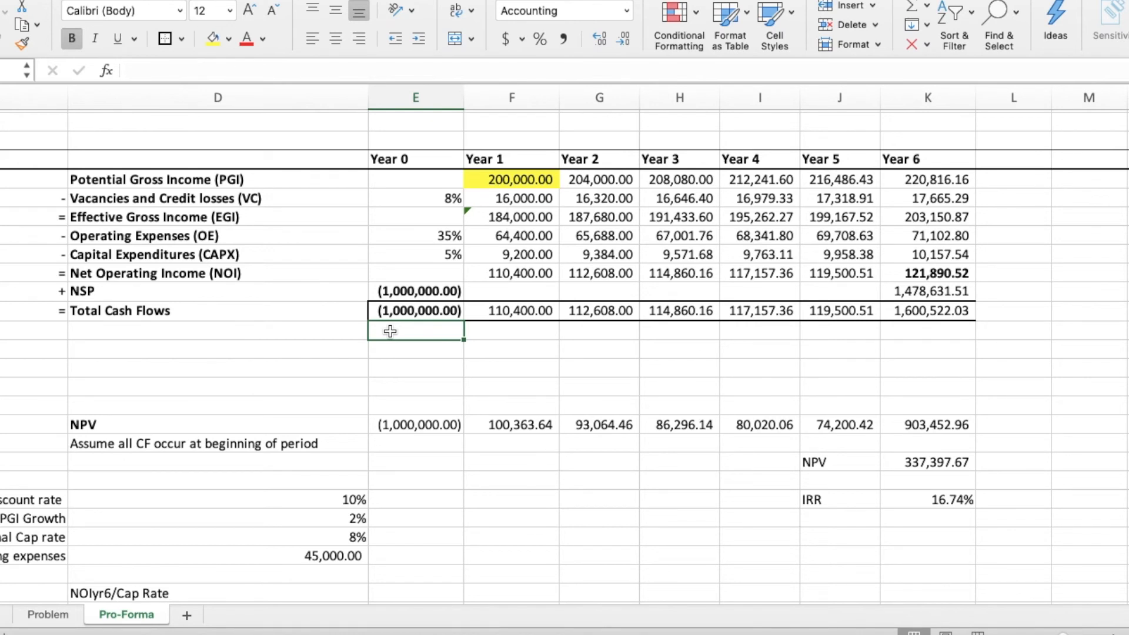
# - Label the row beneath Total Cash Flows CF0 through CF6, fixing a typo along the way
pyautogui.write('CF')
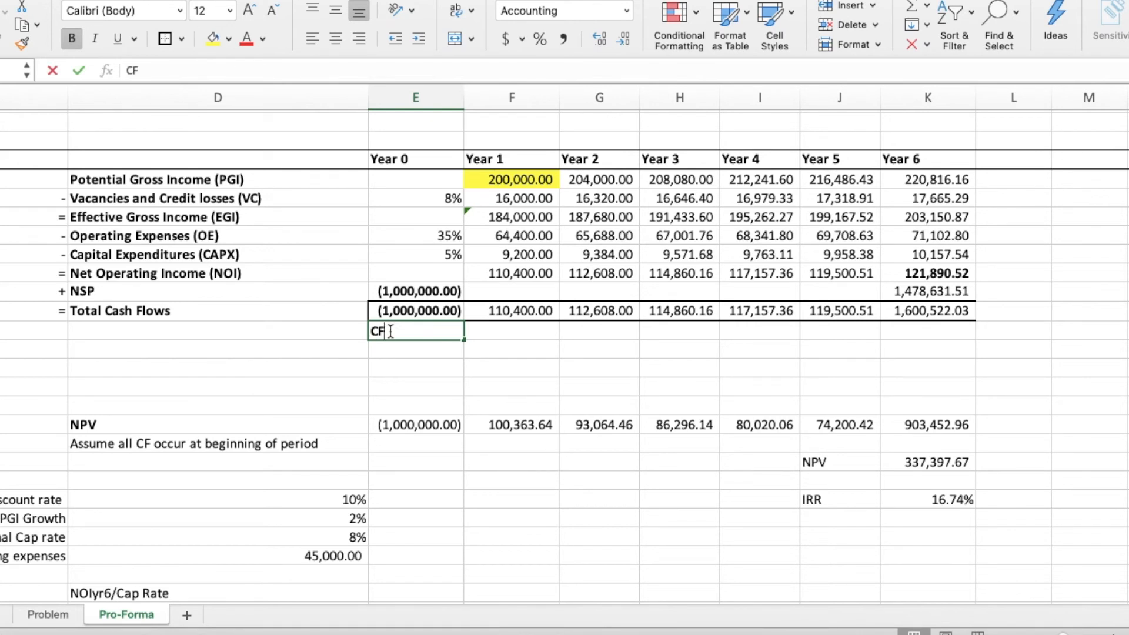
pyautogui.write('0')
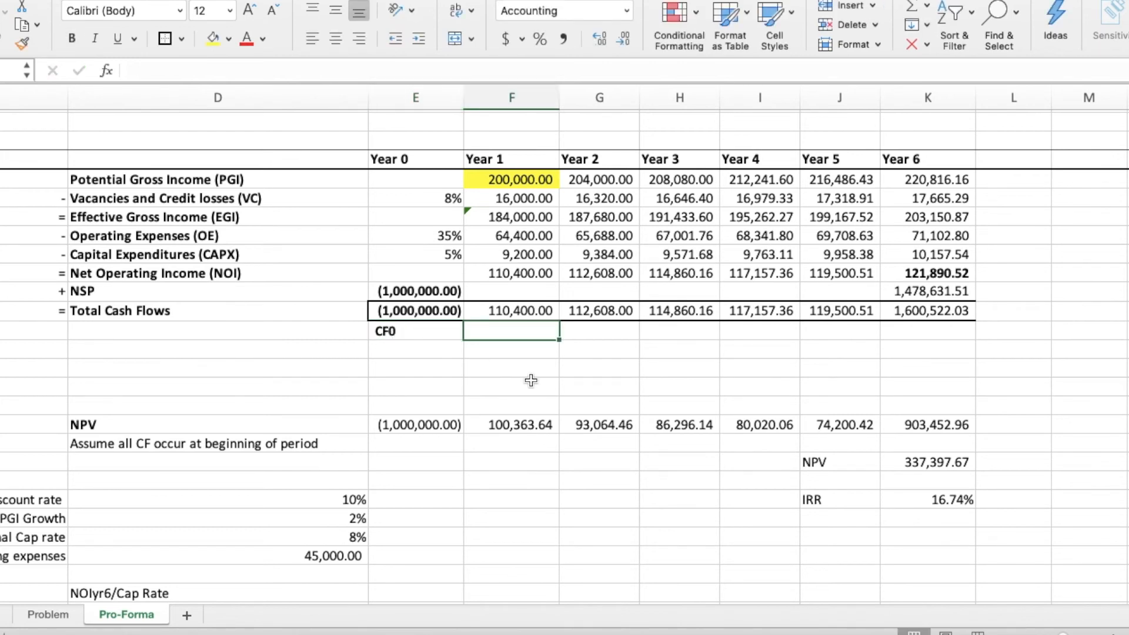
pyautogui.write('CF')
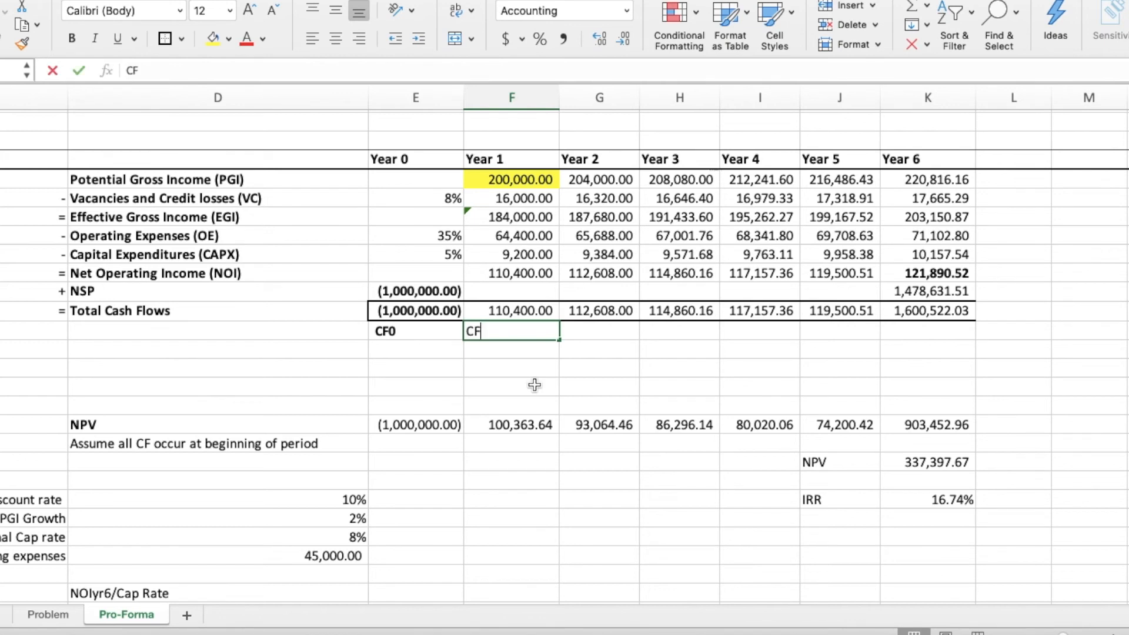
pyautogui.press('Backspace')
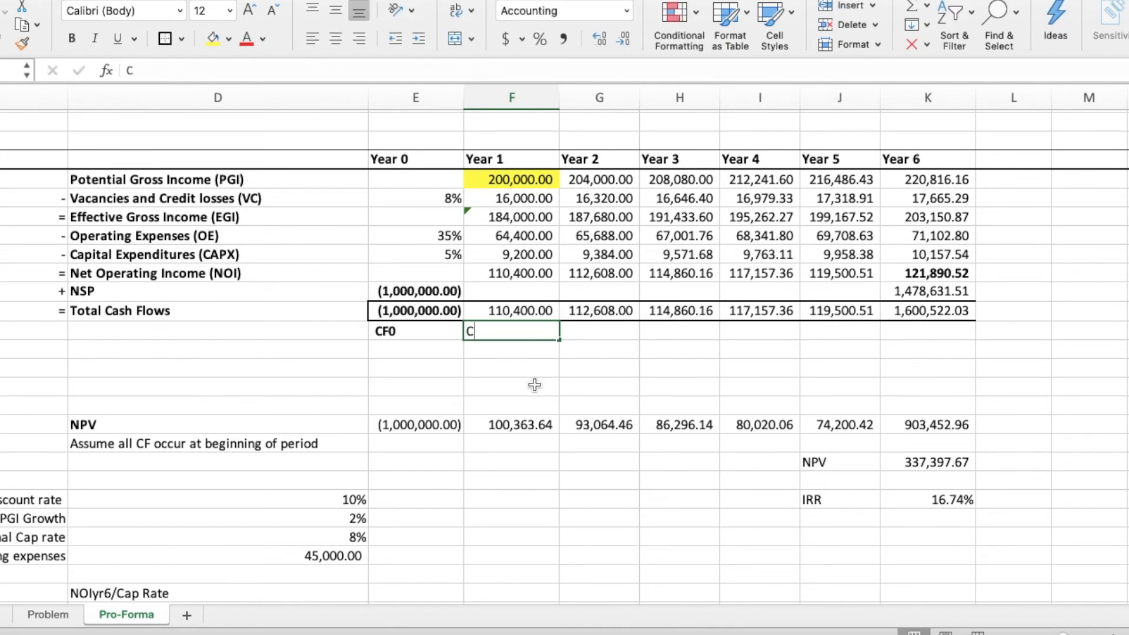
pyautogui.write('F1')
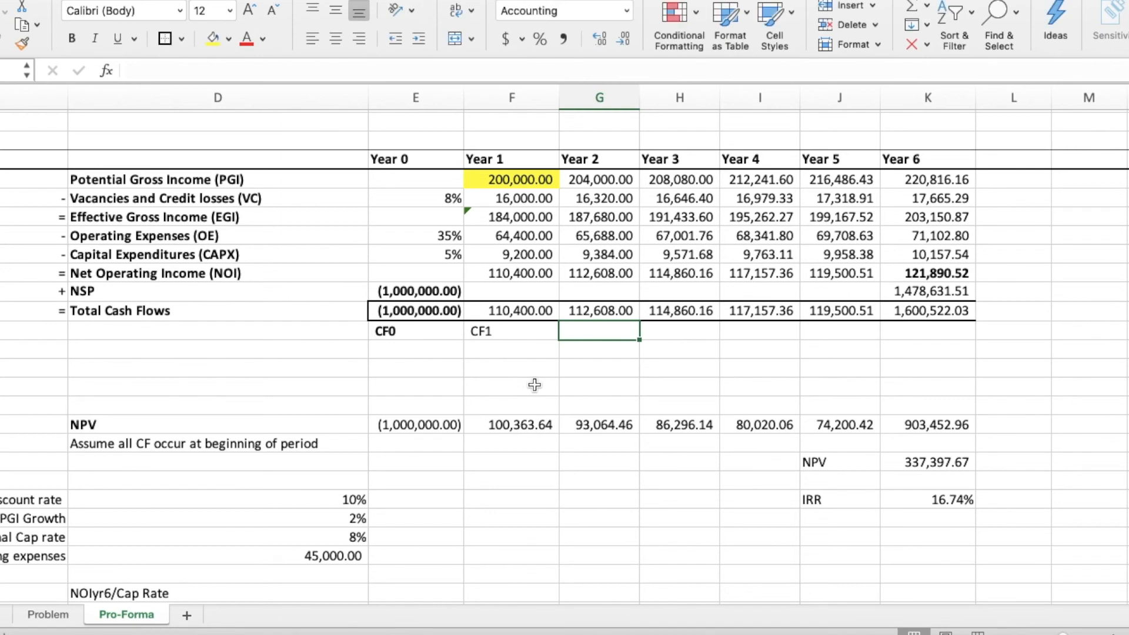
pyautogui.write('CF3')
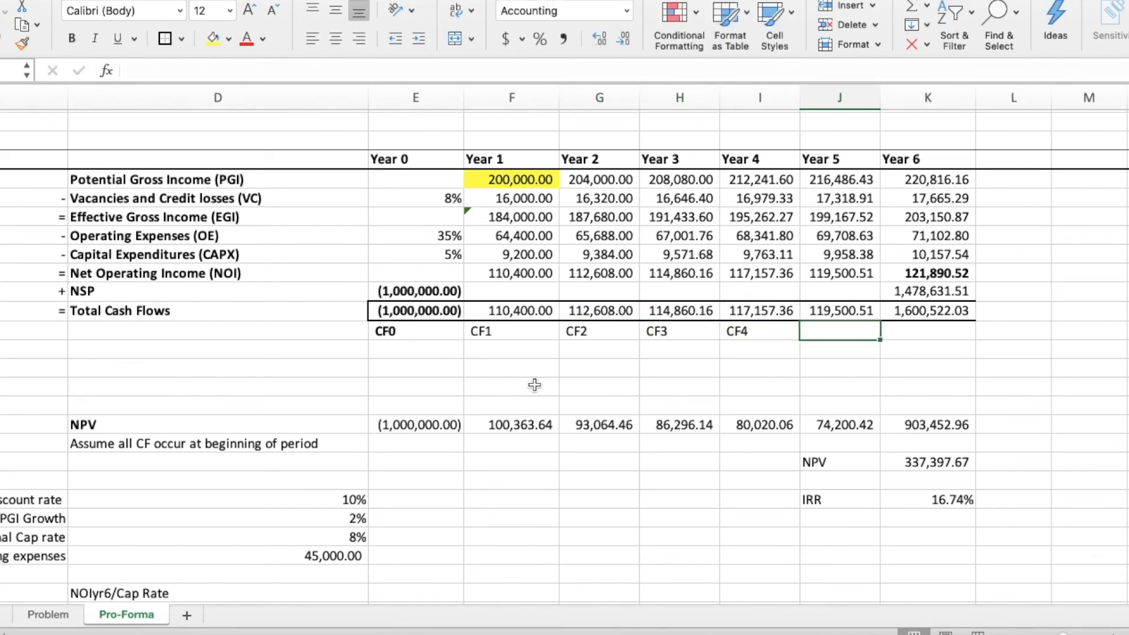
pyautogui.write('CF')
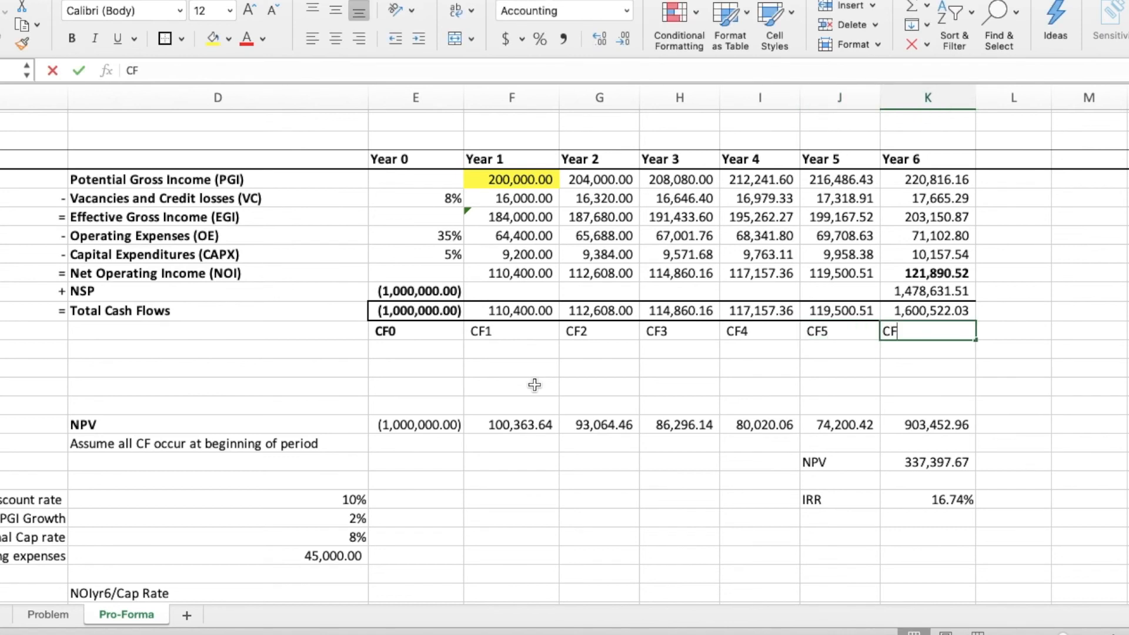
pyautogui.write('6')
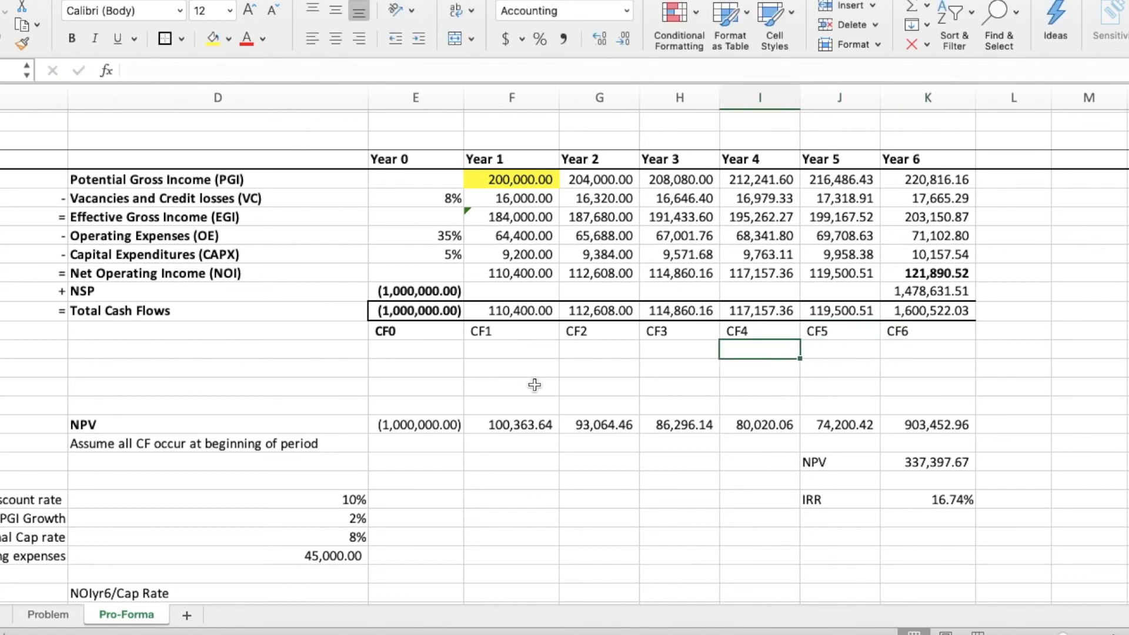
# - Note the calculator steps NPV, I=10, ENTER, DOWN KEY, CPT NPV with 337,397.67 beneath
pyautogui.write('I=')
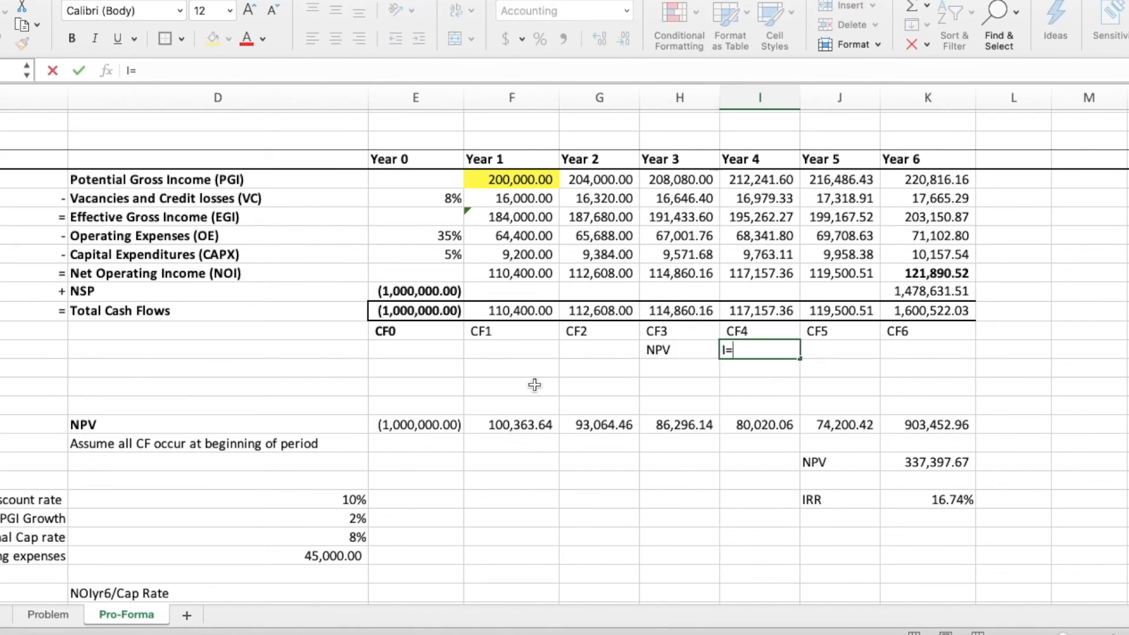
pyautogui.write('ENTER')
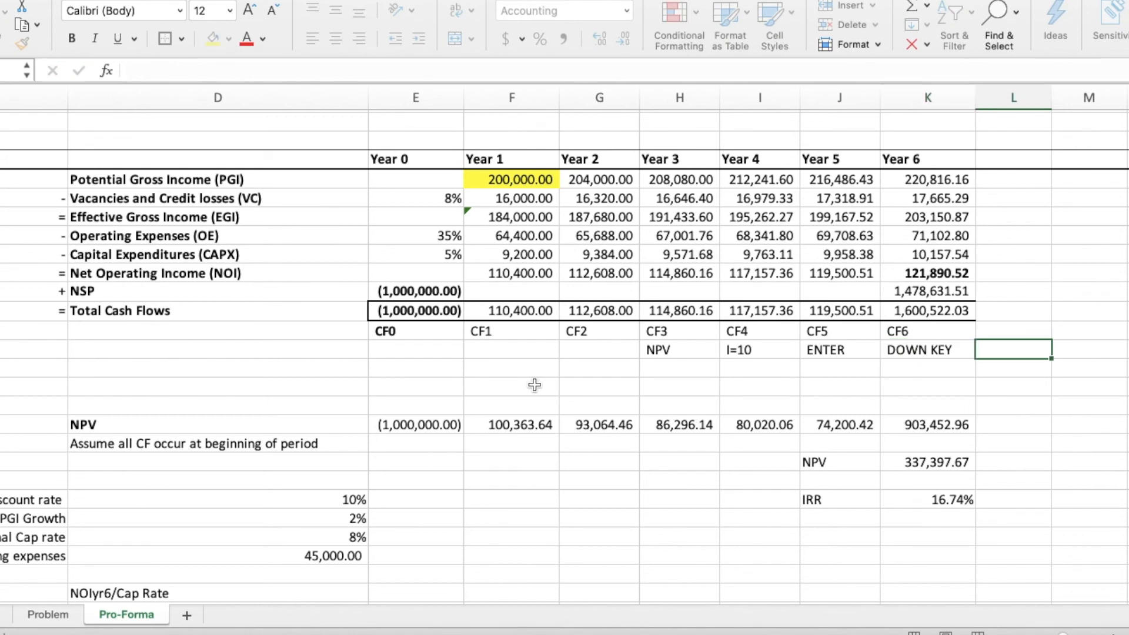
pyautogui.write('CPT N')
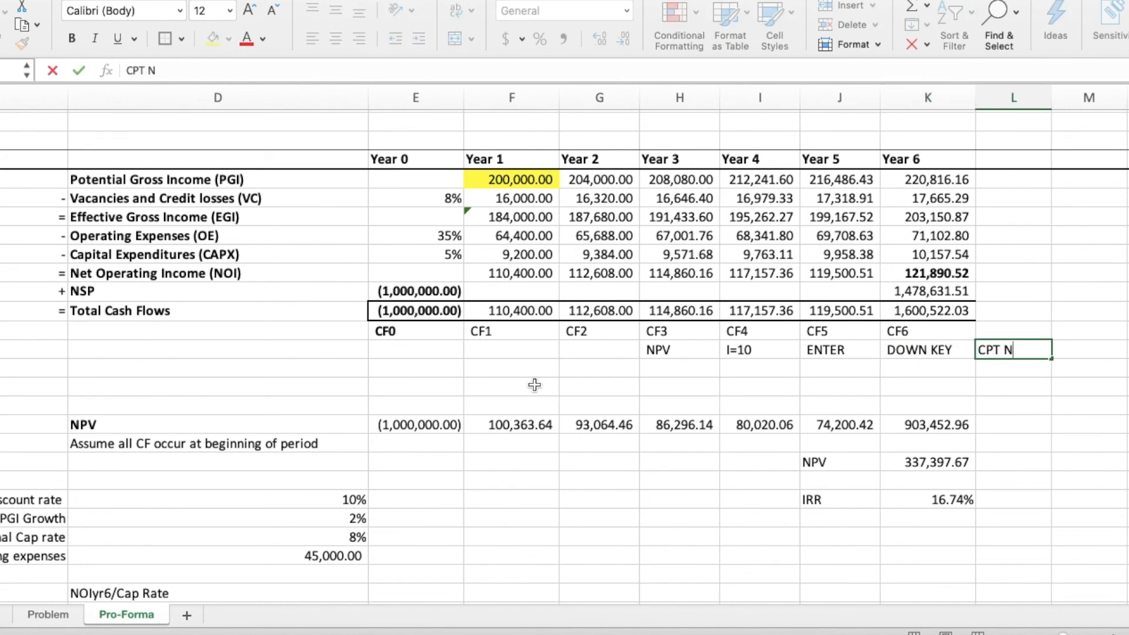
pyautogui.write('PV')
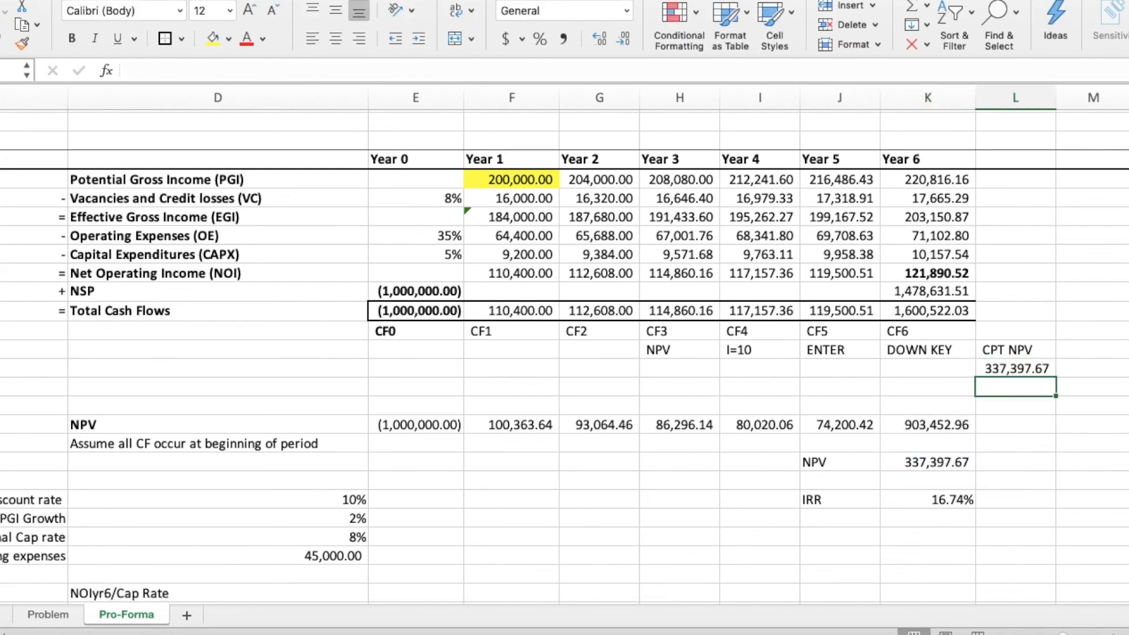
pyautogui.click(839, 498)
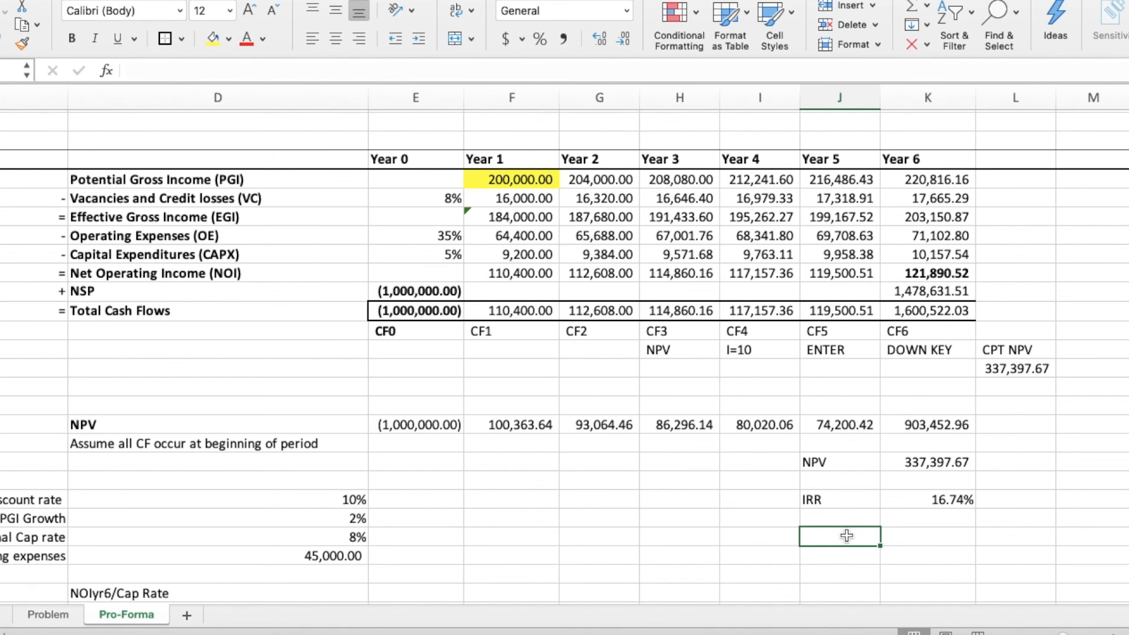
# - Finish the IRR-button / COMPUTE calculator notes, then clear them and highlight NPV 337,397.67 and IRR 16.74% yellow
pyautogui.write('IRR')
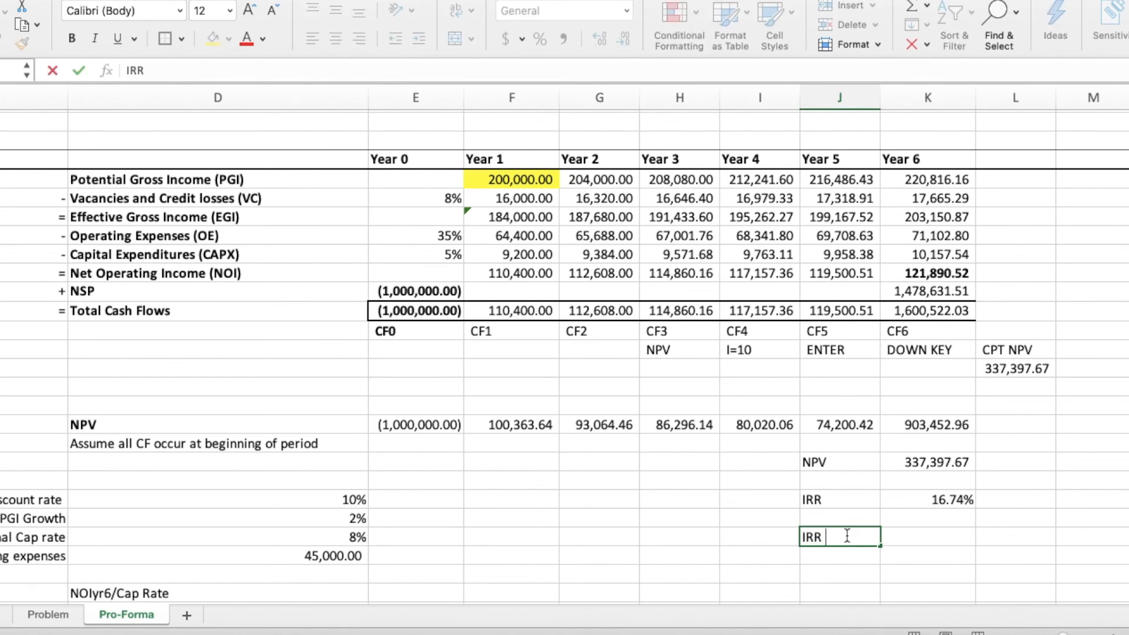
pyautogui.write('button')
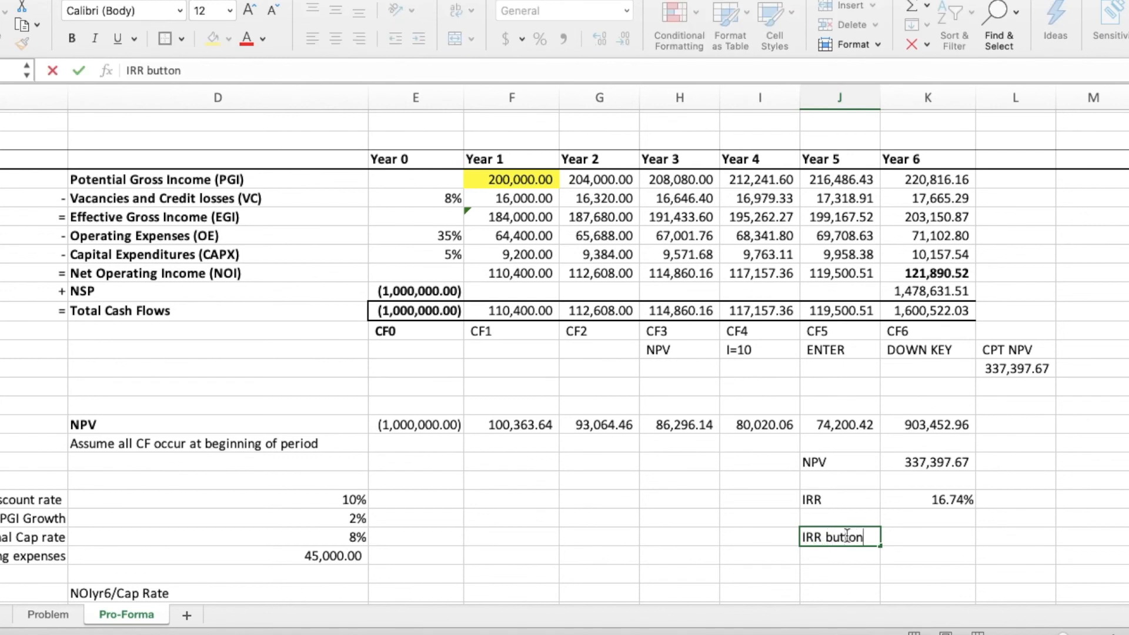
pyautogui.write('COMPUTE')
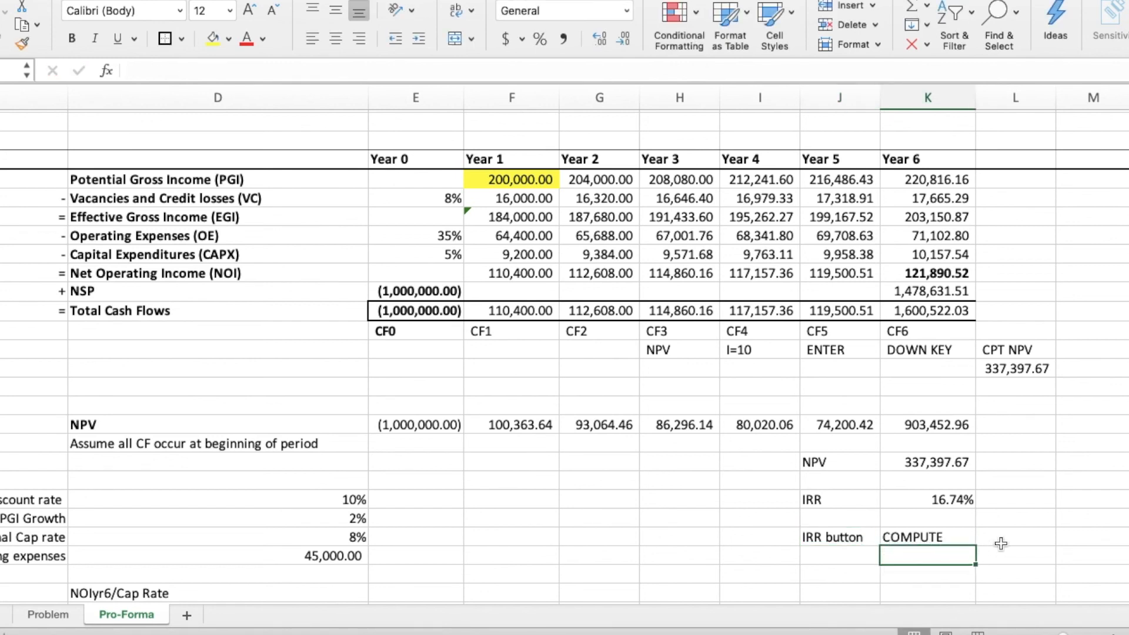
pyautogui.write('V')
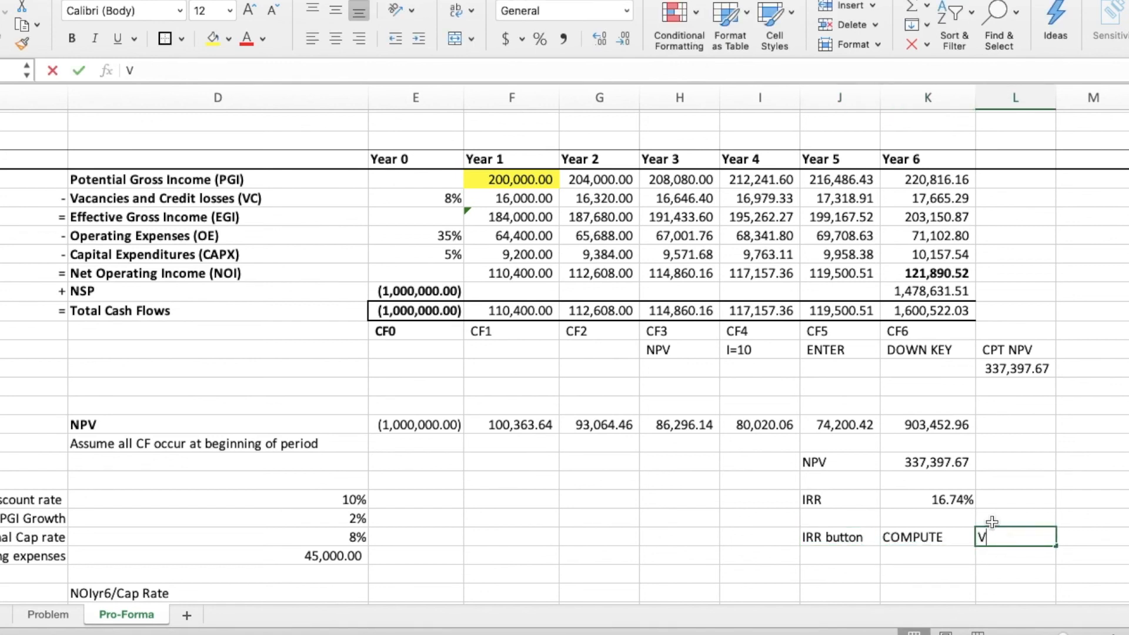
pyautogui.write('OILAHHH')
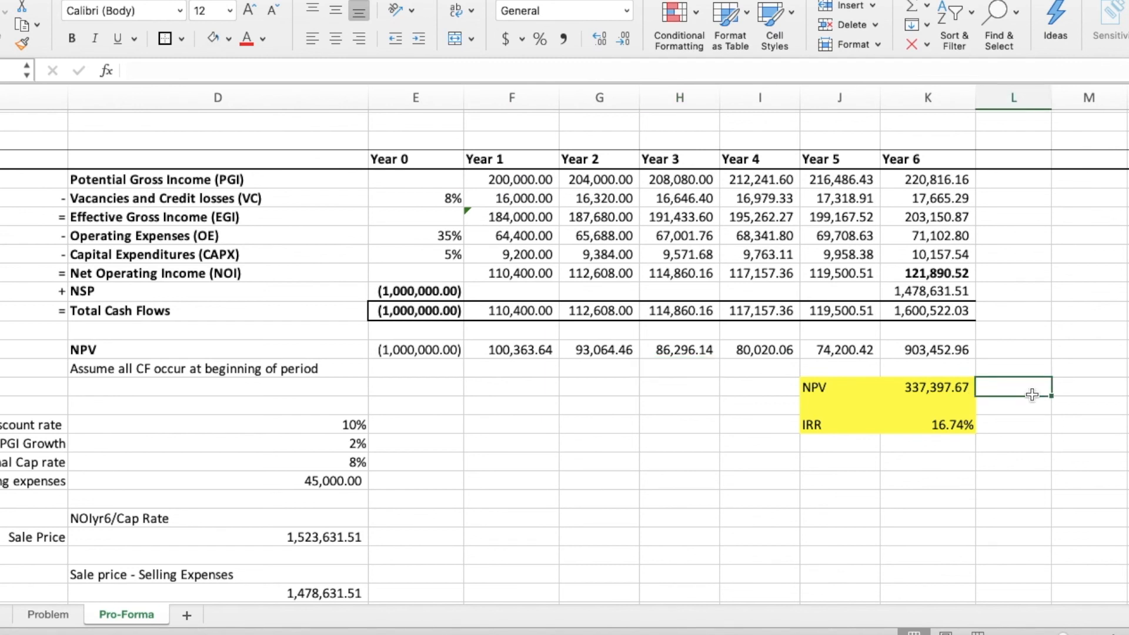
# - Note 'Bigger than 10%, so YES' beside IRR and 'BIGGER THAN 0, so YES BABY!!!!' beside NPV in column L
pyautogui.write('Bigger than 10%')
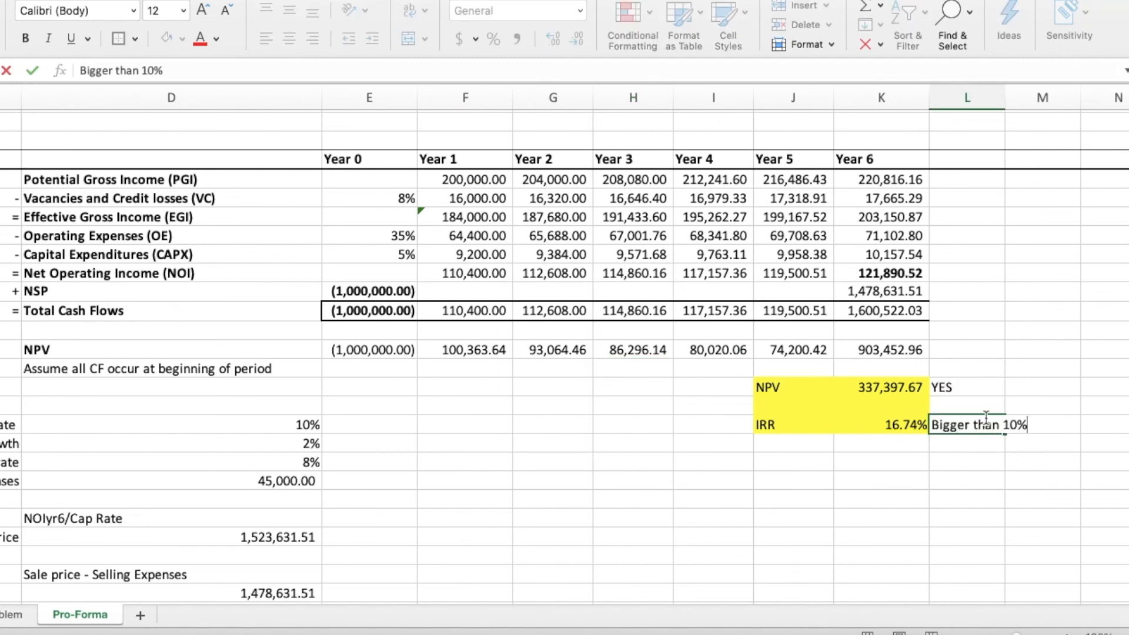
pyautogui.write(', so YES')
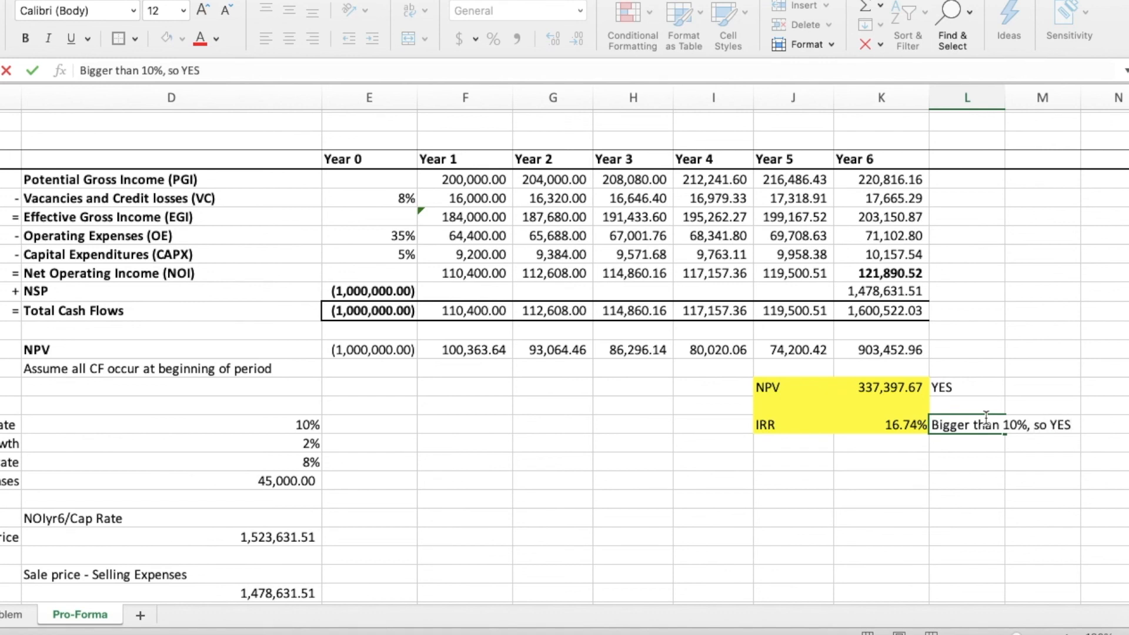
pyautogui.write('BIGGER TH')
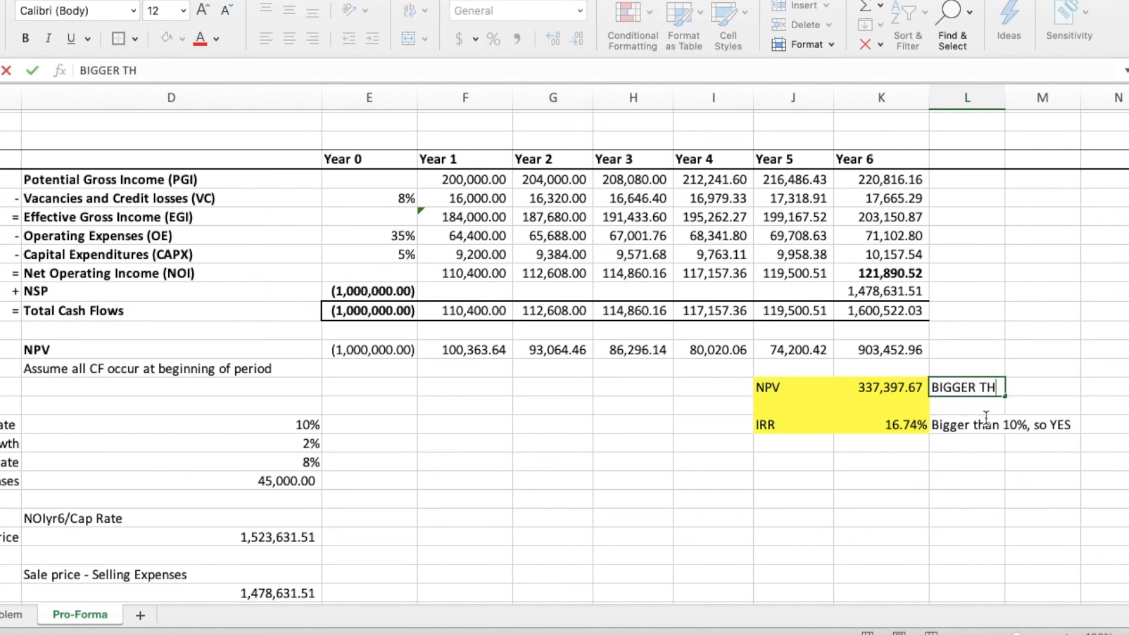
pyautogui.write('AN 0,')
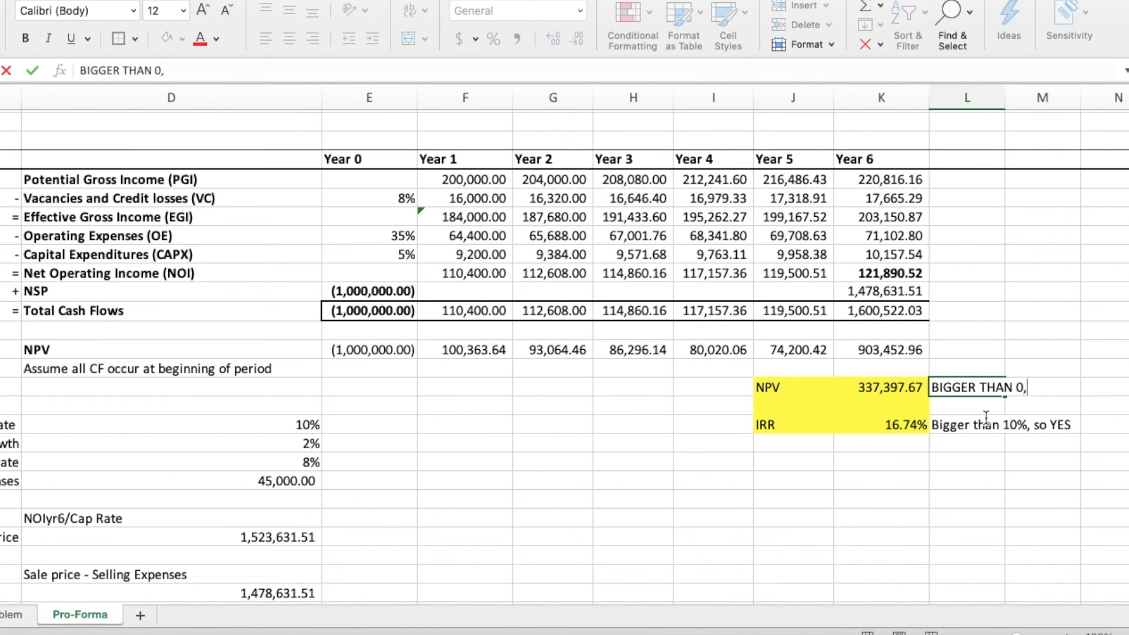
pyautogui.write('so YES')
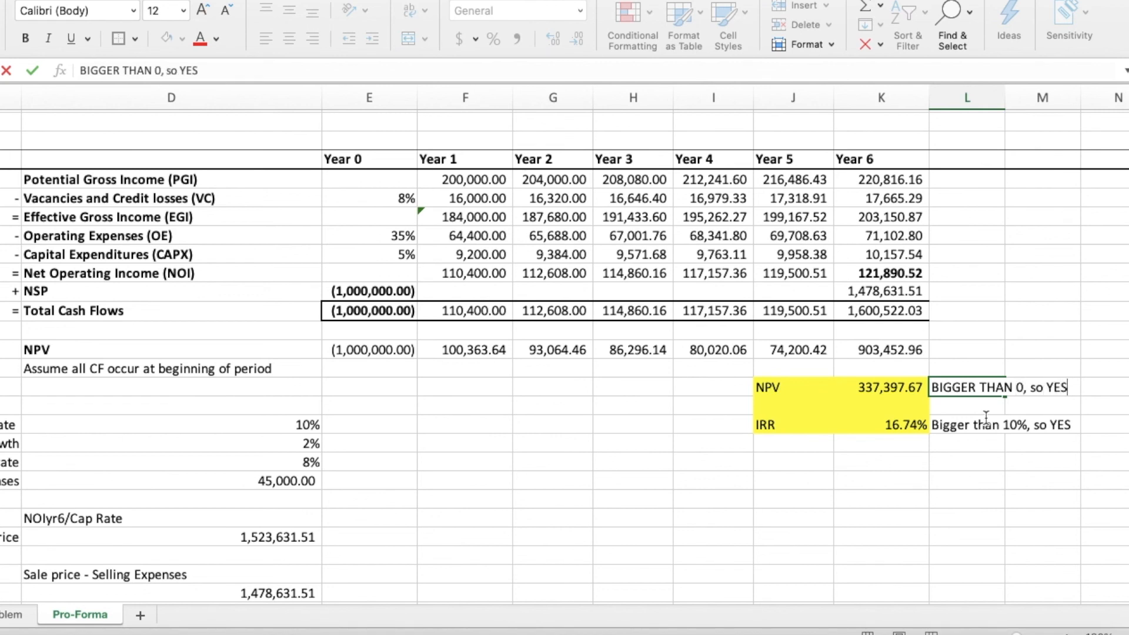
pyautogui.write('BABY!!!!')
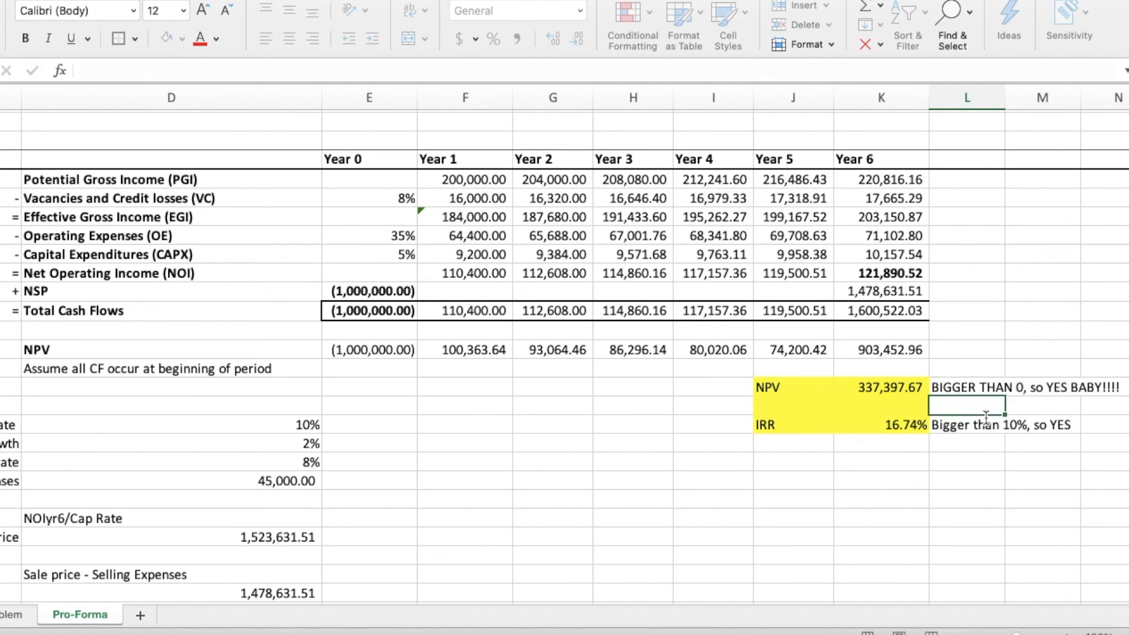
pyautogui.click(1042, 499)
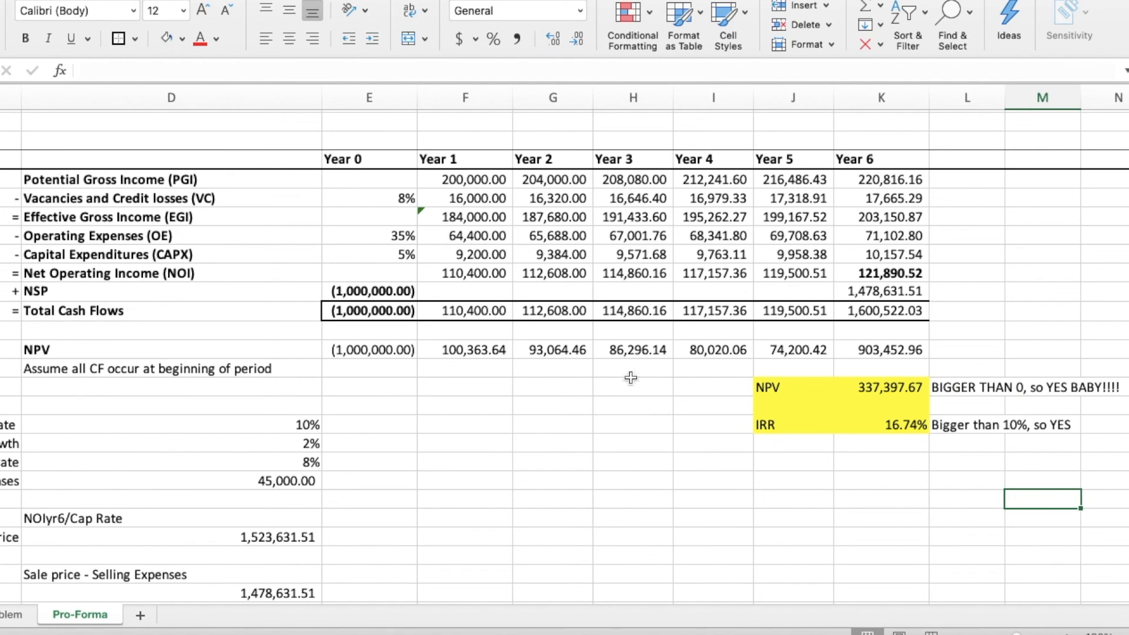